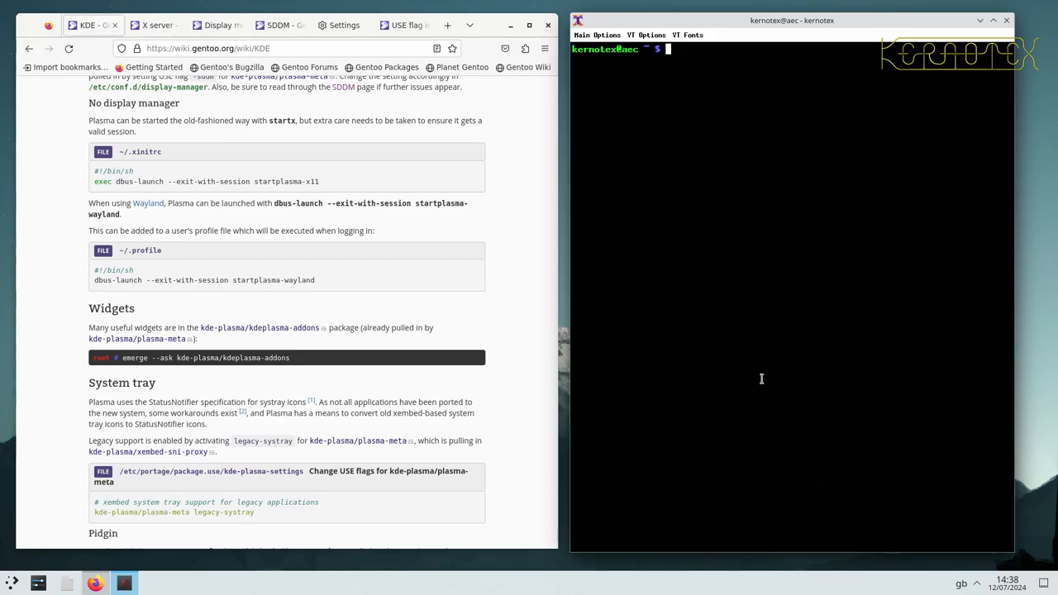
pyautogui.moveTo(733, 549)
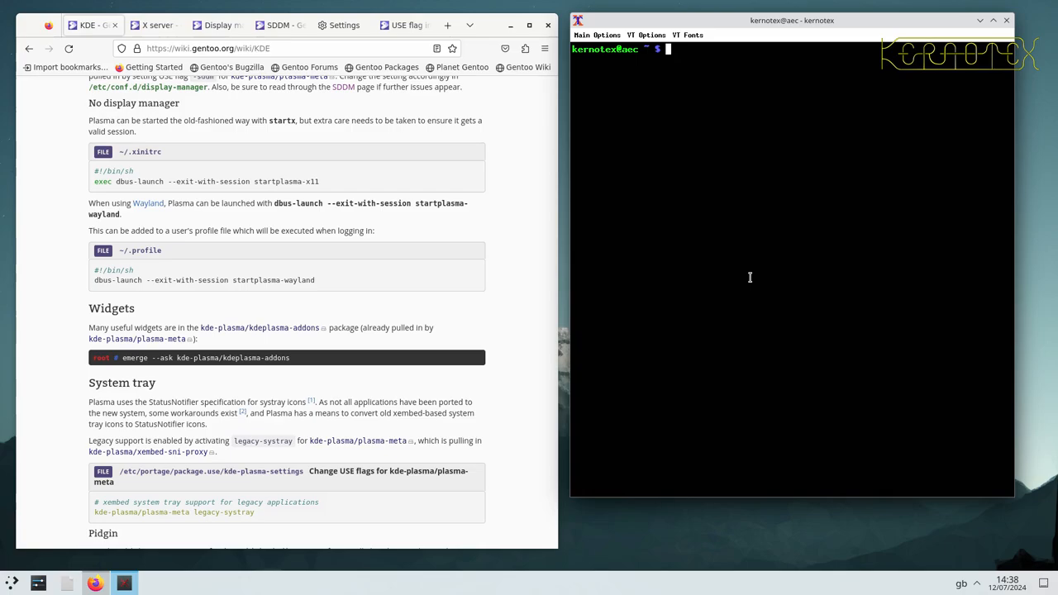
# - Become root with sudo su - in the xterm shell
pyautogui.write('sudo su -')
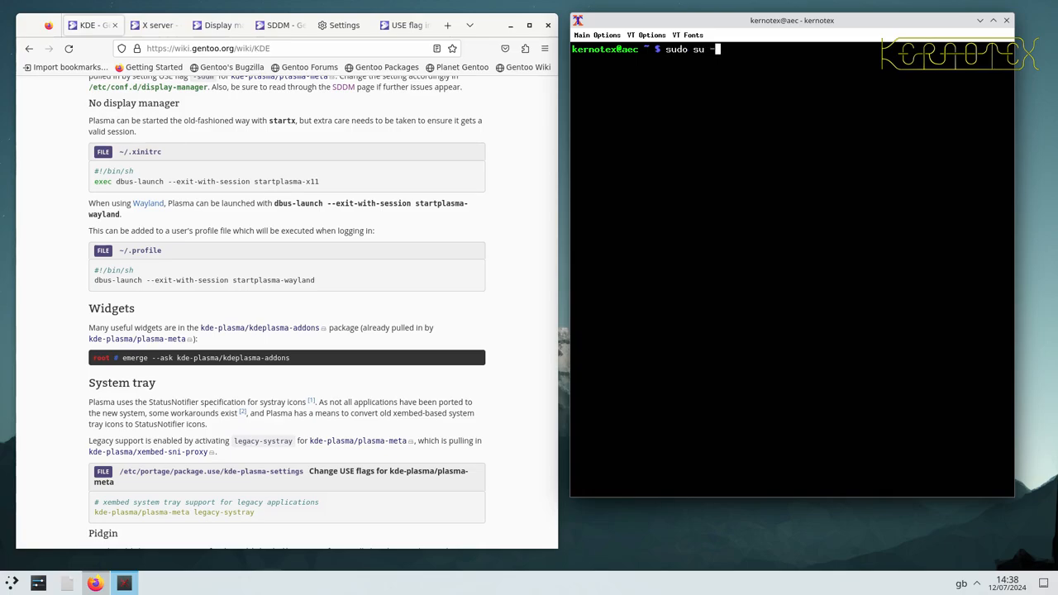
pyautogui.press('Return')
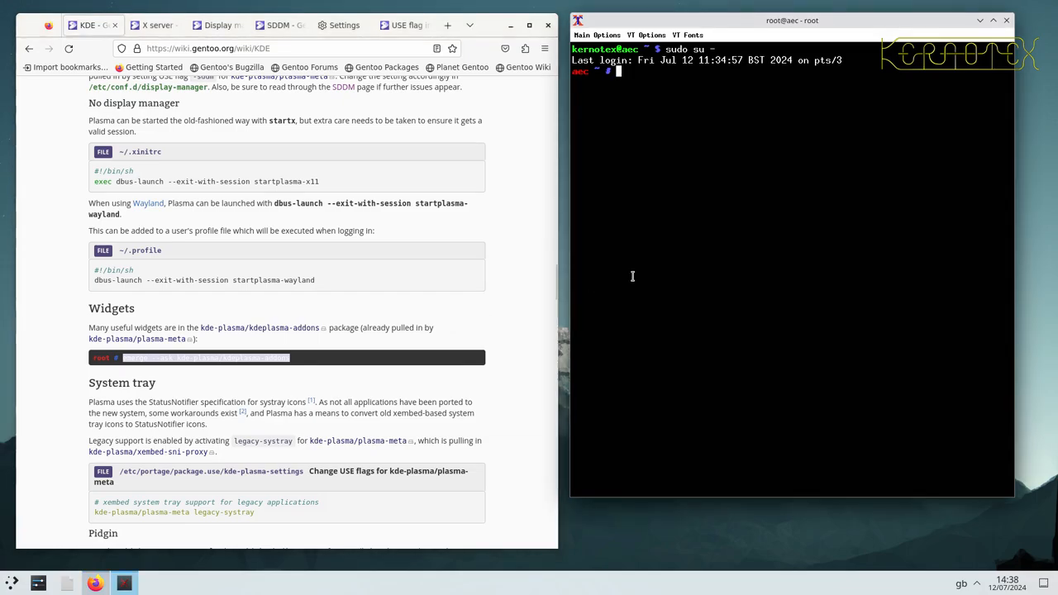
# - Run time emerge --ask kde-plasma/kdeplasma-addons and answer n to decline the merge
pyautogui.write('time')
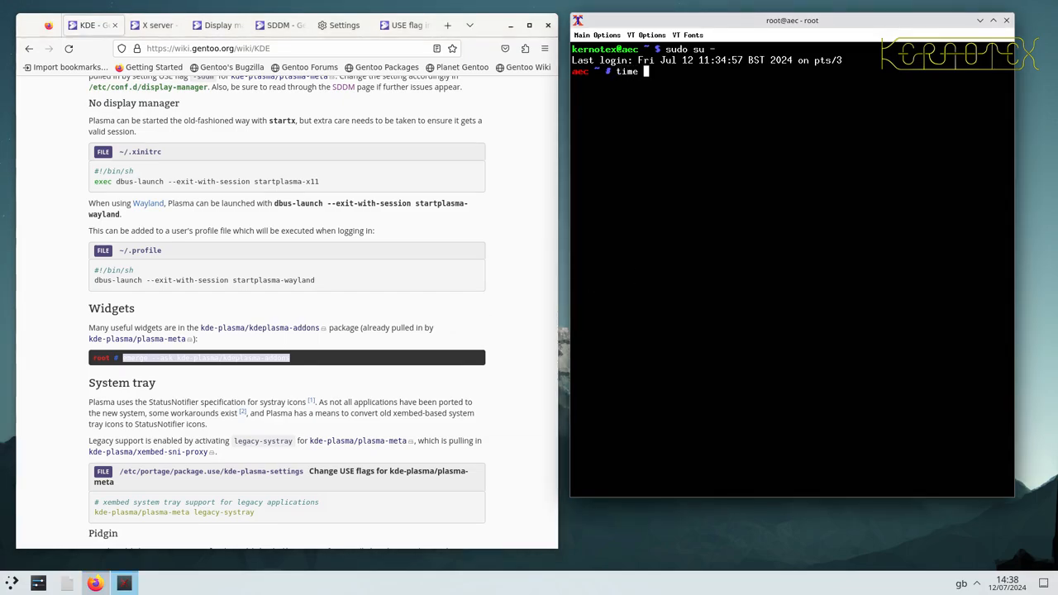
pyautogui.write('emerge --ask kde-plasma/kdeplasma-addons -v')
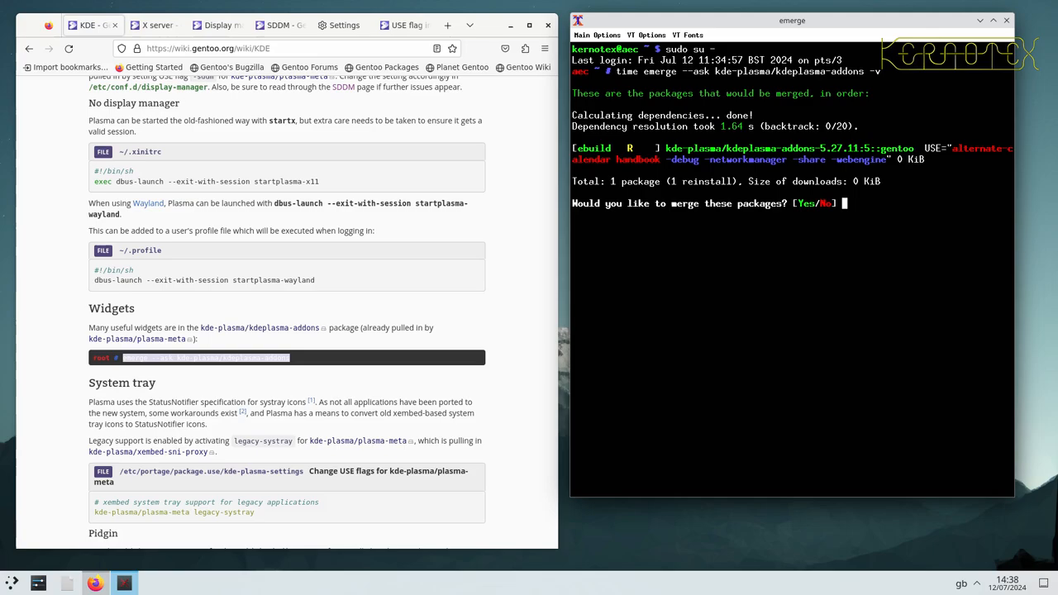
pyautogui.write('n')
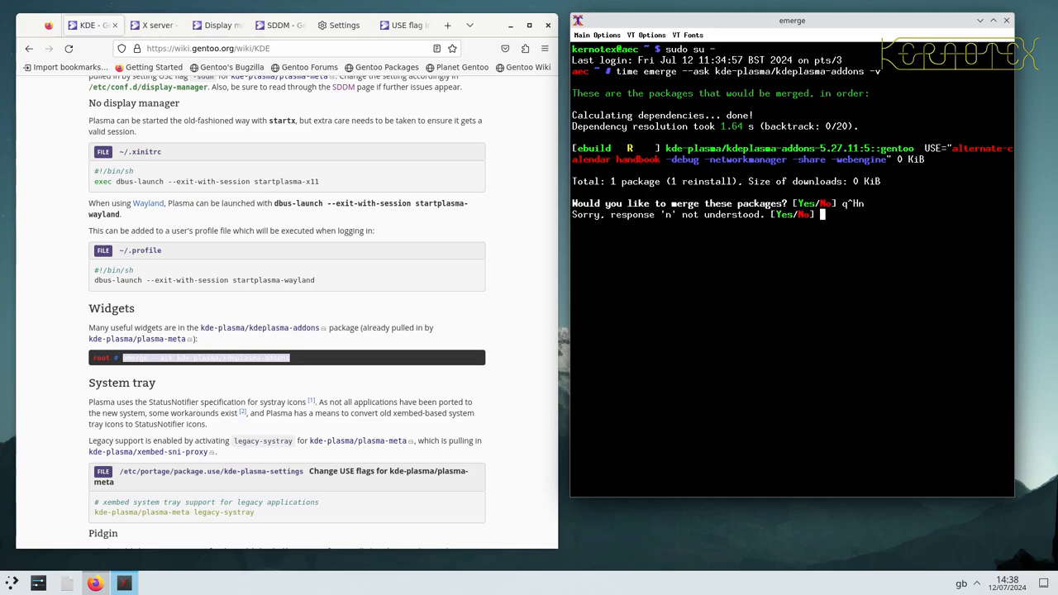
pyautogui.write('n')
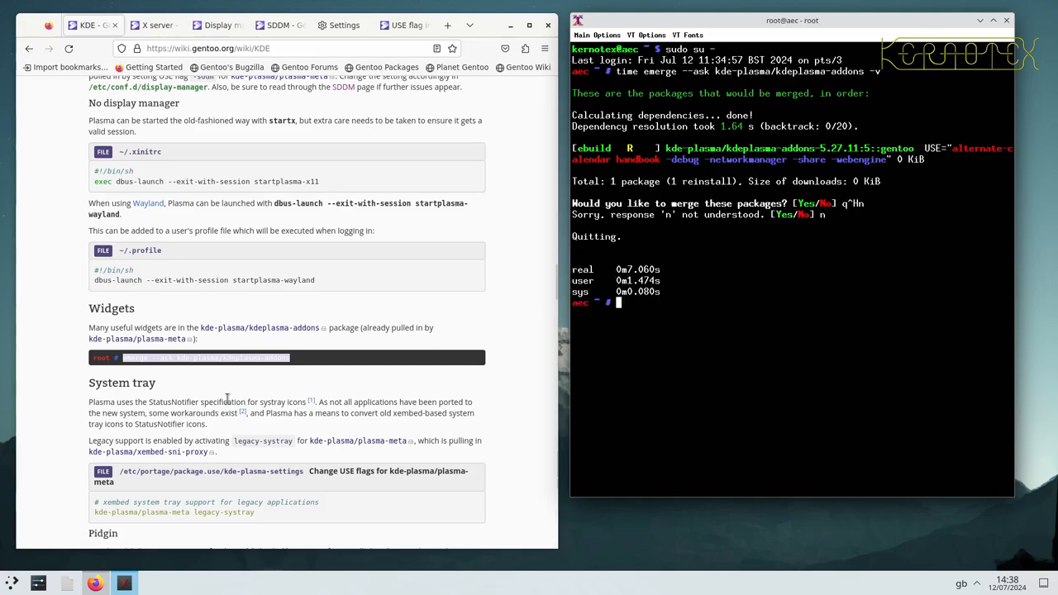
# - Scroll the KDE wiki article down to 'Run GUI applications with root privileges'
pyautogui.scroll(-3)
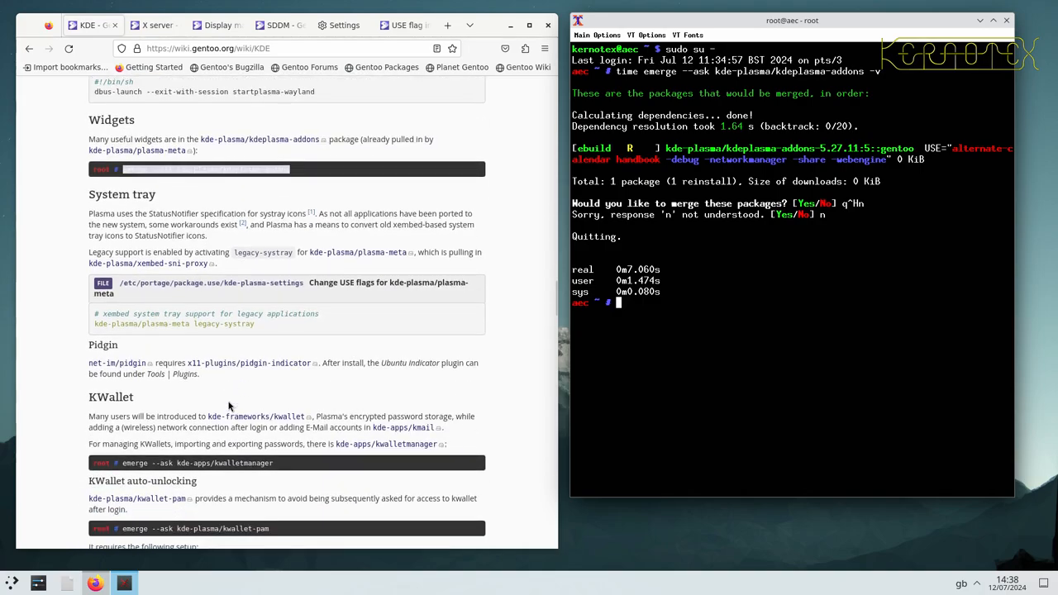
pyautogui.scroll(-3)
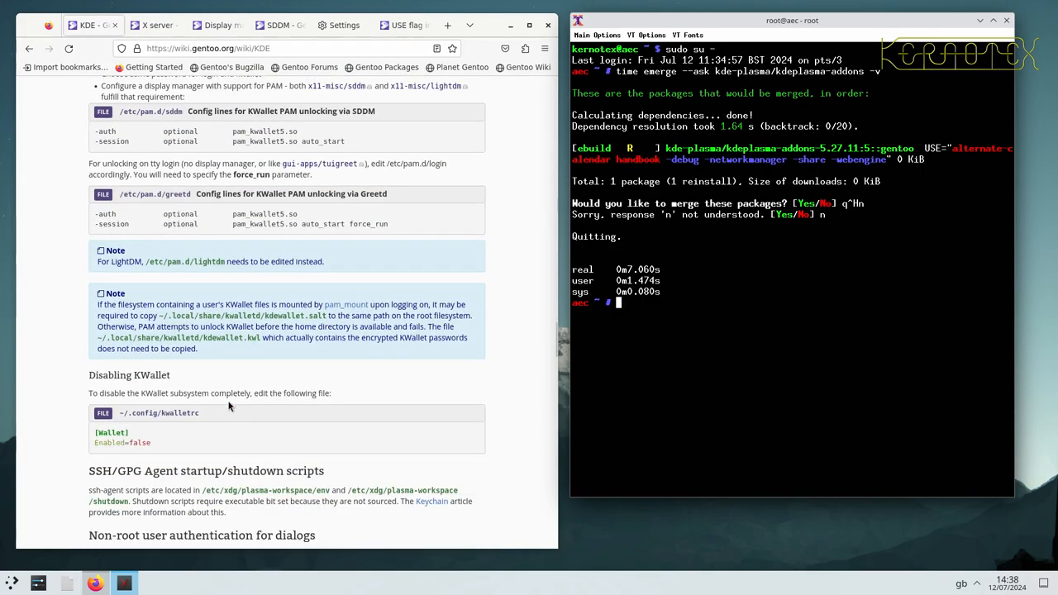
pyautogui.scroll(-3)
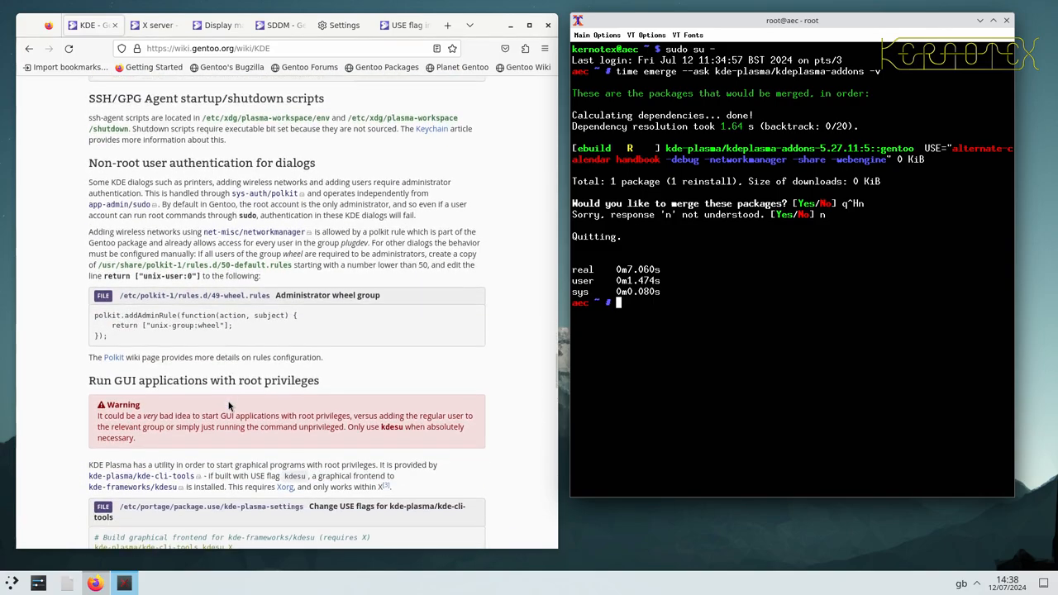
pyautogui.scroll(-3)
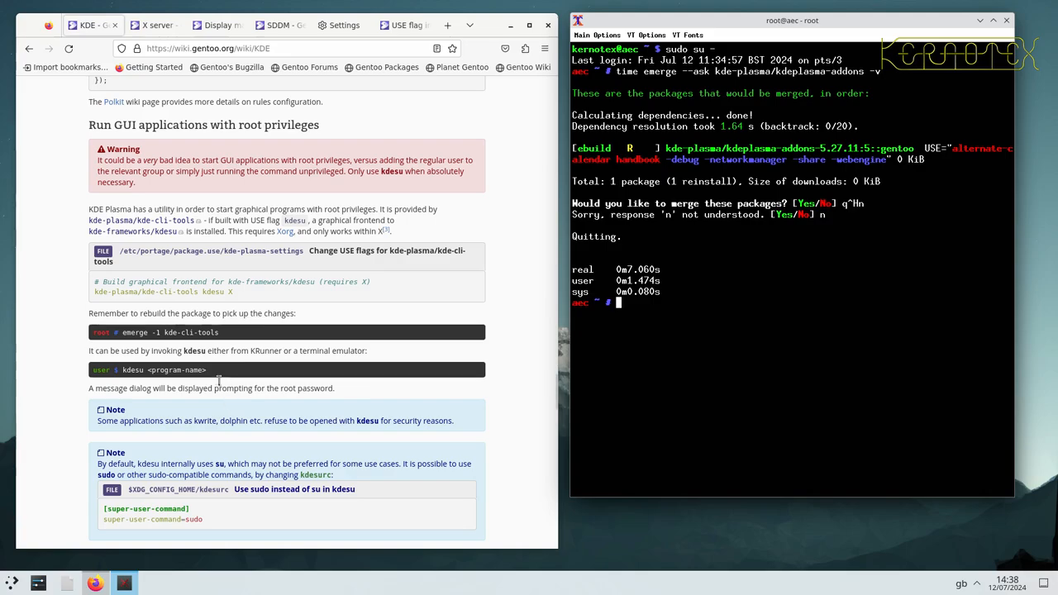
pyautogui.moveTo(241, 143)
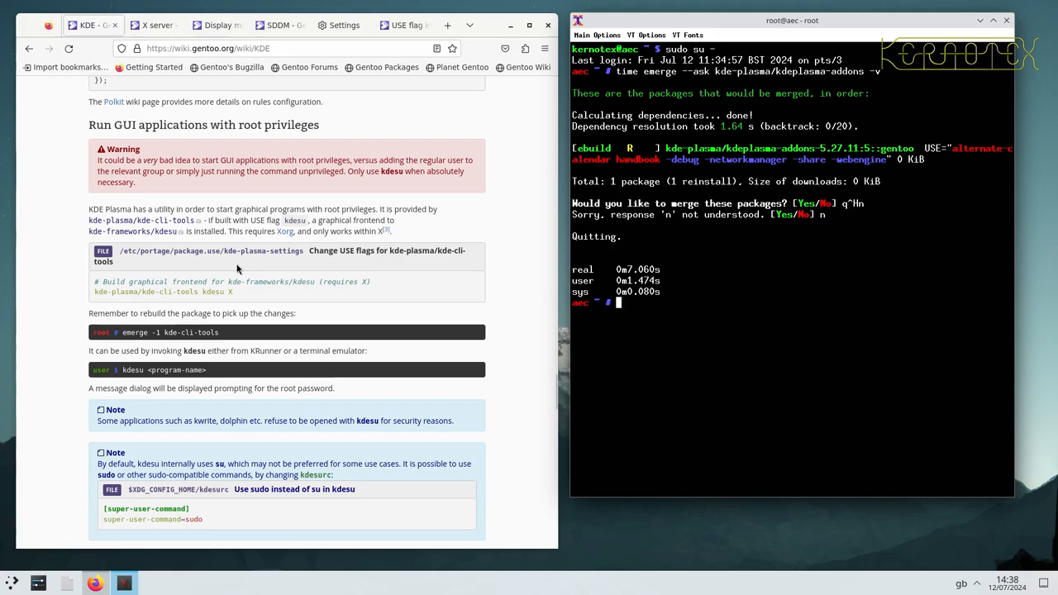
pyautogui.moveTo(215, 191)
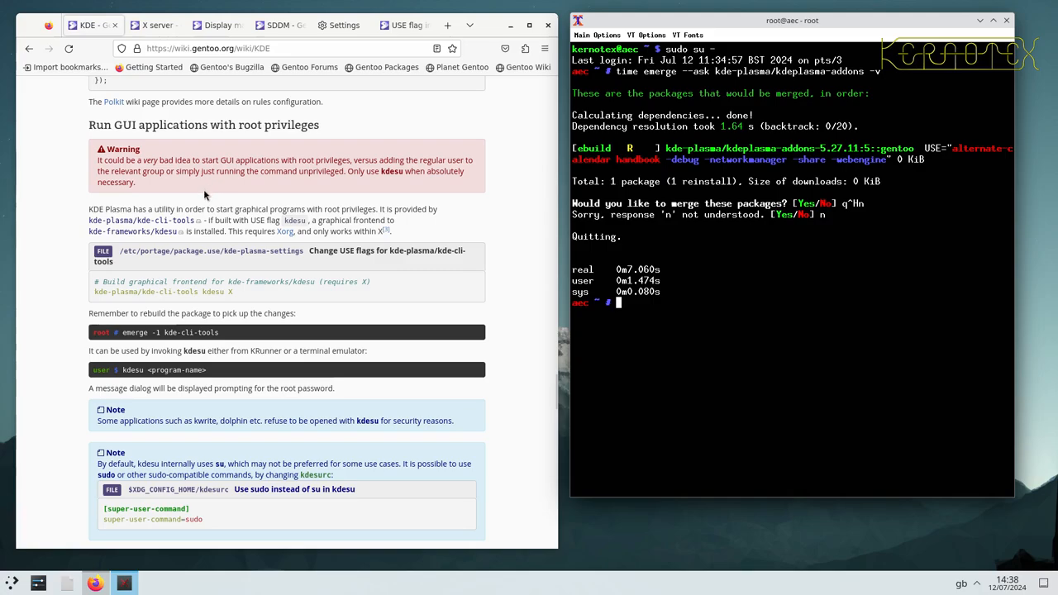
pyautogui.moveTo(199, 231)
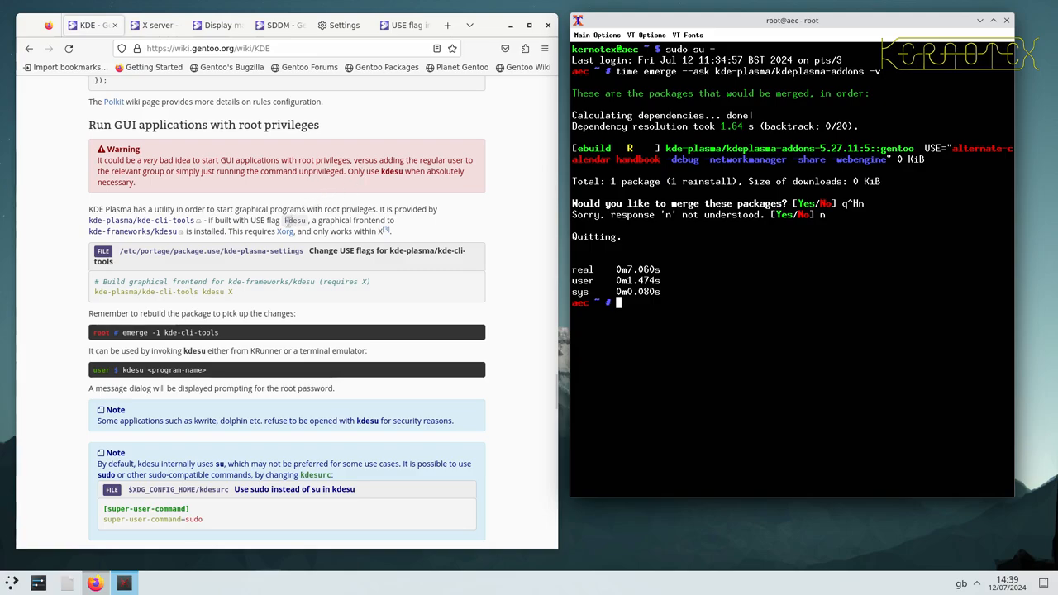
pyautogui.moveTo(281, 245)
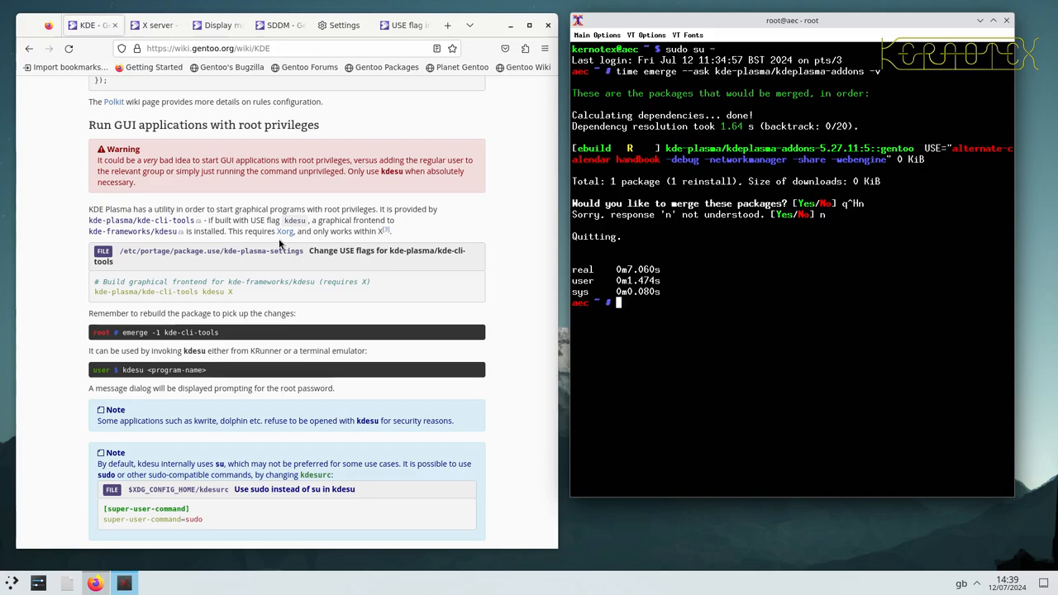
pyautogui.moveTo(244, 298)
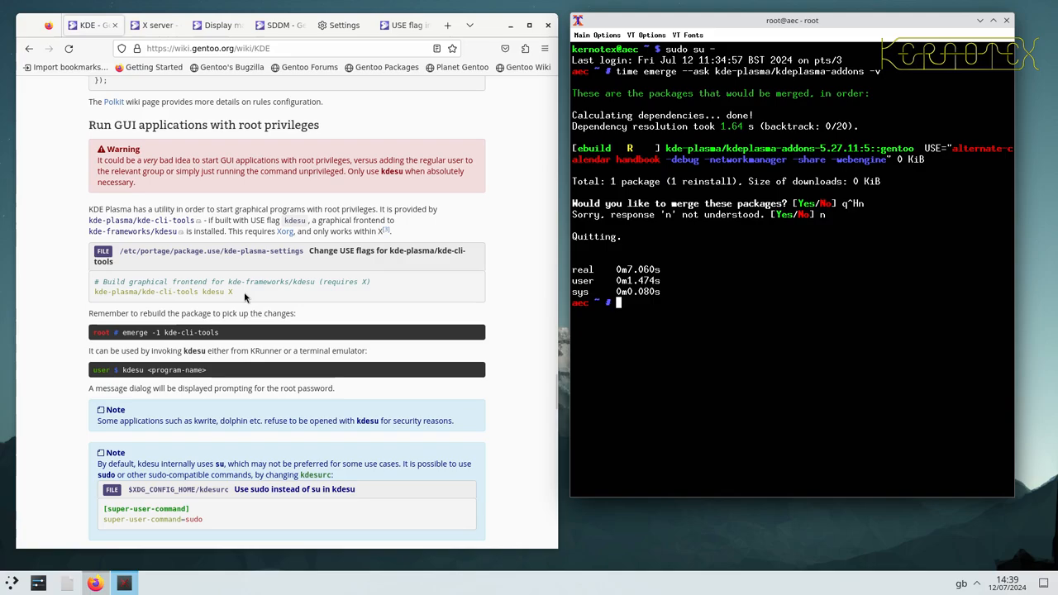
pyautogui.moveTo(251, 299)
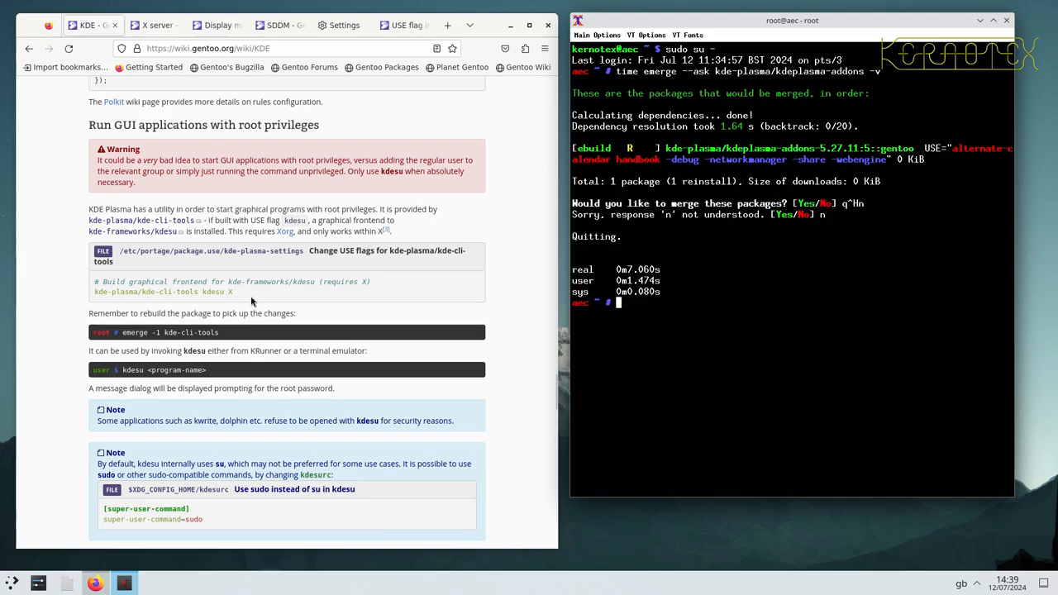
# - Scroll past Removal to the Applications section with the KDE Gear meta-package table and Installation
pyautogui.scroll(-3)
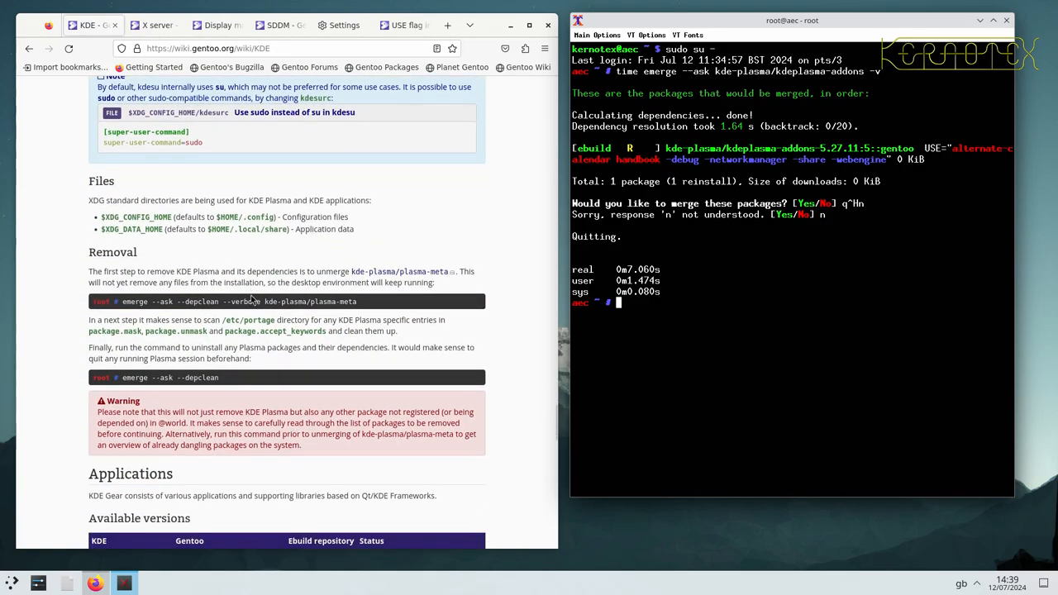
pyautogui.scroll(-3)
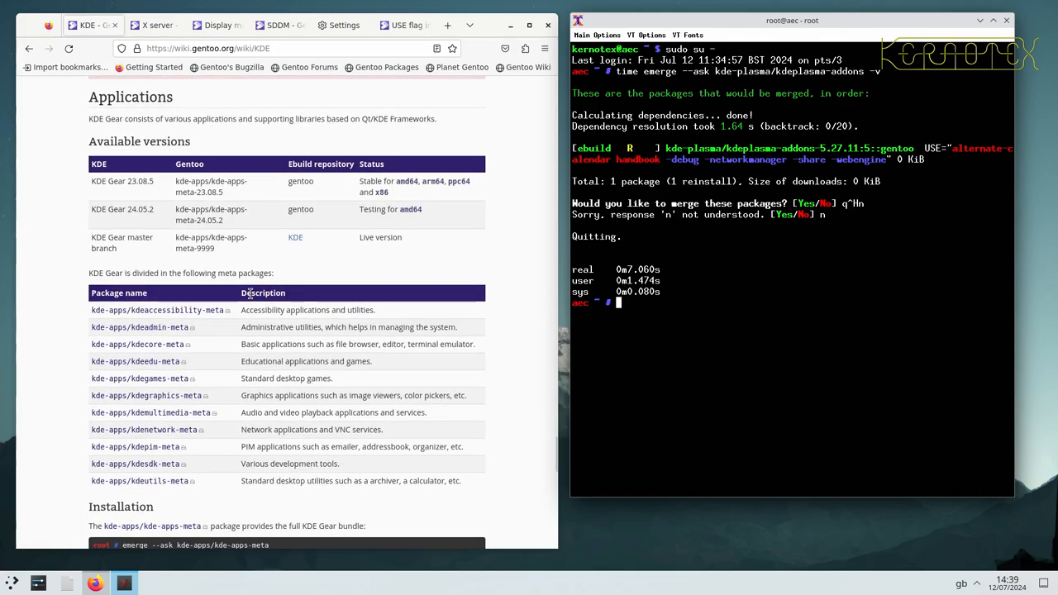
pyautogui.moveTo(221, 255)
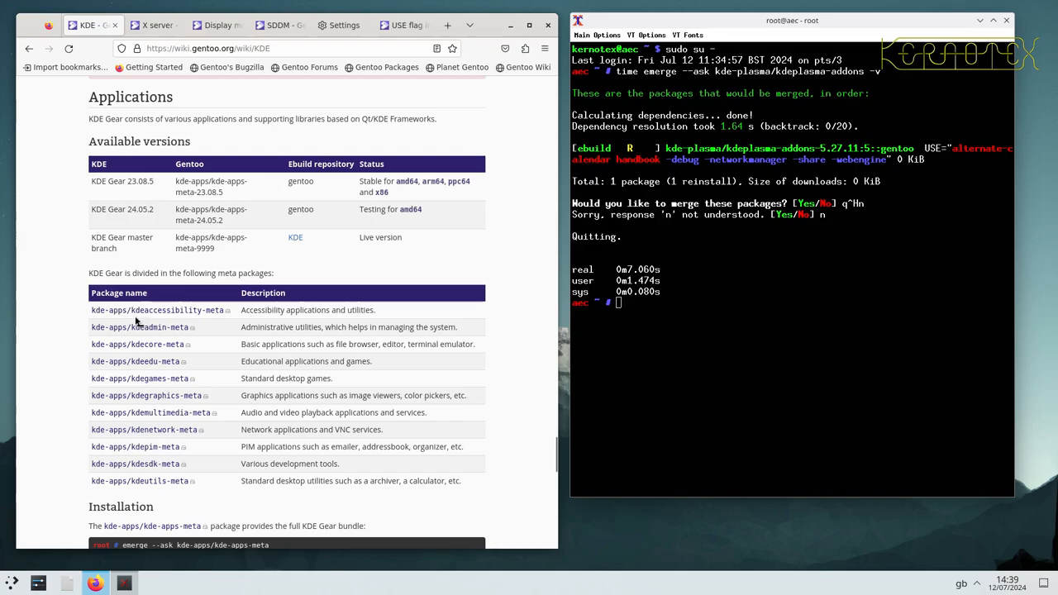
pyautogui.moveTo(138, 328)
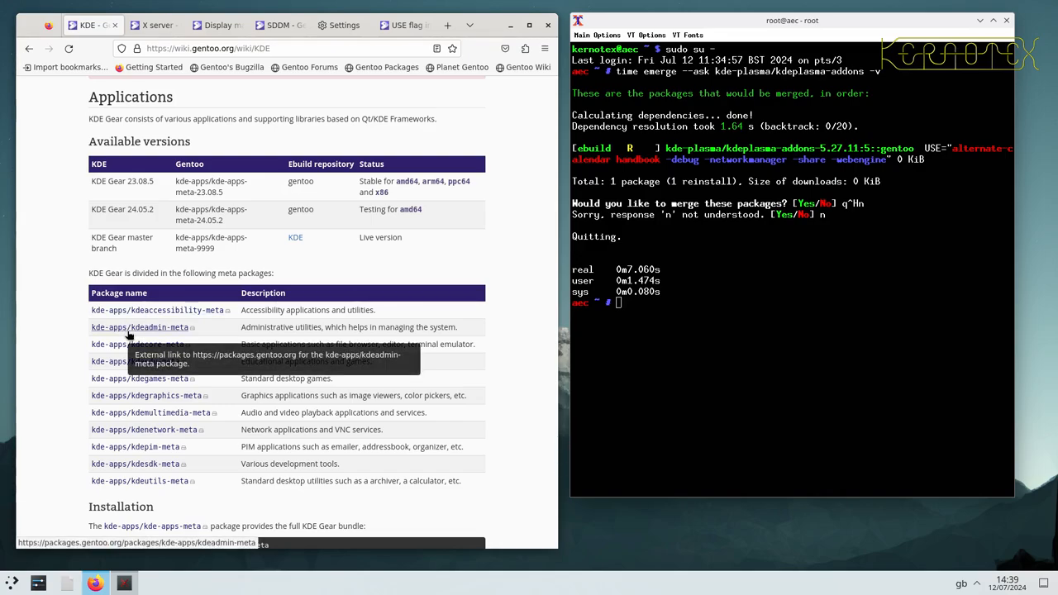
pyautogui.moveTo(218, 312)
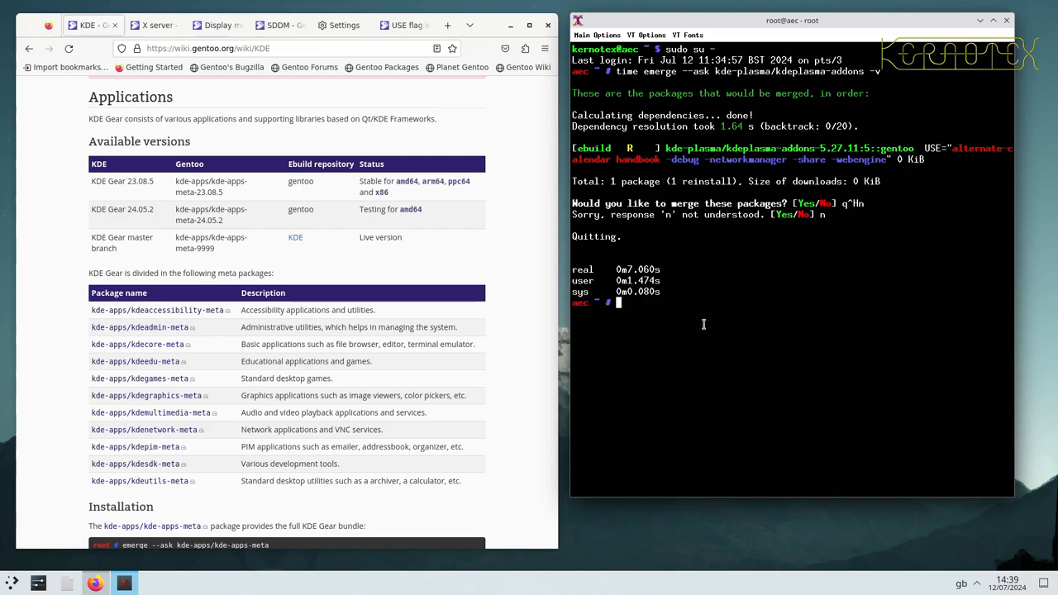
pyautogui.moveTo(255, 309)
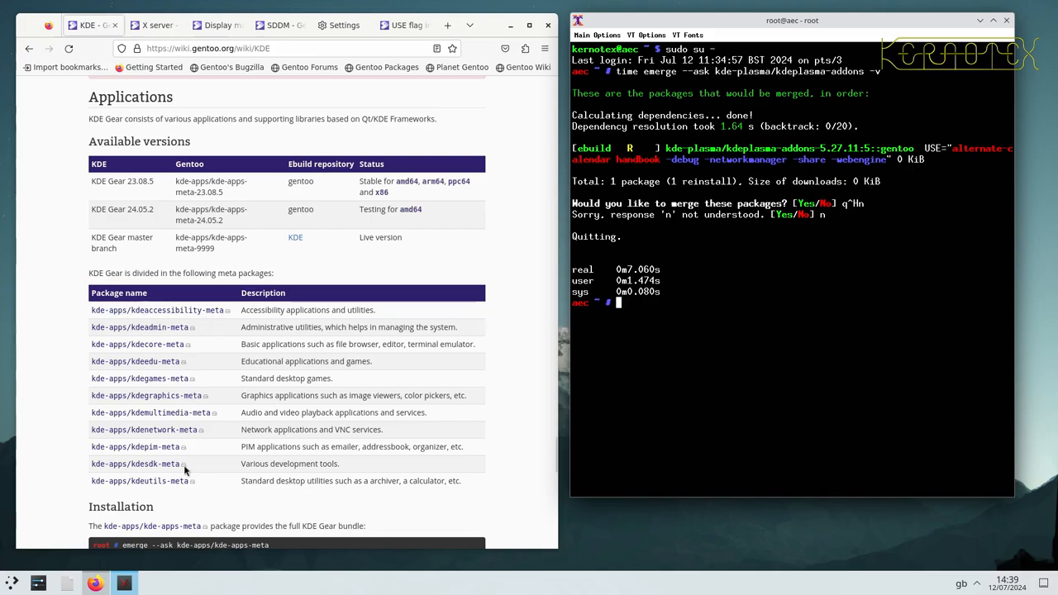
pyautogui.moveTo(231, 427)
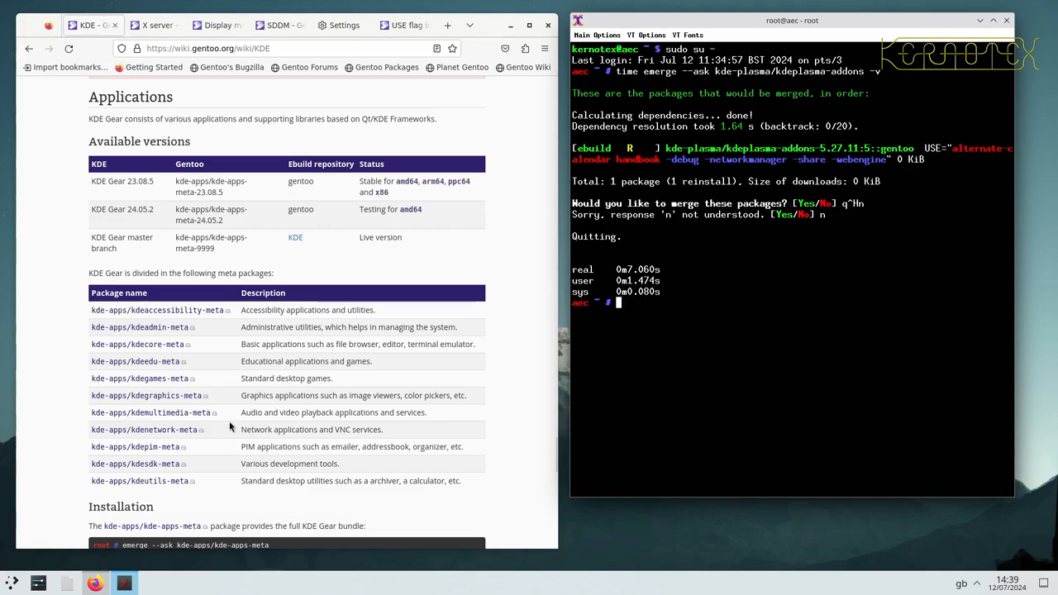
pyautogui.scroll(-3)
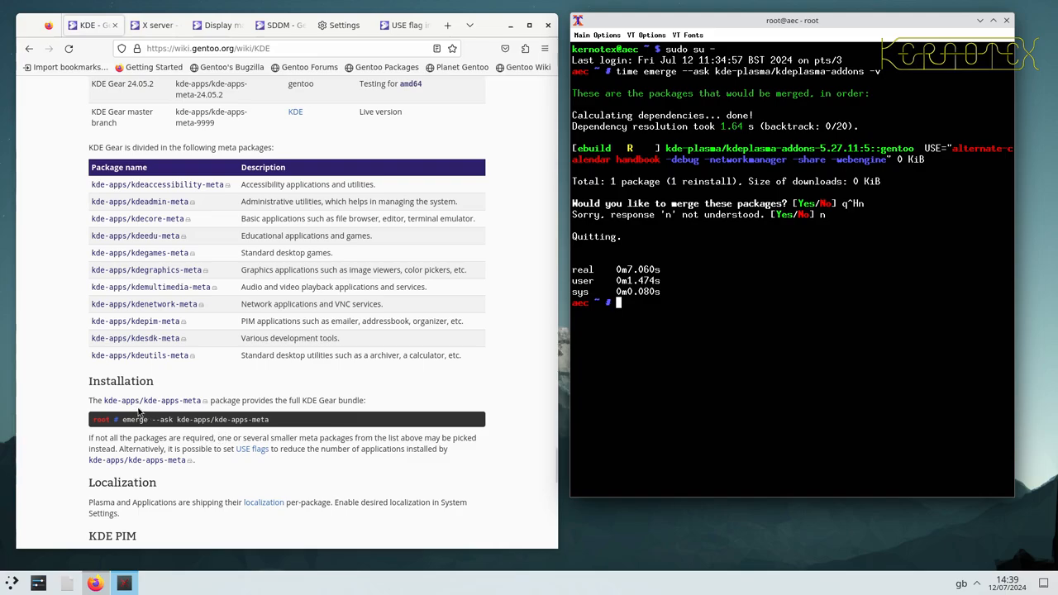
pyautogui.moveTo(79, 185)
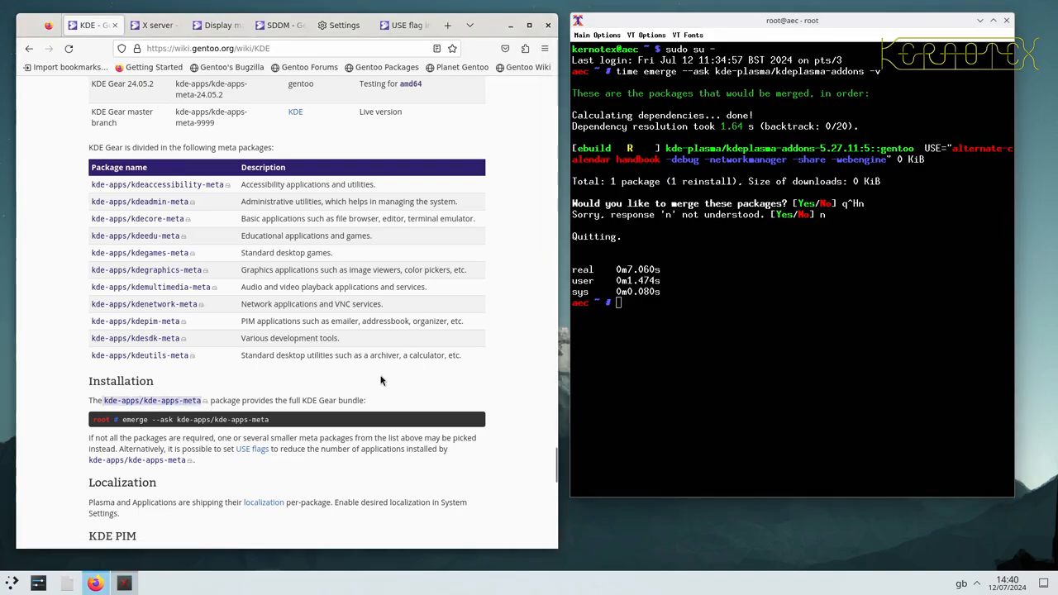
# - Run equery u kde-apps/kde-apps-meta to list its USE flags and which are enabled
pyautogui.write('equery u')
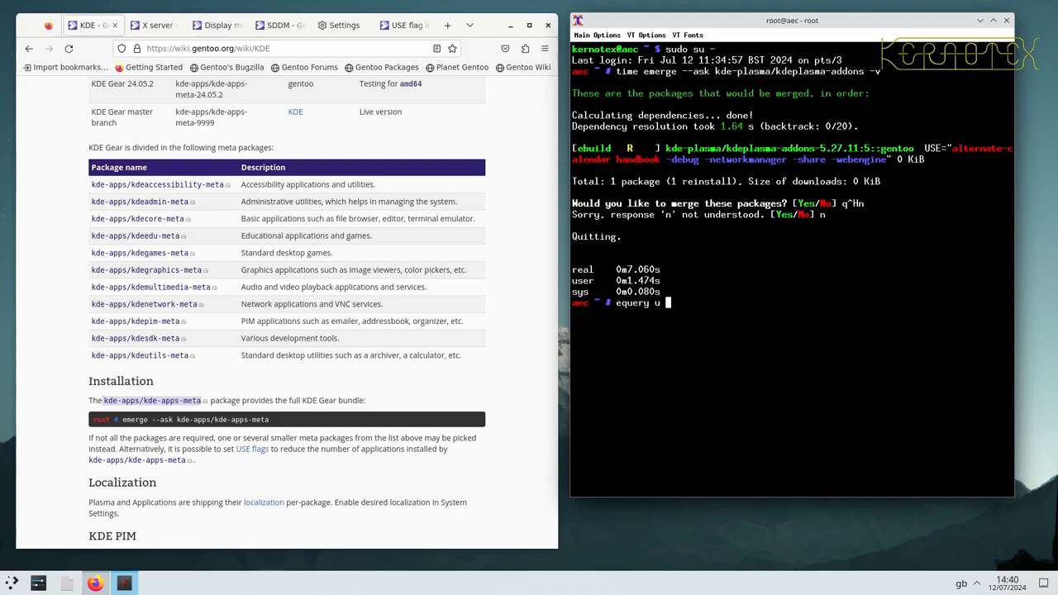
pyautogui.write('kde-apps/kde-apps-meta')
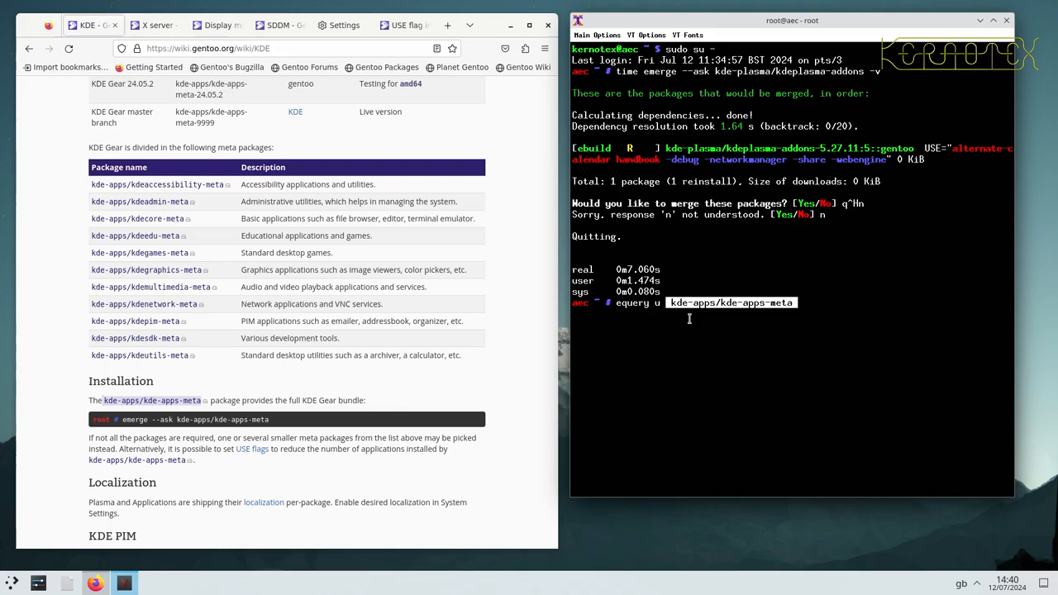
pyautogui.press('Return')
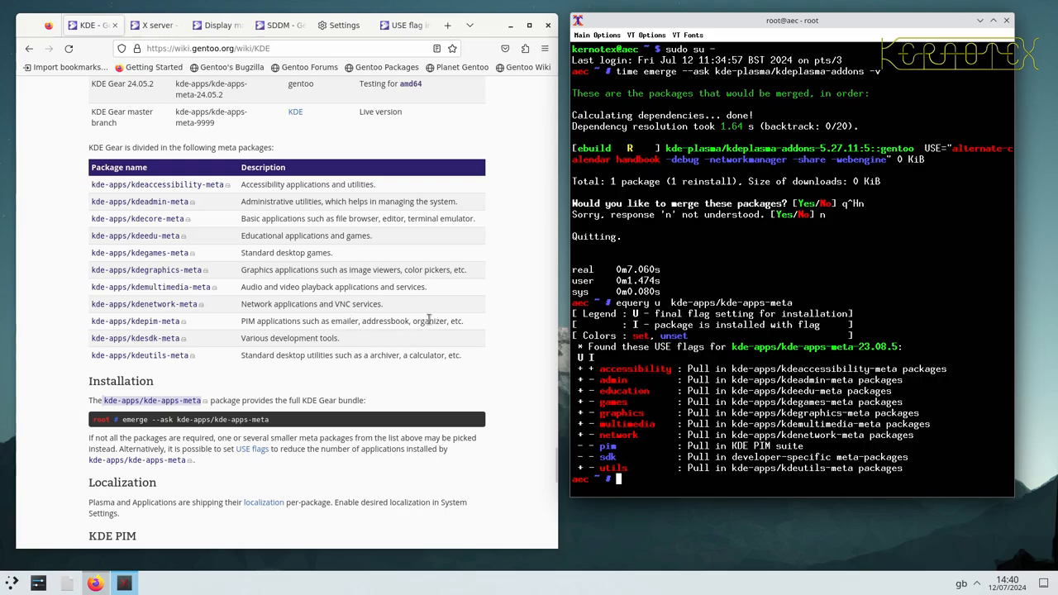
pyautogui.moveTo(747, 339)
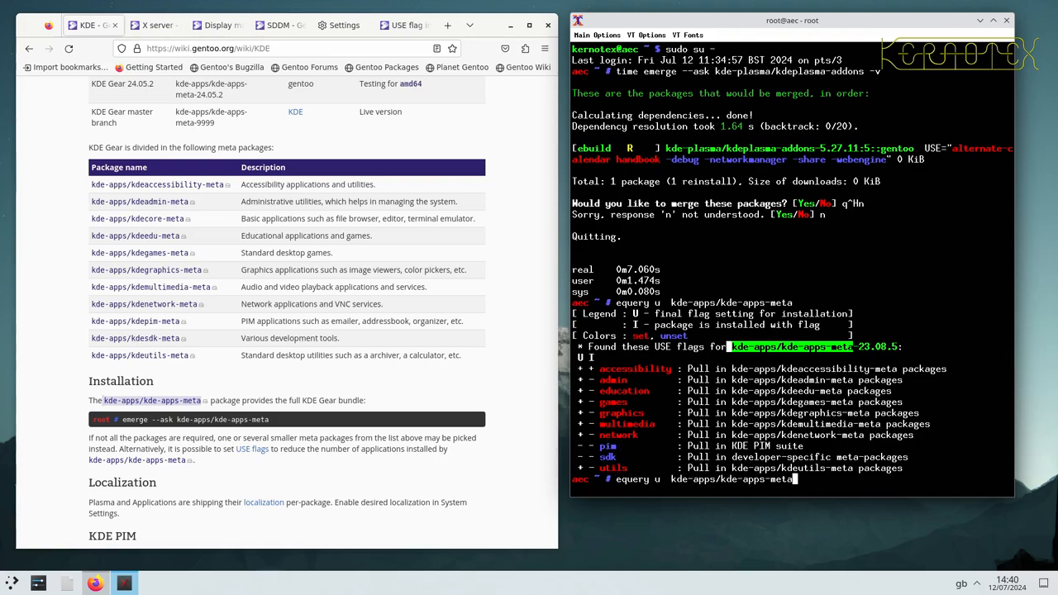
# - Review /etc/portage/package.use in vi
pyautogui.write('vi /e')
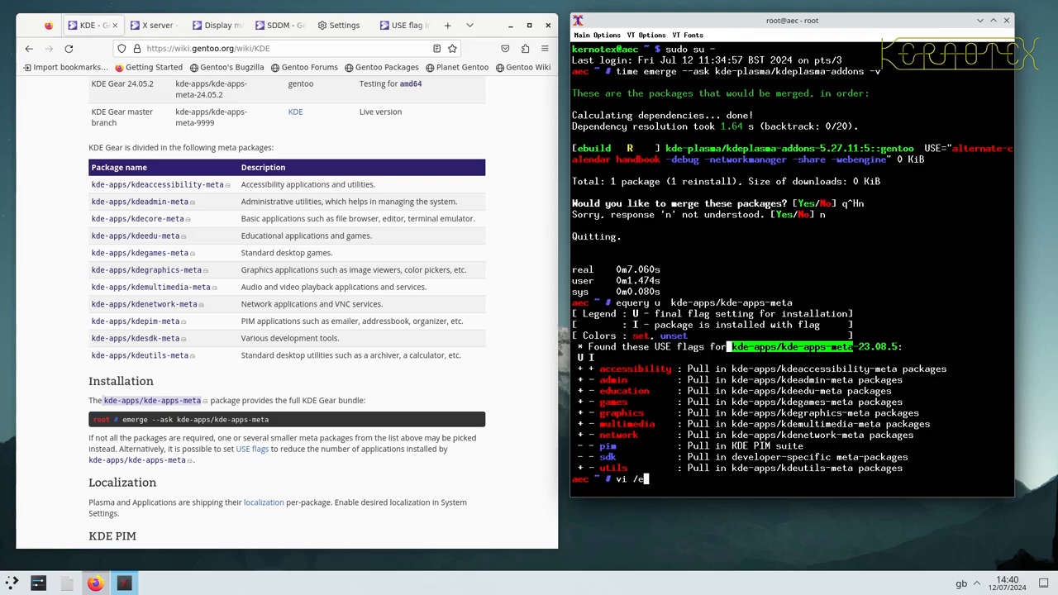
pyautogui.write('tc/portage/package.use')
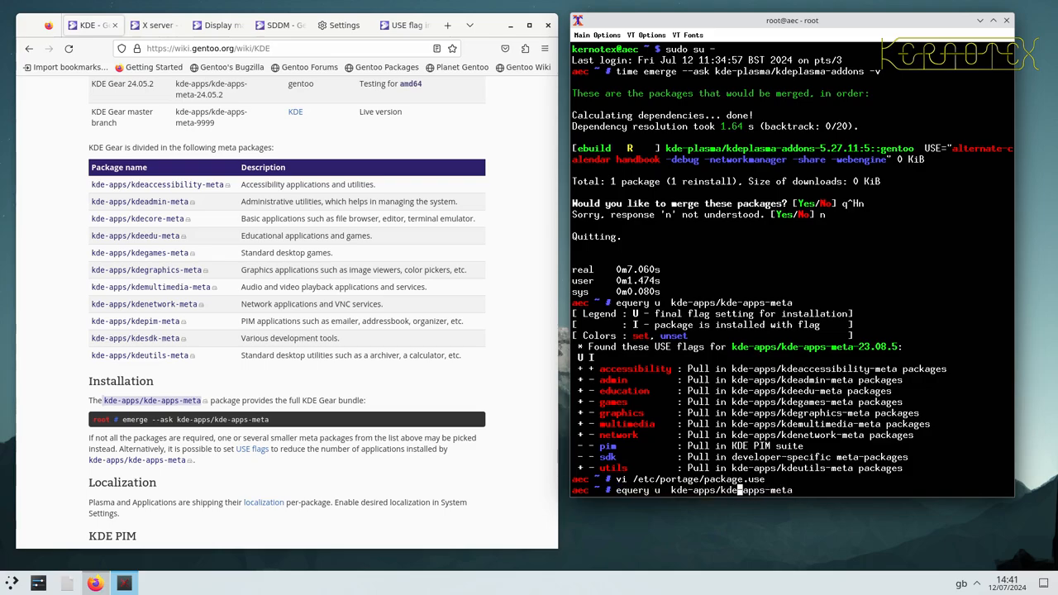
pyautogui.press('Return')
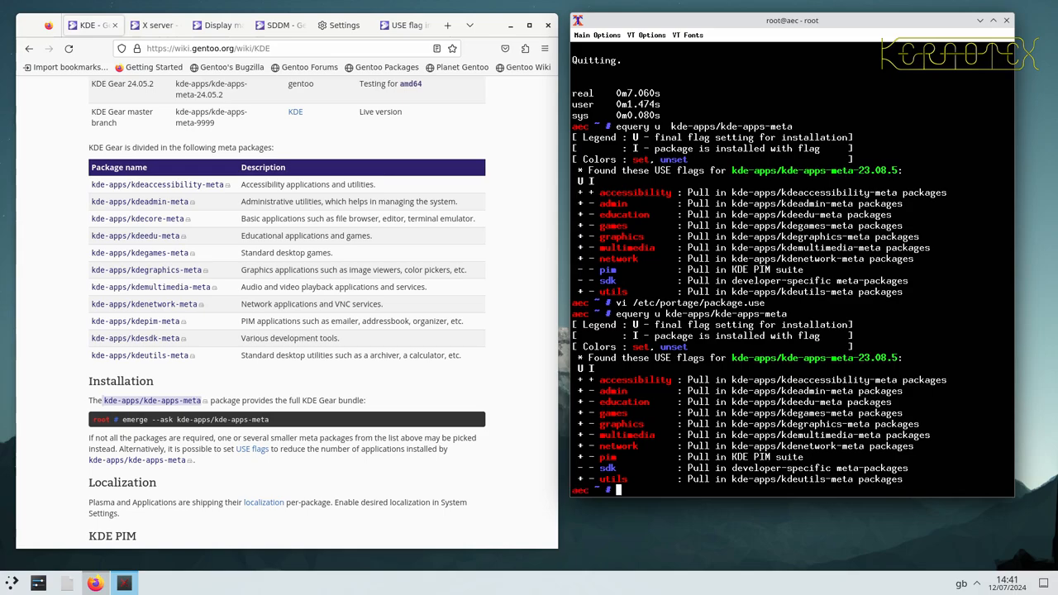
# - Recheck kde-apps-meta's USE flags with equery, then launch emerge kde-apps/kde-apps-meta
pyautogui.write('y u kde-apps/kde-apps-meta')
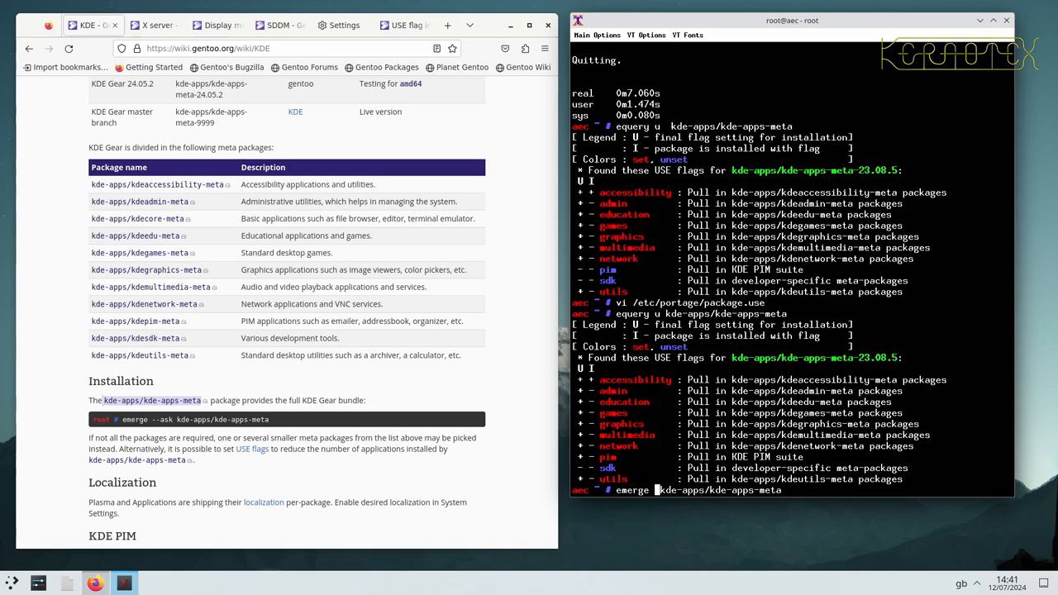
pyautogui.press('Return')
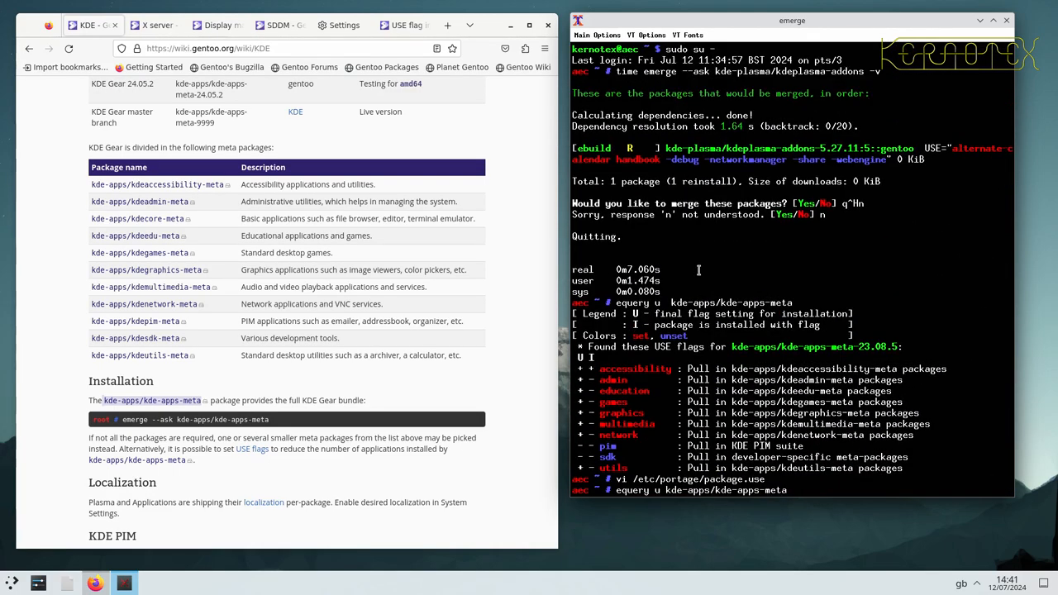
# - Go through emerge's required USE changes and copy the dev-qt/qtwebengine widgets line
pyautogui.press('Return')
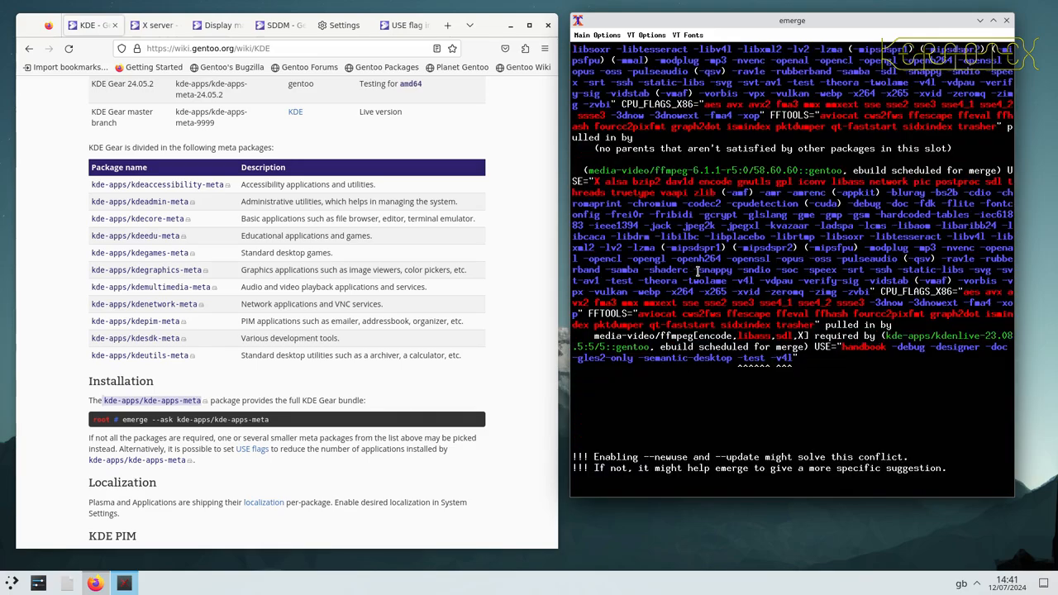
pyautogui.scroll(-3)
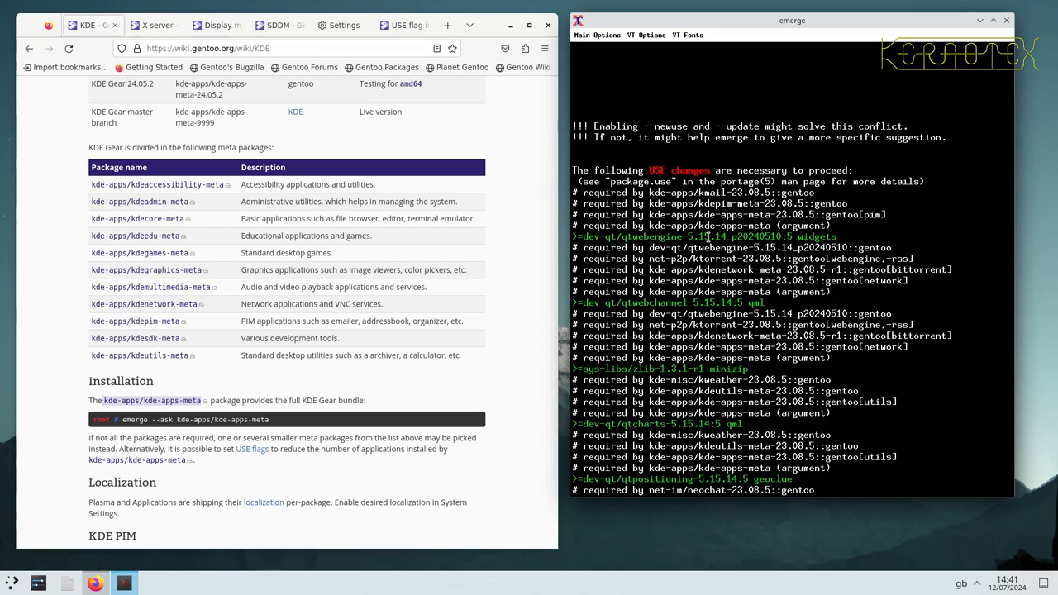
pyautogui.scroll(-3)
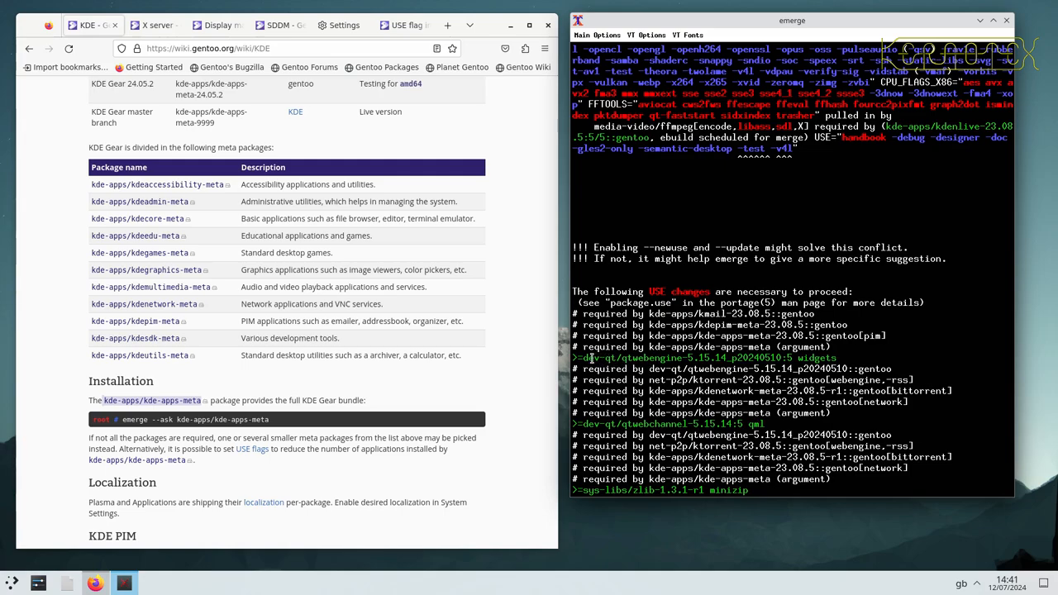
pyautogui.moveTo(578, 357); pyautogui.dragTo(843, 357)
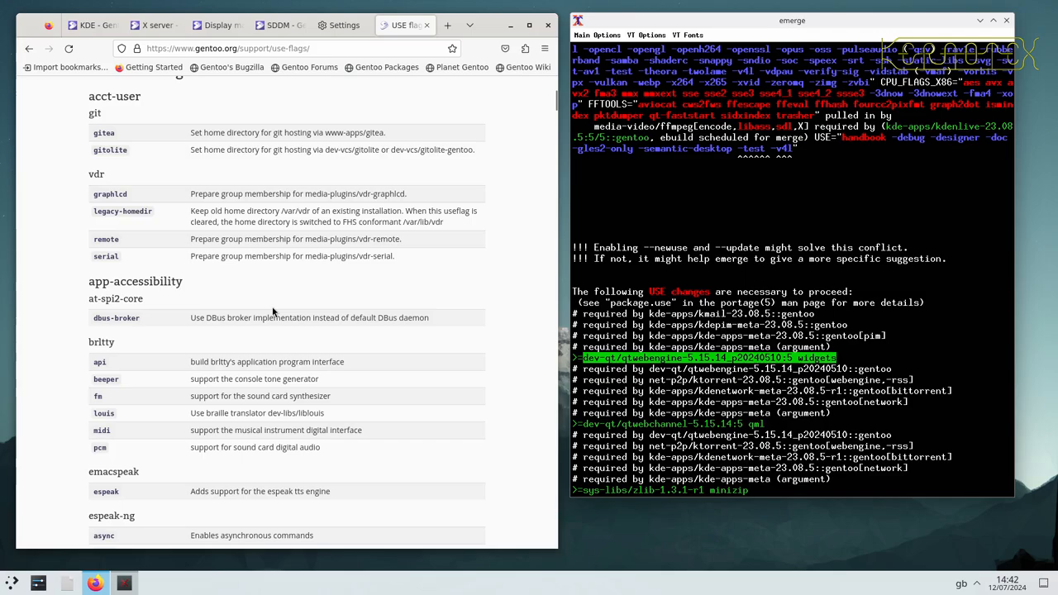
# - Scroll the USE flag reference down to the webkit and widgets flag descriptions
pyautogui.scroll(-3)
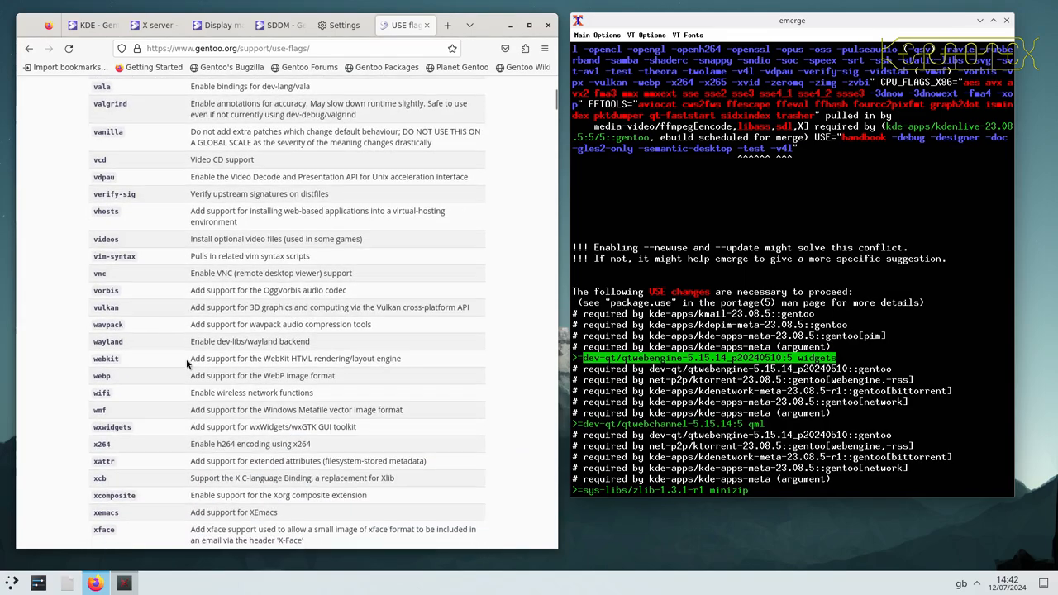
pyautogui.scroll(-3)
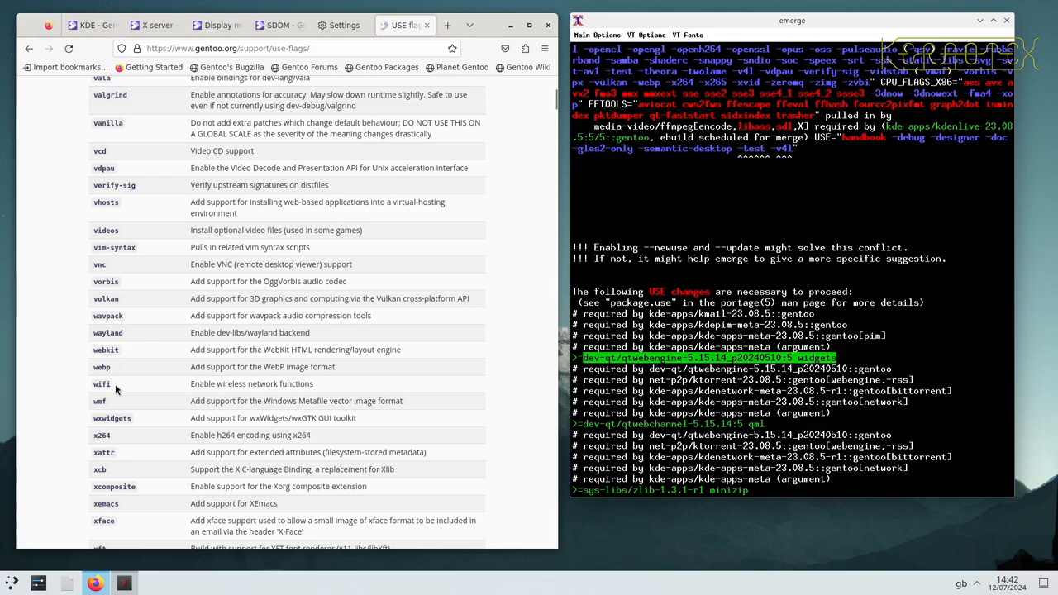
pyautogui.moveTo(64, 330)
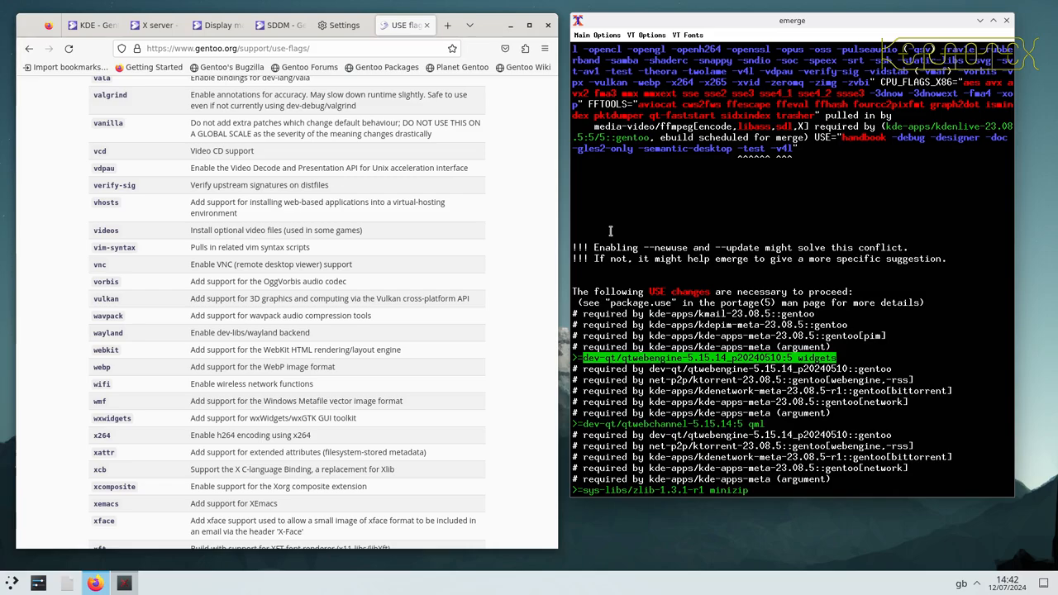
pyautogui.moveTo(636, 238)
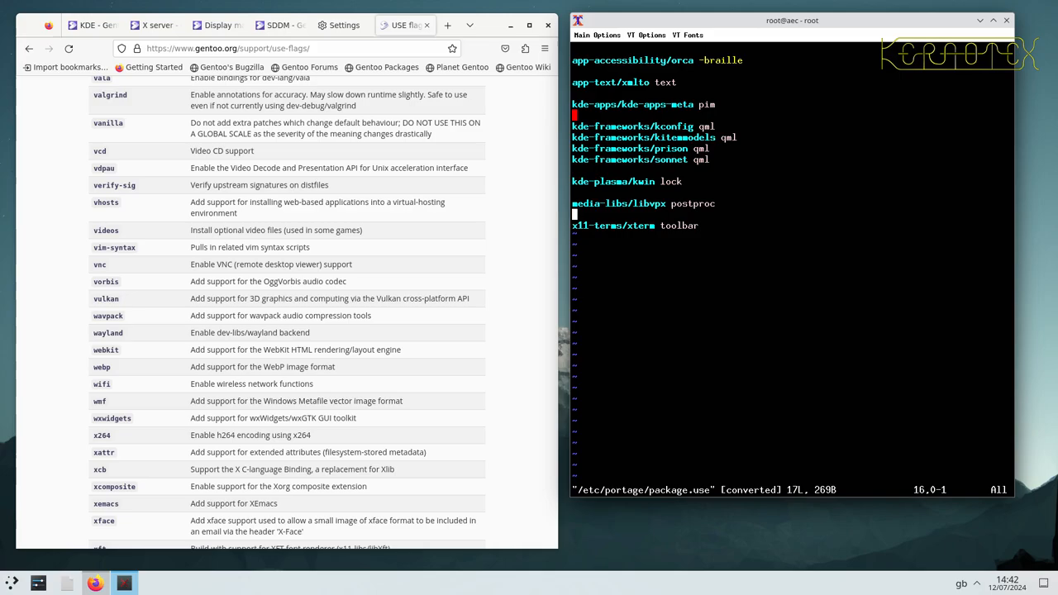
# - Add 'dev-qt/qtwebengine... widgets' and 'dev-qt/qtwebchannel... qml' to package.use, declining emerge's config changes, and save
pyautogui.write('dev-qt/qtwebengine-5.15.14_p20240510:5 widgets')
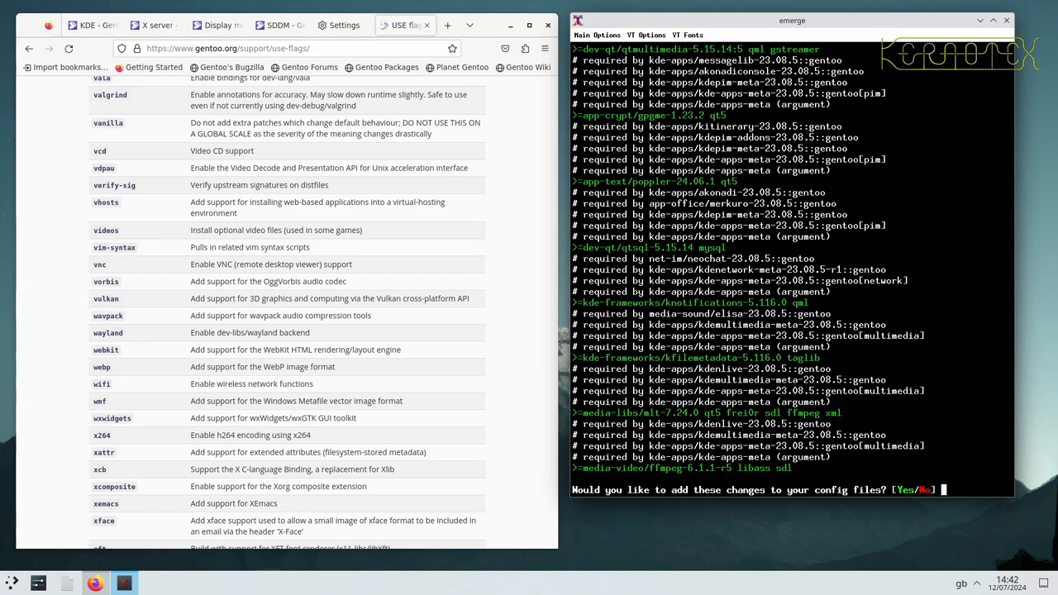
pyautogui.moveTo(555, 205)
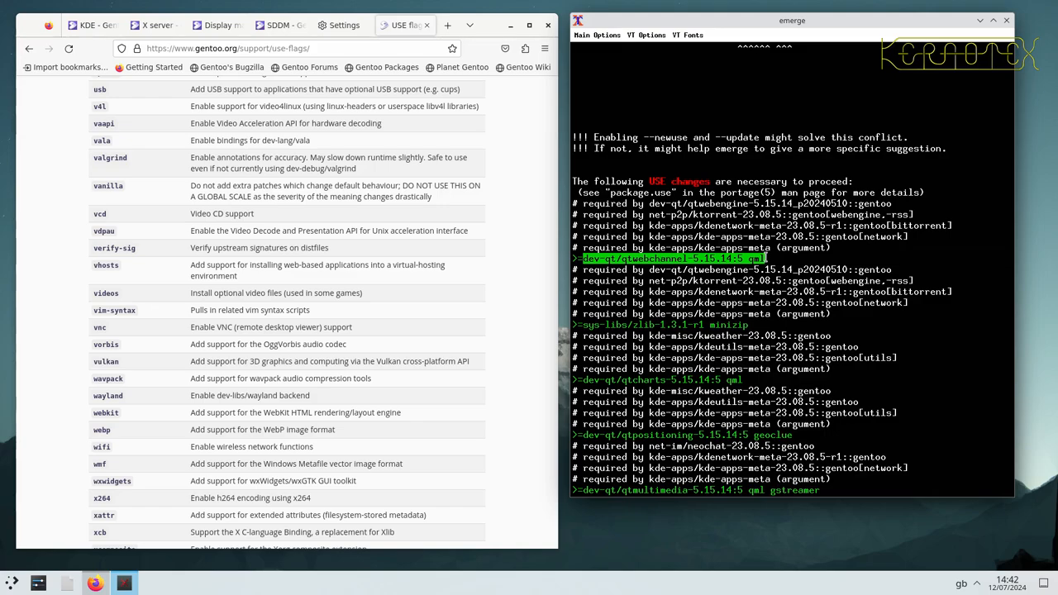
pyautogui.write('n')
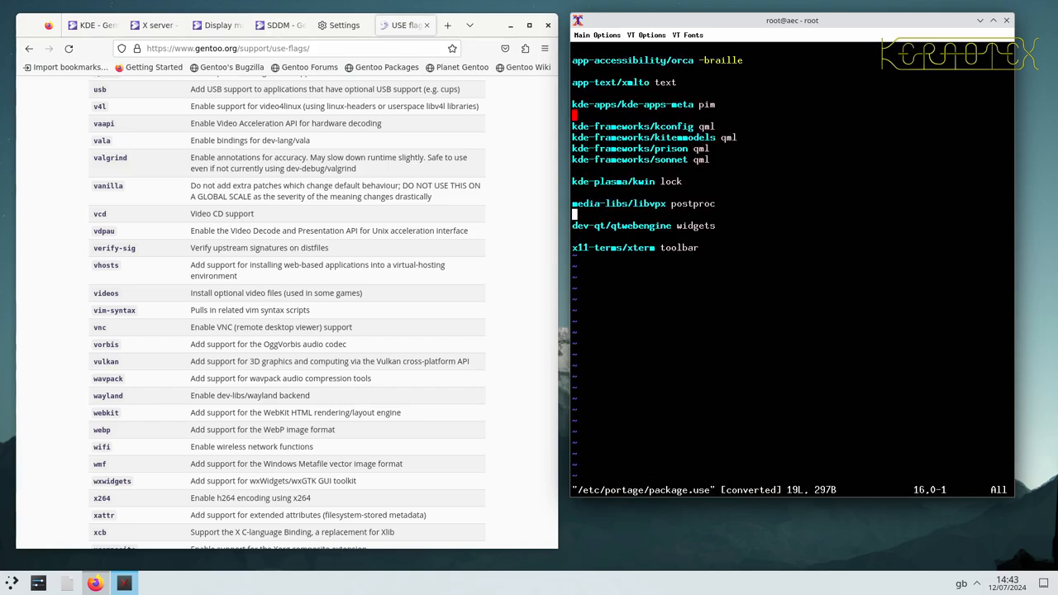
pyautogui.write('dev-qt/qtwebchannel-5.15.14:5 qml')
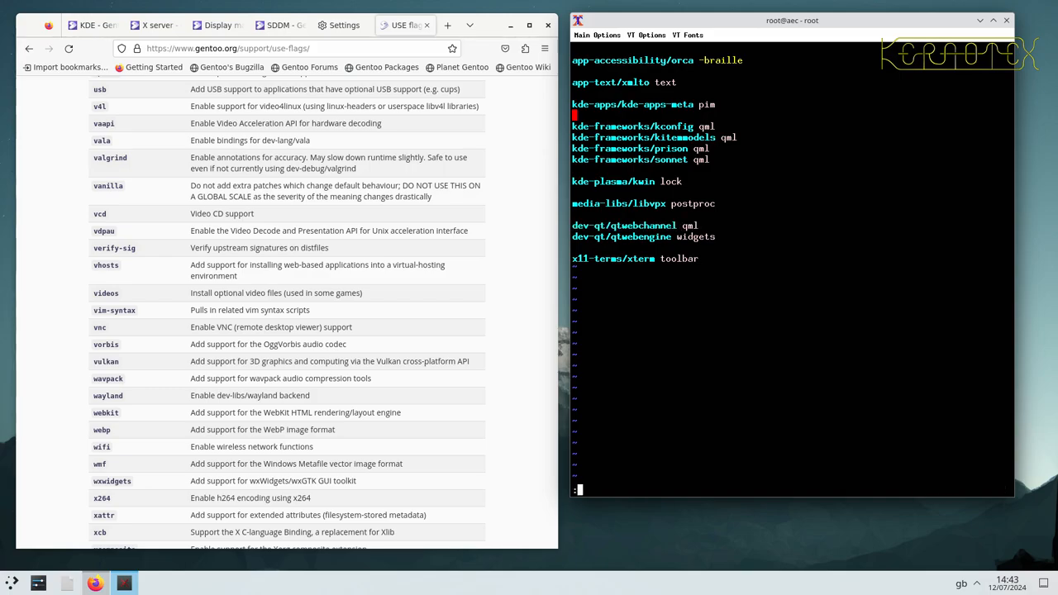
pyautogui.press('Return')
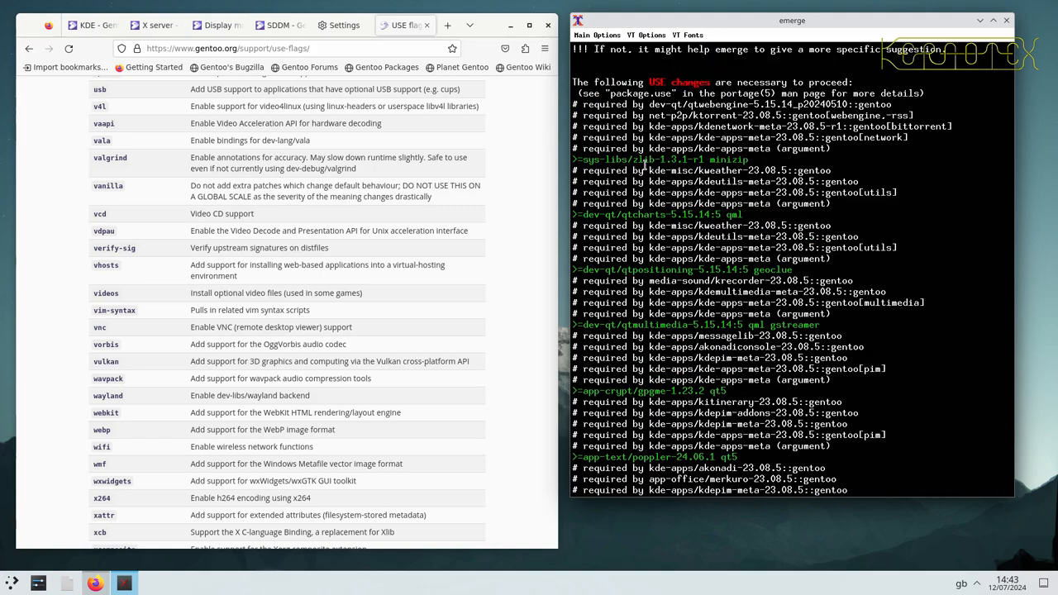
pyautogui.moveTo(416, 342)
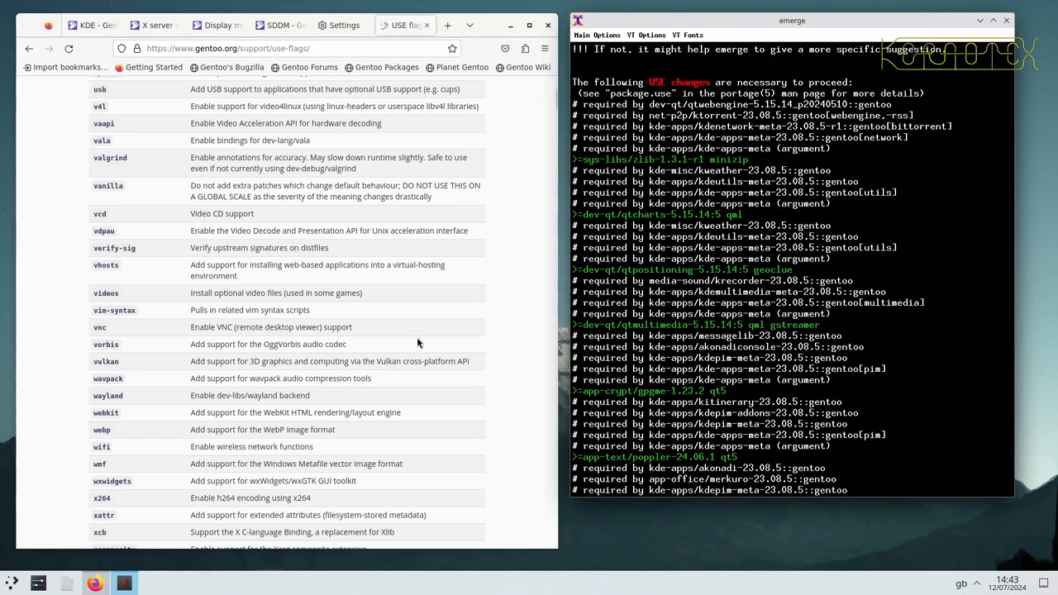
# - Add 'sys-libs/zlib-1.3.1-r1 minizip' to package.use for the next emerge run
pyautogui.scroll(-3)
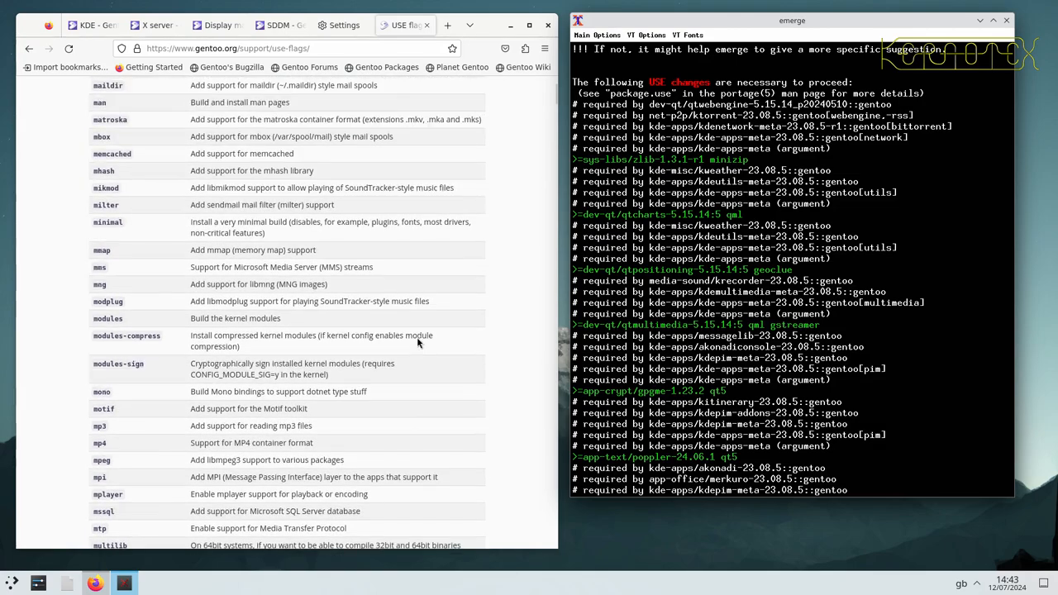
pyautogui.scroll(-3)
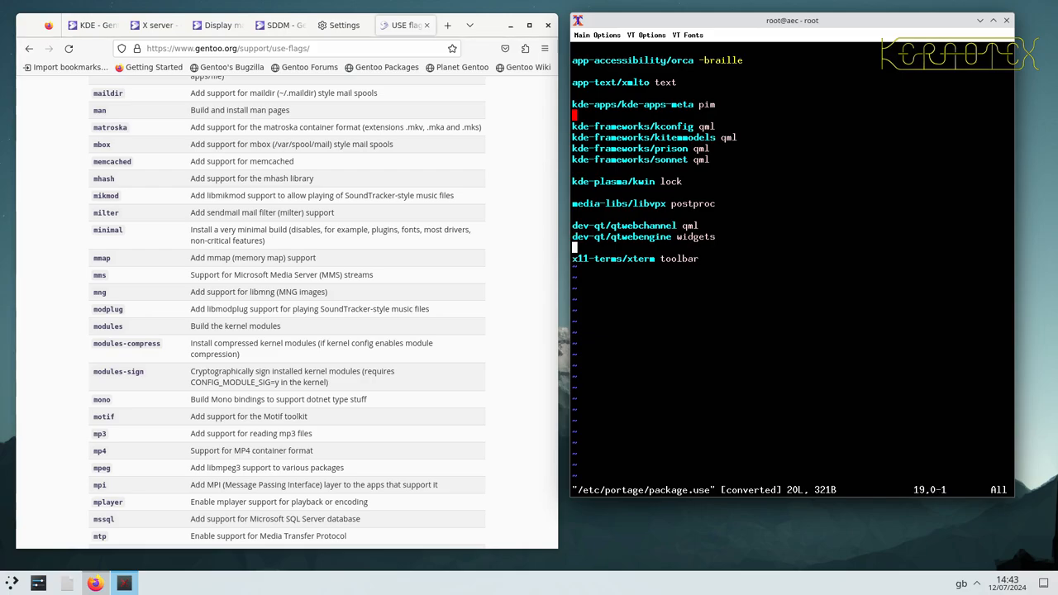
pyautogui.press('i')
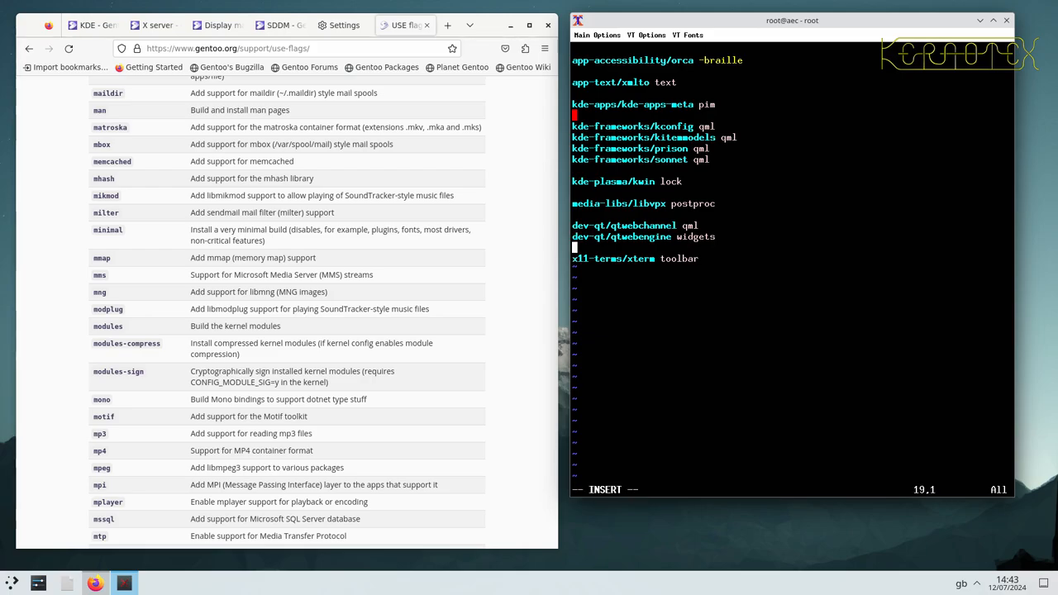
pyautogui.write('sys-libs/zlib-1.3.1-r1 minizip')
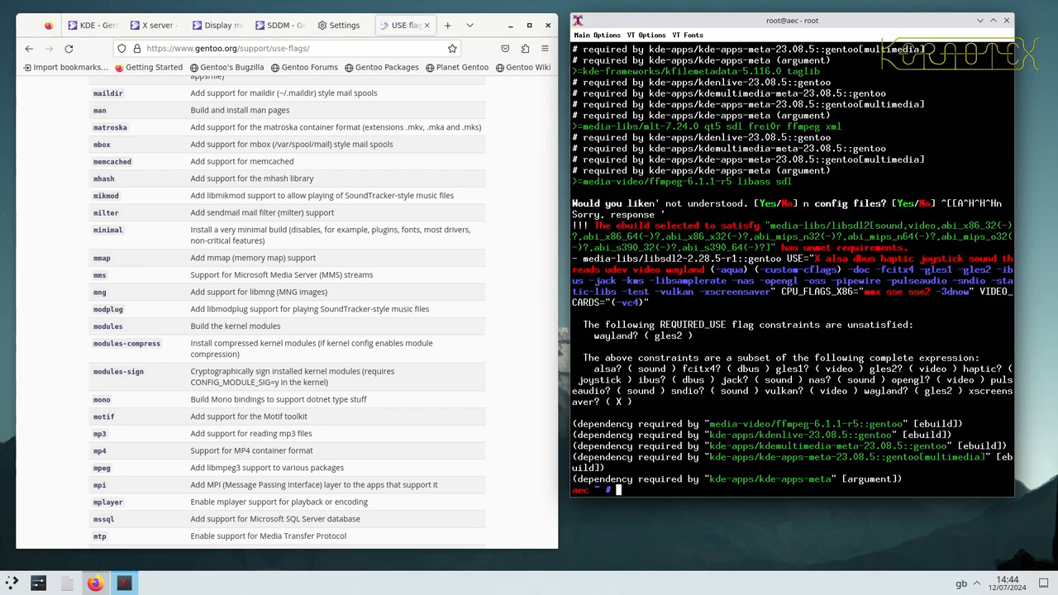
# - Run emerge -av kde-apps/kde-apps-meta and answer n to its prompt
pyautogui.write('emerge -av kde-apps/kde-apps-meta')
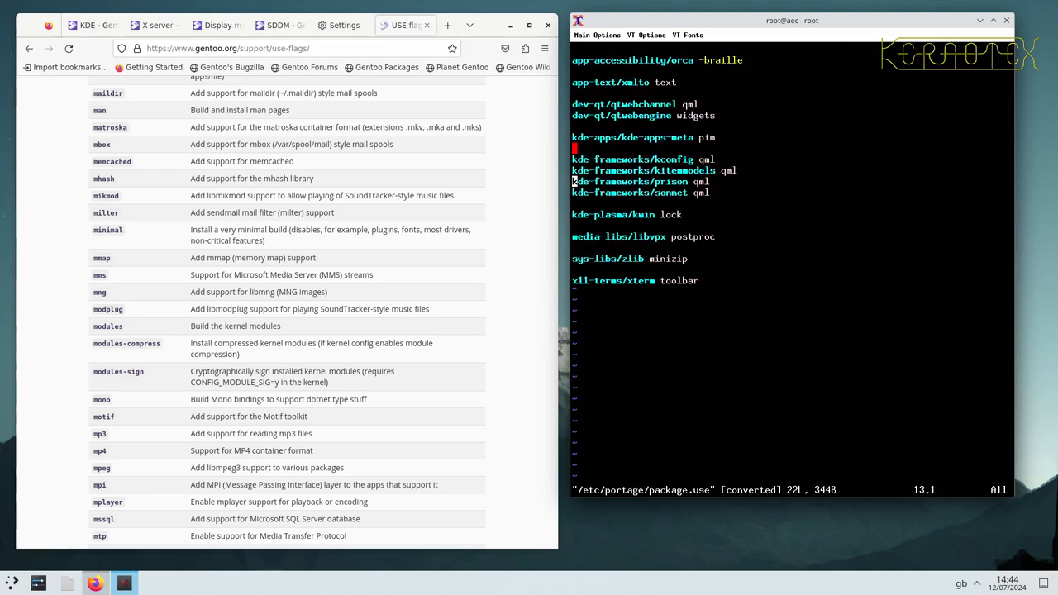
pyautogui.press('i')
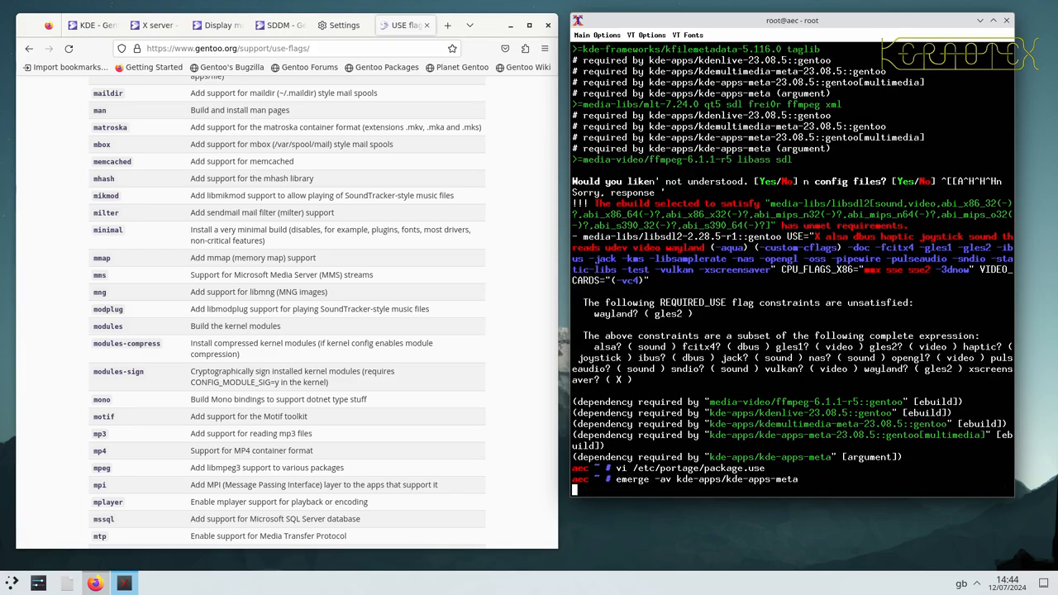
pyautogui.press('Return')
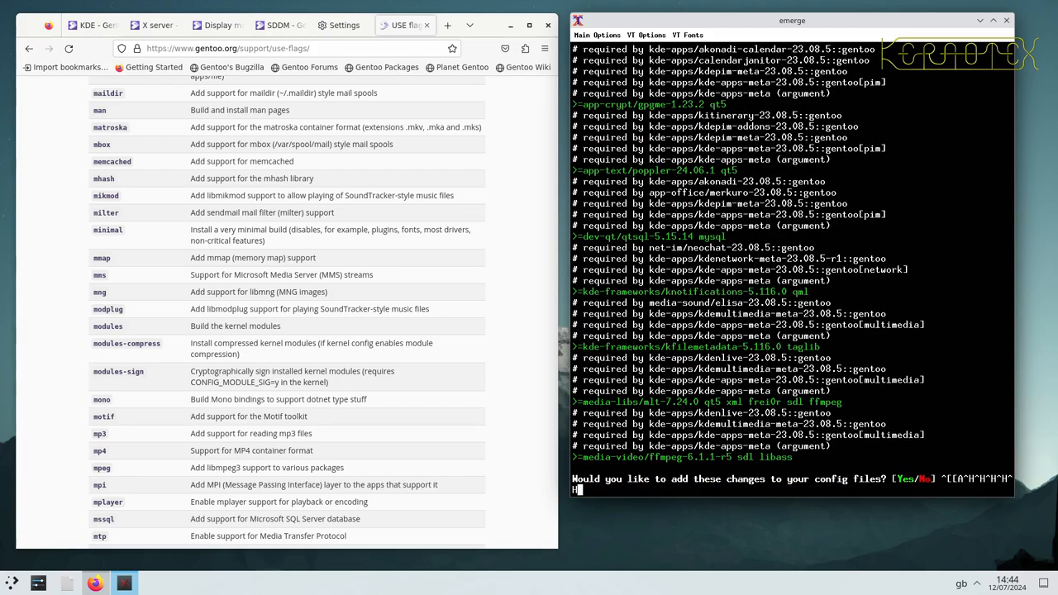
pyautogui.write('ning-5.15.14:5 geoclue')
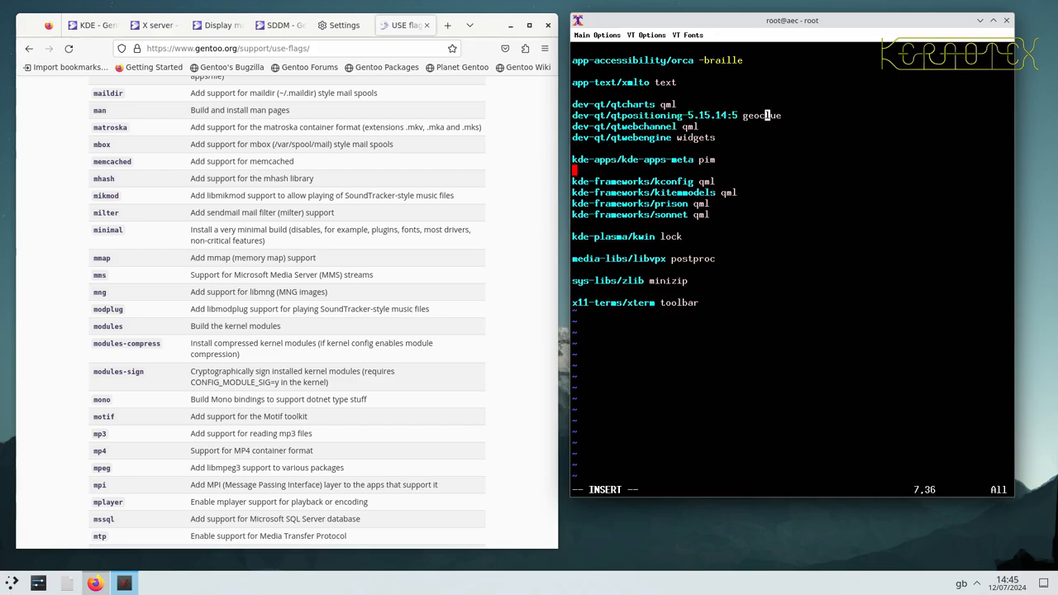
# - Add dev-qt/qtcharts qml and dev-qt/qtpositioning geoclue lines to package.use and save
pyautogui.press('BackSpace')
pyautogui.write(':')
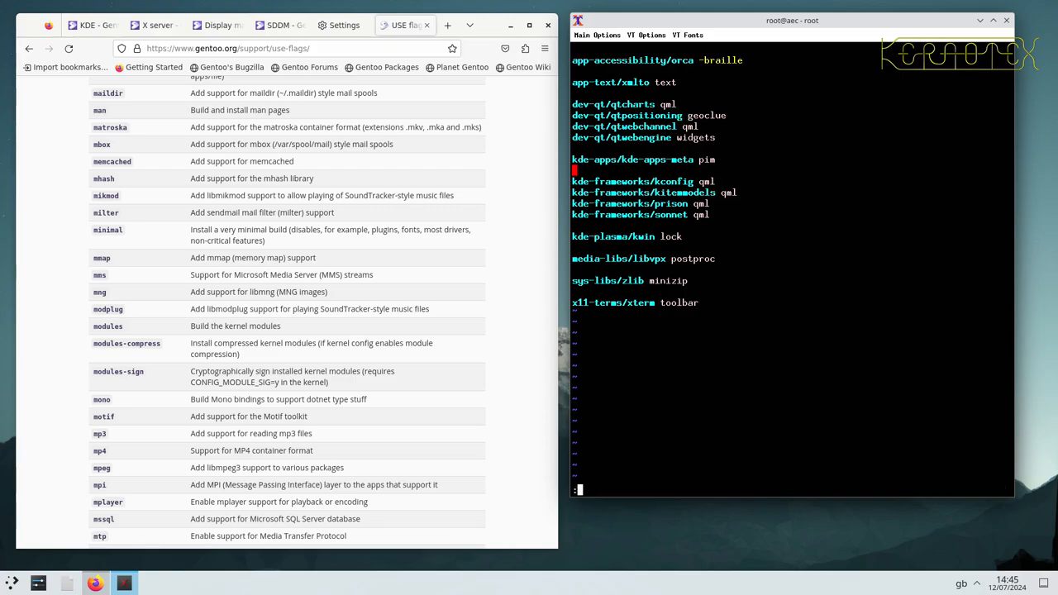
pyautogui.press('Return')
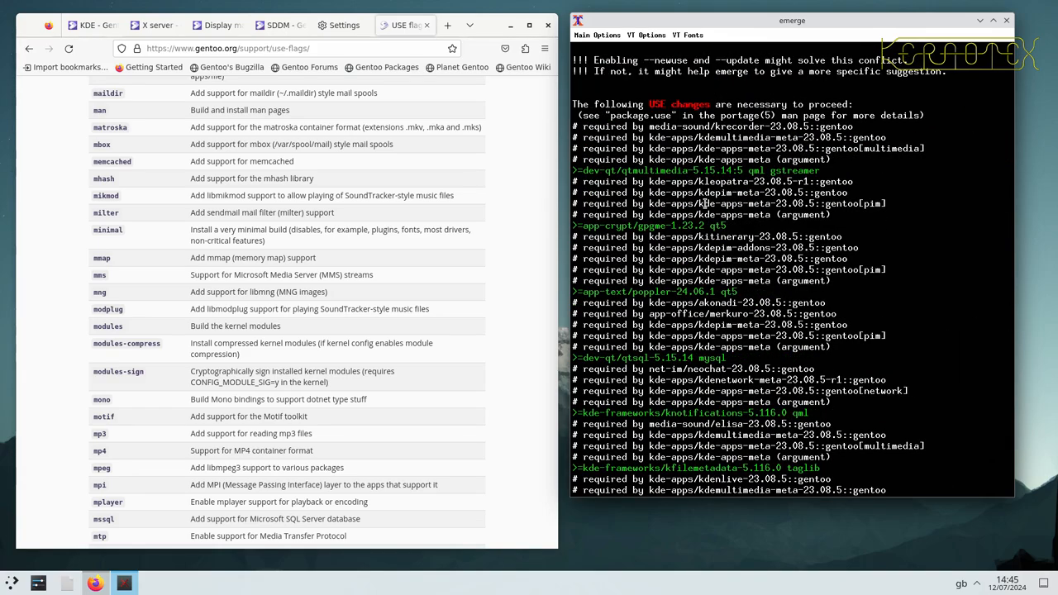
pyautogui.moveTo(499, 273)
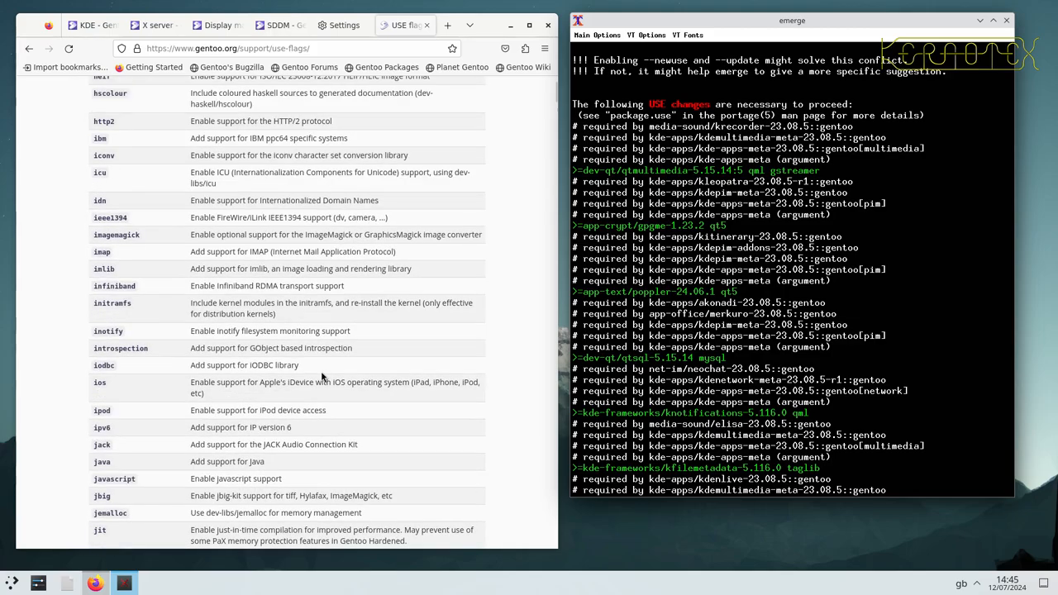
# - Insert the line 'dev-qt/qtmultimedia-5.15.14:5 qml' into /etc/portage/package.use
pyautogui.scroll(-3)
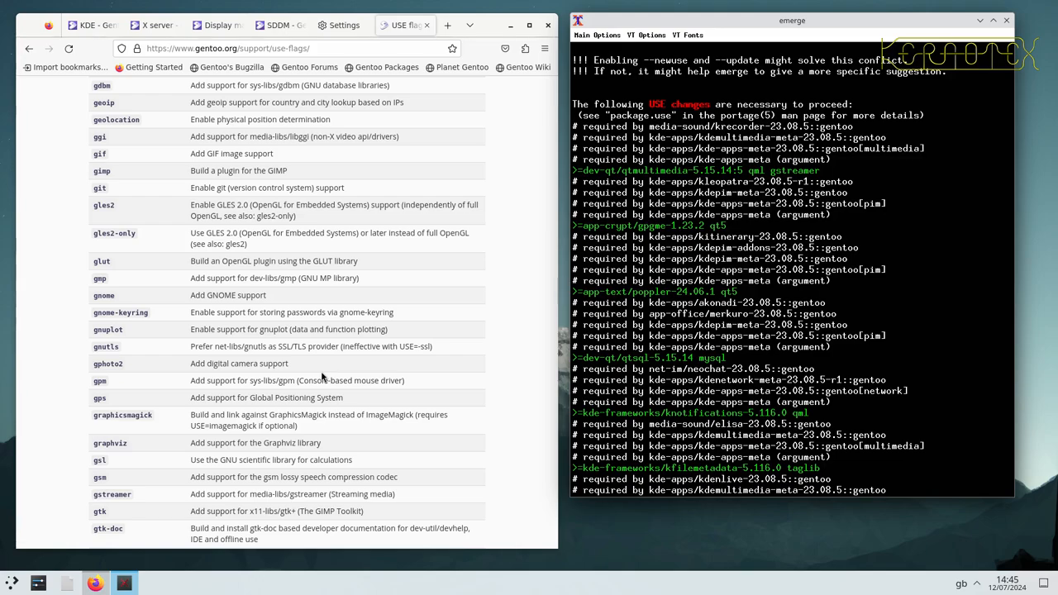
pyautogui.scroll(-3)
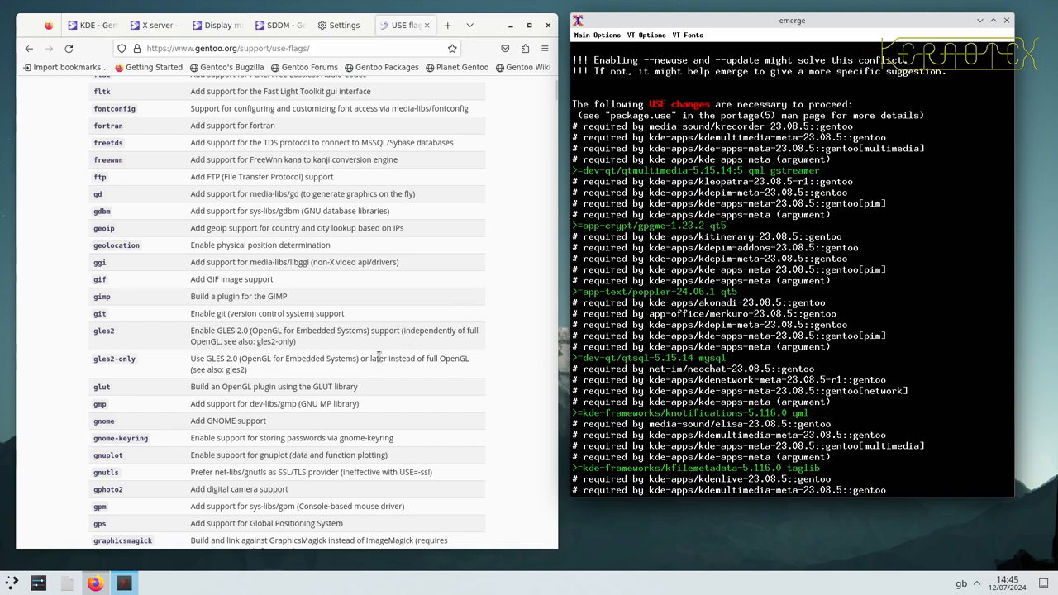
pyautogui.scroll(-3)
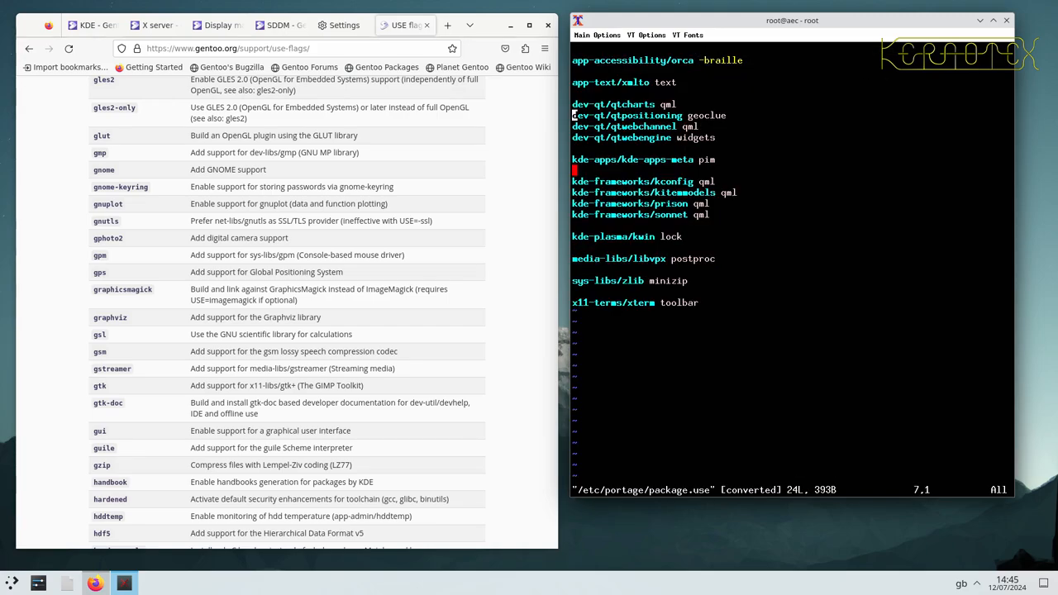
pyautogui.press('Up')
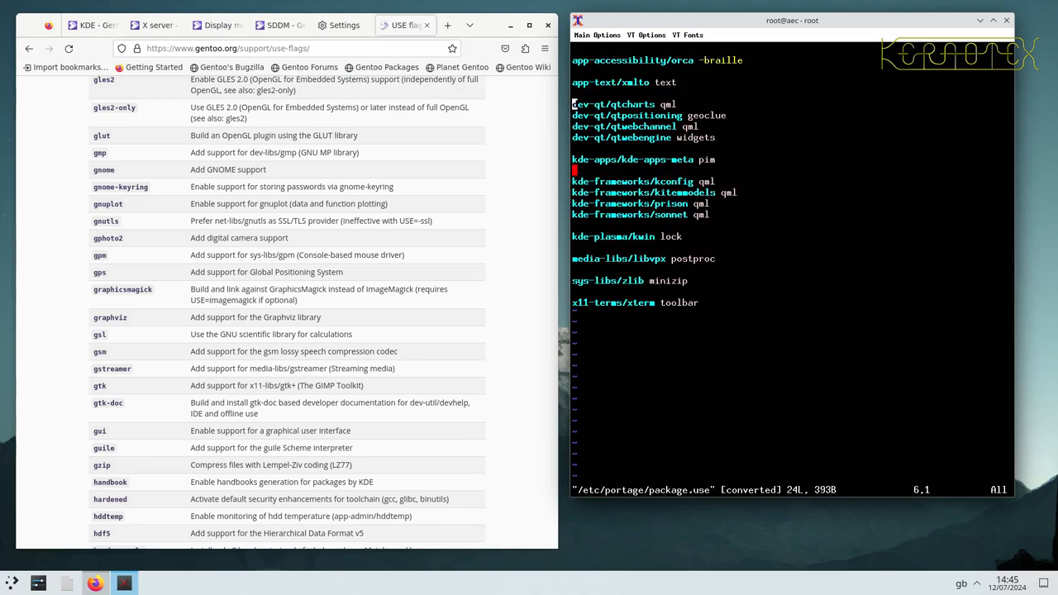
pyautogui.write('dev-qt/qtmultimedia-5.15.14:5 qml')
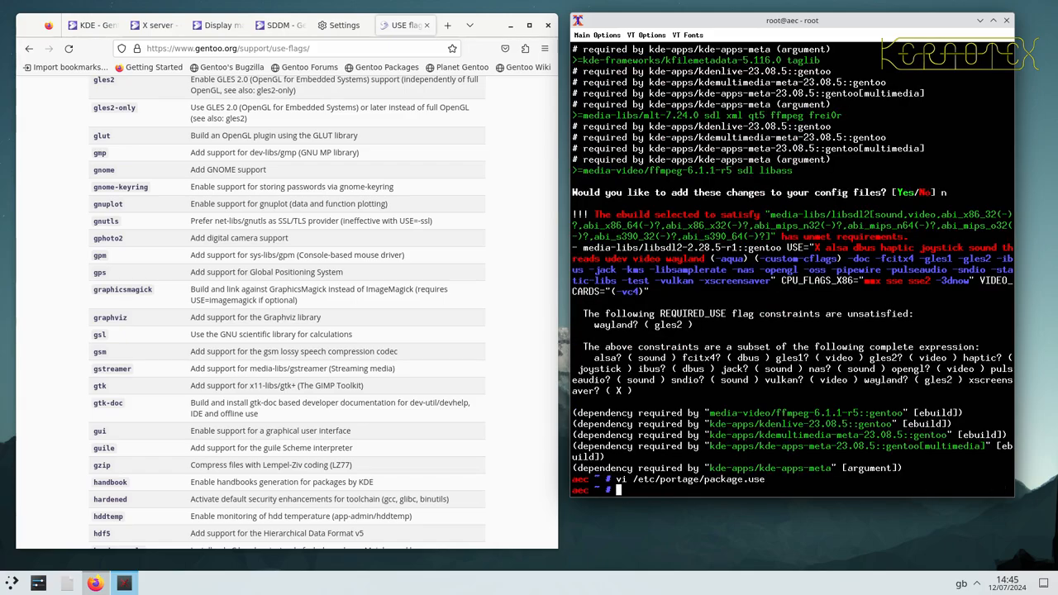
# - Review make.conf in vi, quit, and rerun 'emerge -av kde-apps/kde-apps-meta'
pyautogui.write('vi /etc/portage/p')
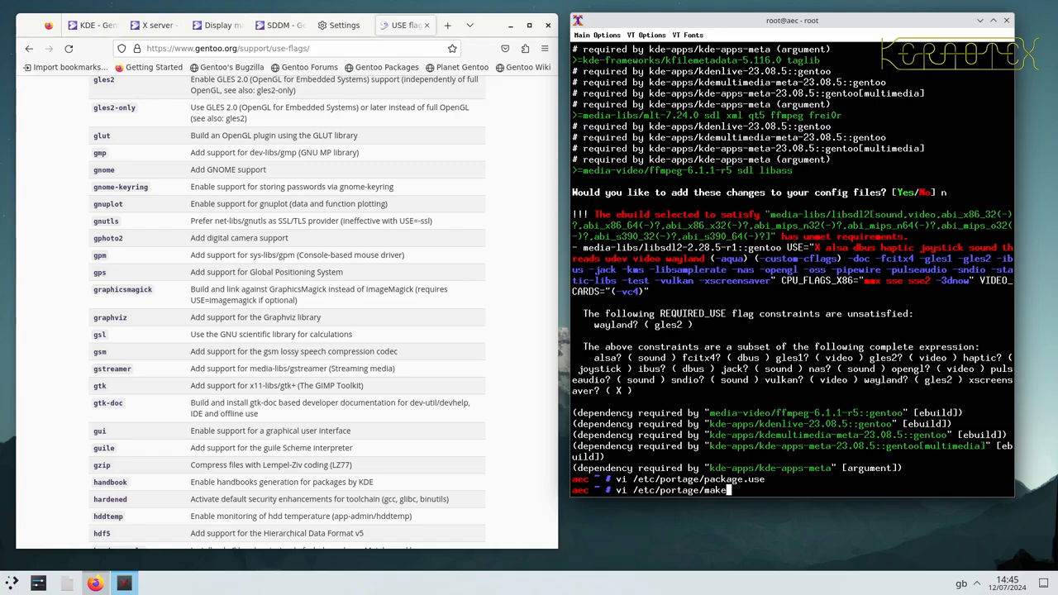
pyautogui.write('.conf')
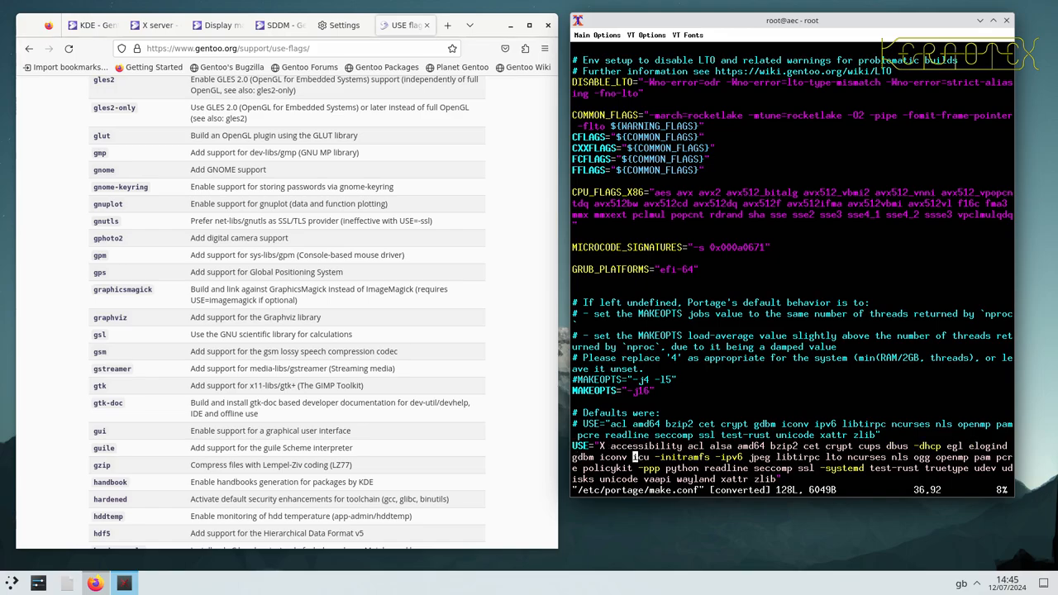
pyautogui.press('i')
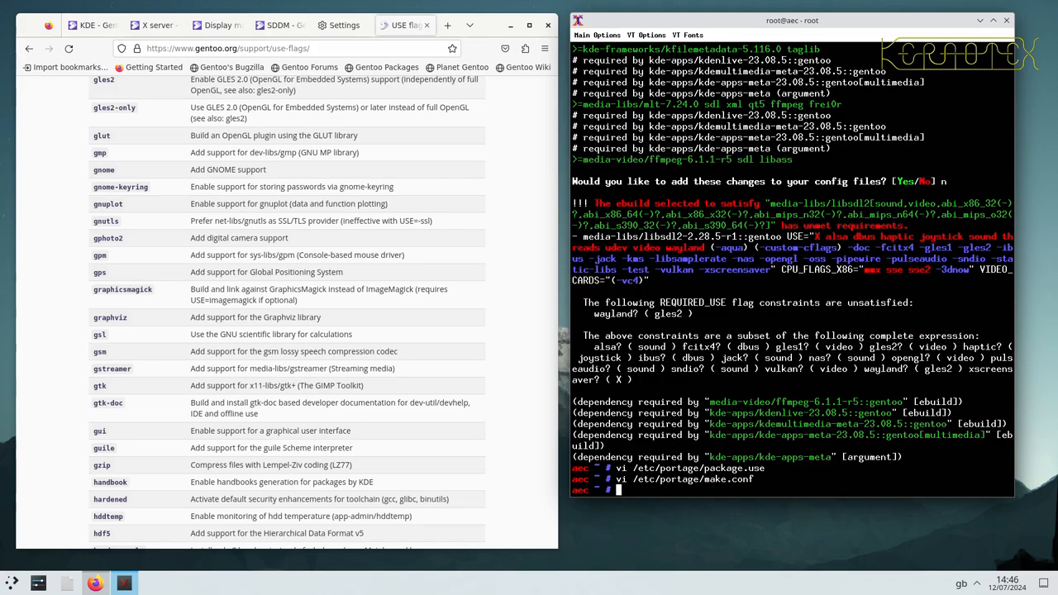
pyautogui.write('emerge -av kde-apps/kde-apps-meta')
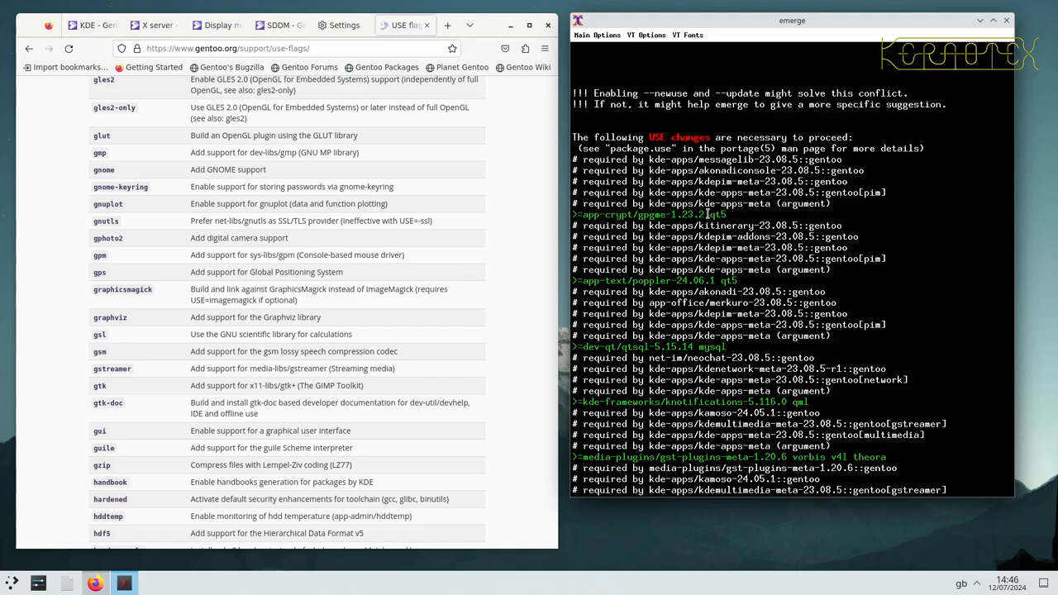
pyautogui.moveTo(721, 285)
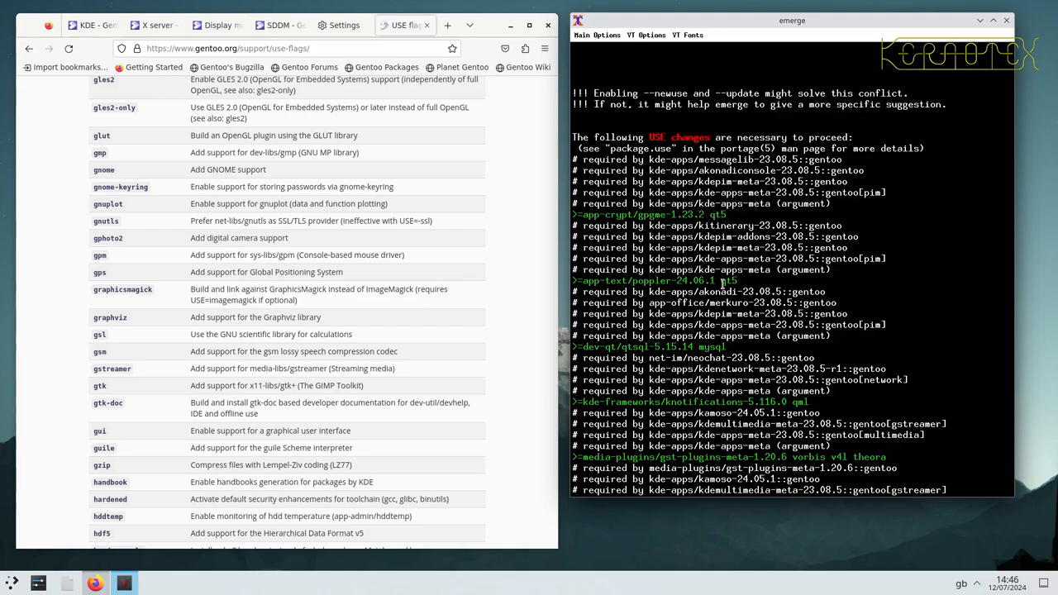
# - Scroll the emerge output, then revisit the global USE line in /etc/portage/make.conf
pyautogui.scroll(-3)
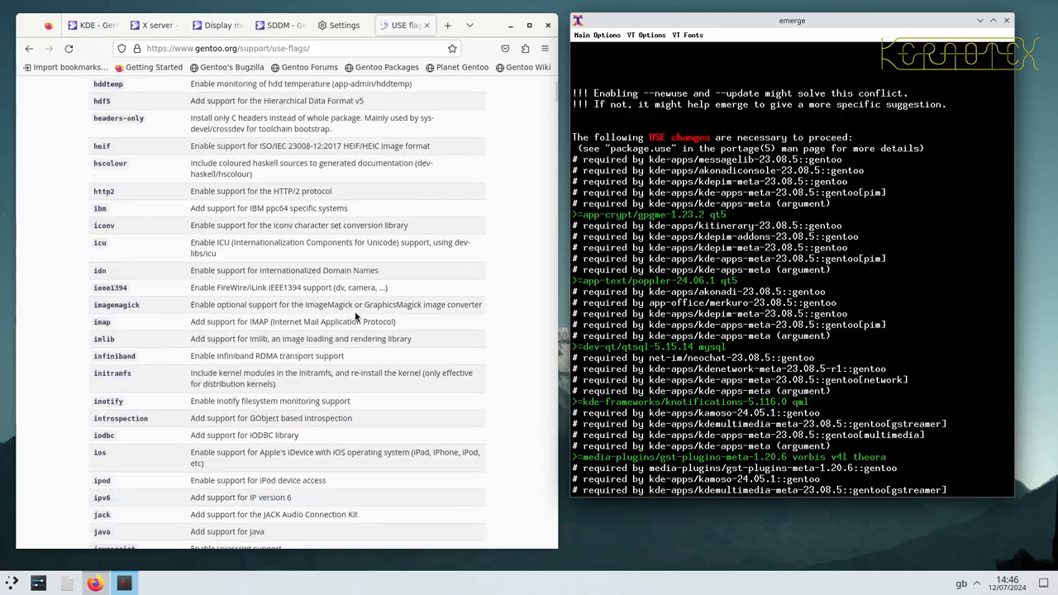
pyautogui.scroll(-3)
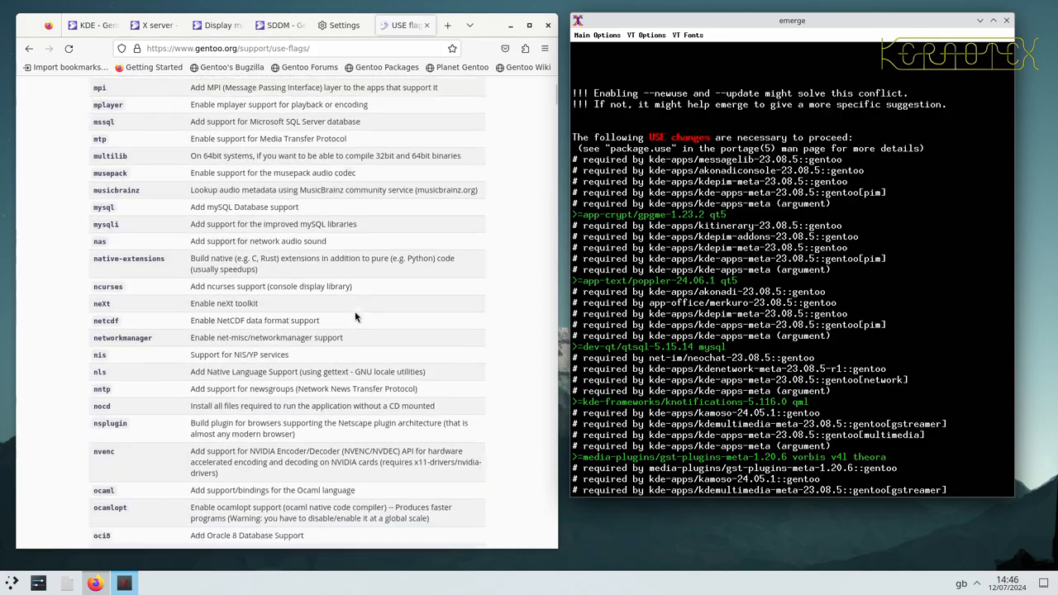
pyautogui.scroll(-3)
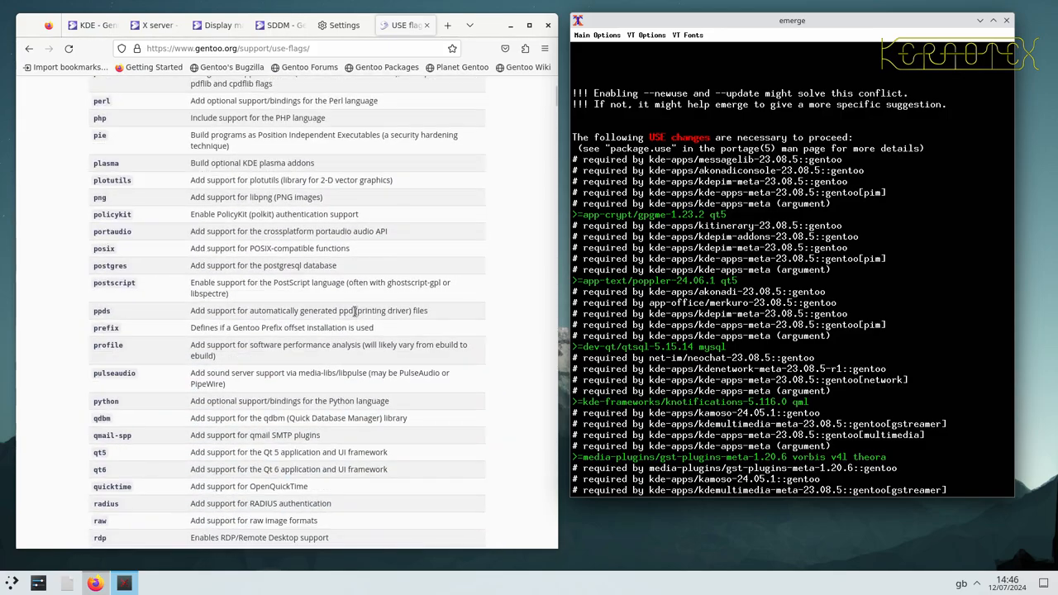
pyautogui.scroll(-3)
pyautogui.write('n')
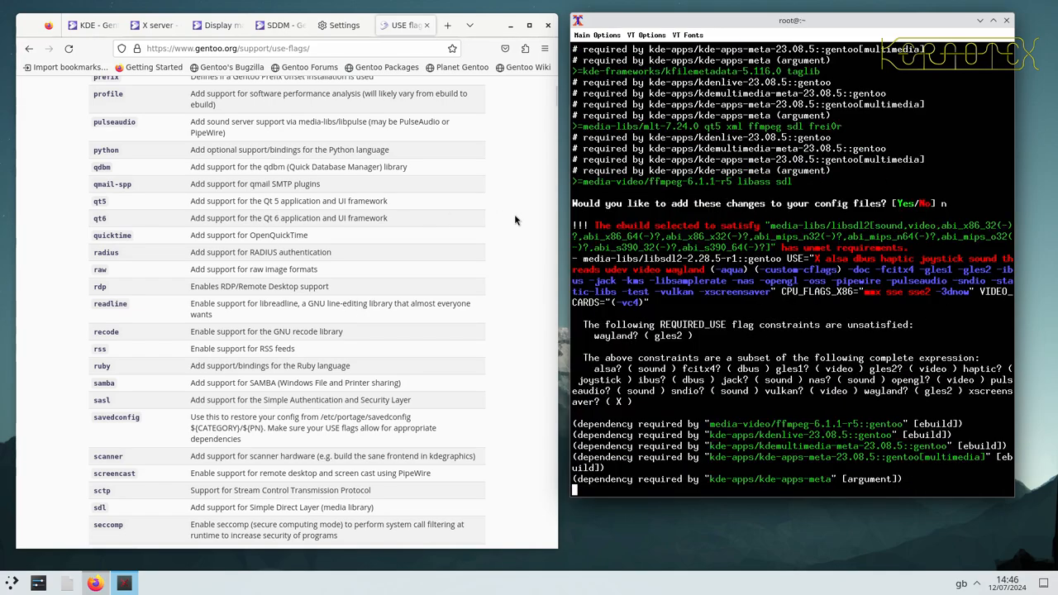
pyautogui.write('vi /etc/portage/make.conf')
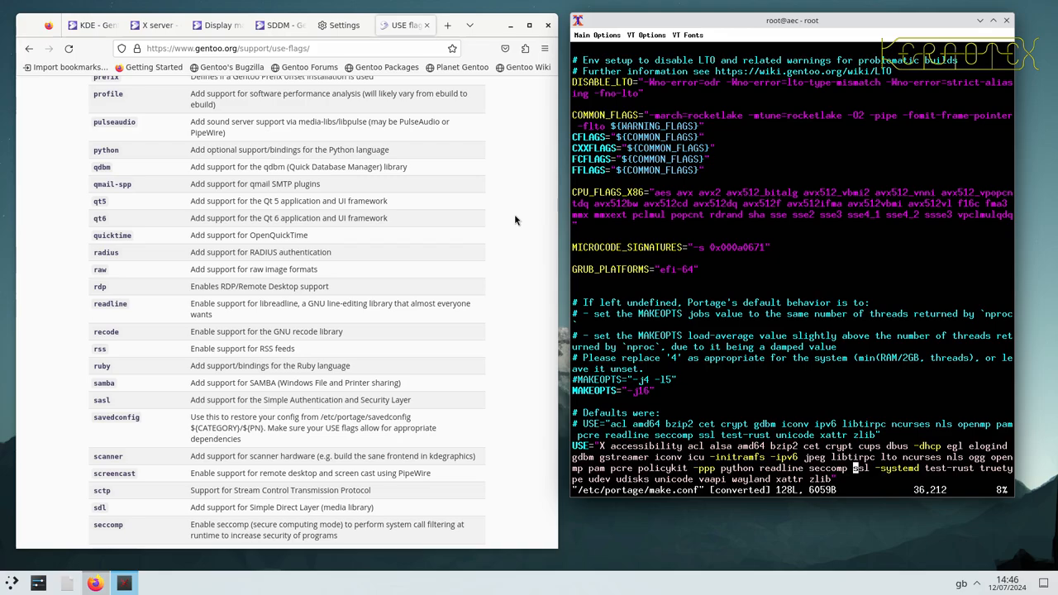
pyautogui.press('i')
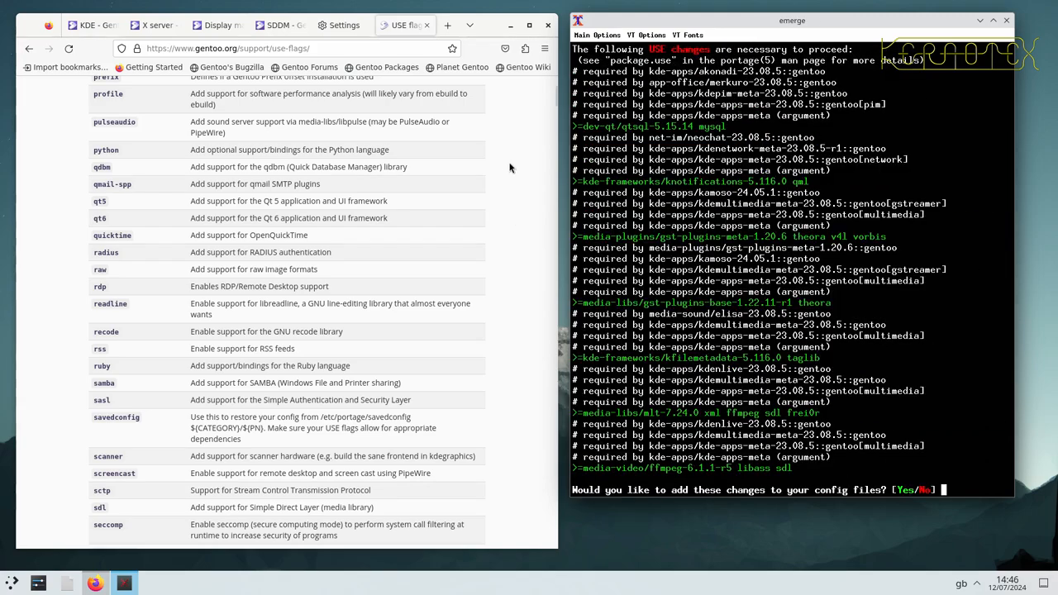
pyautogui.moveTo(451, 288)
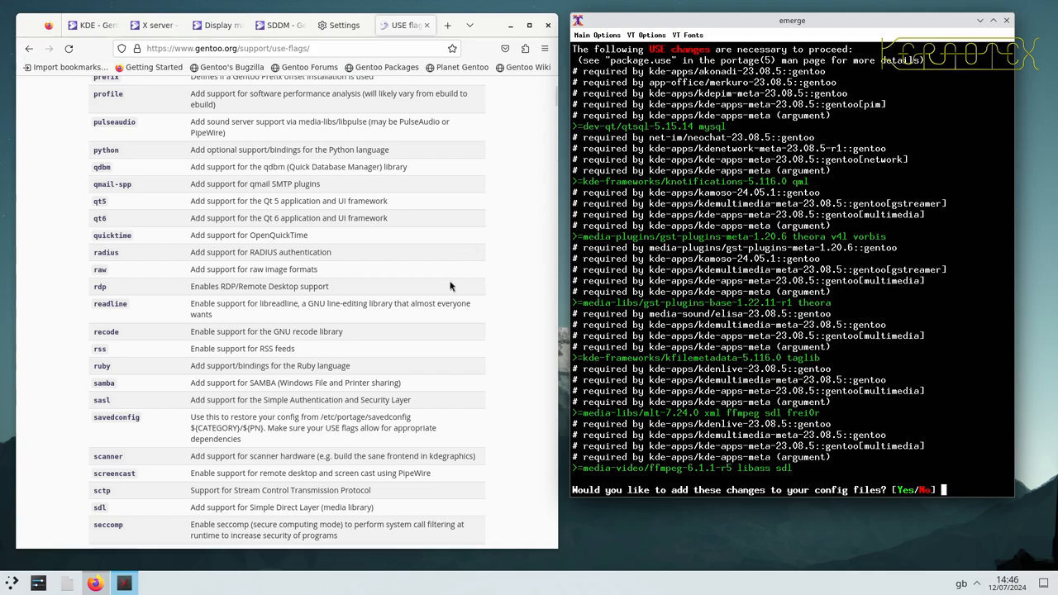
pyautogui.scroll(-3)
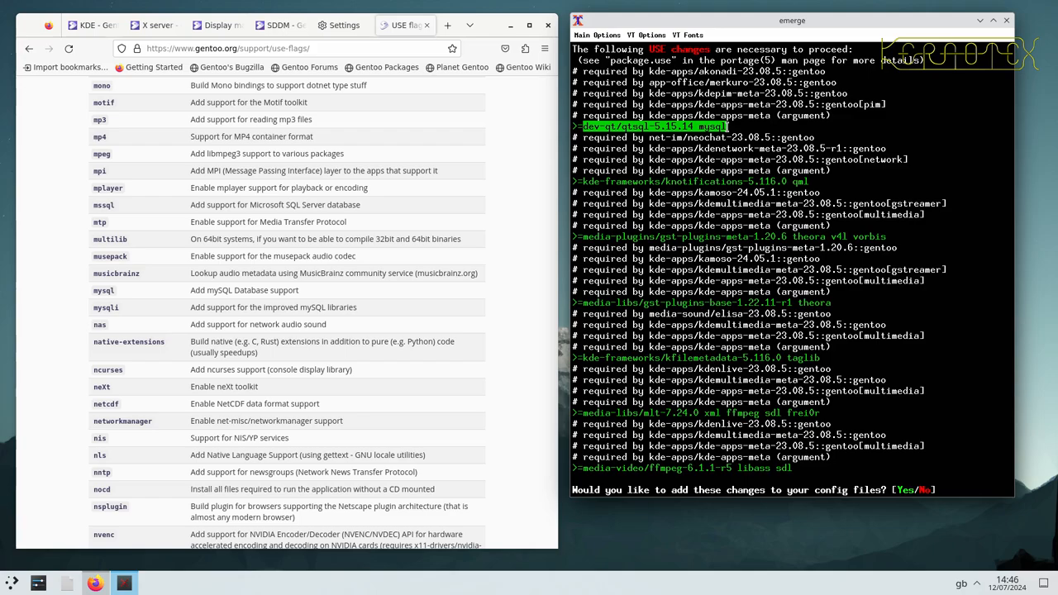
pyautogui.write('n')
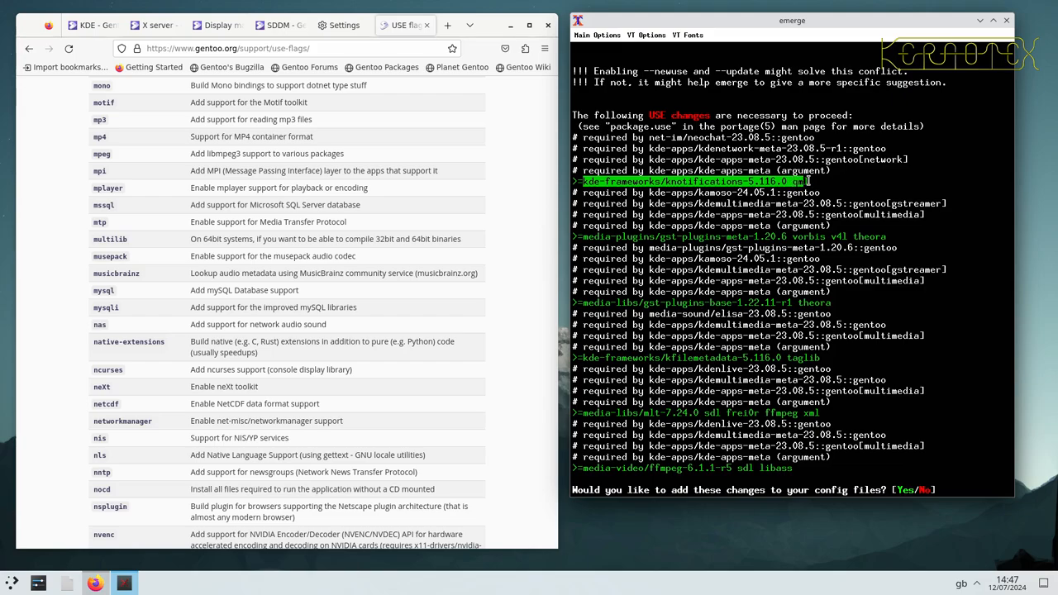
# - Answer 'n' to the config-changes prompt and reopen /etc/portage/package.use in vi
pyautogui.write('n')
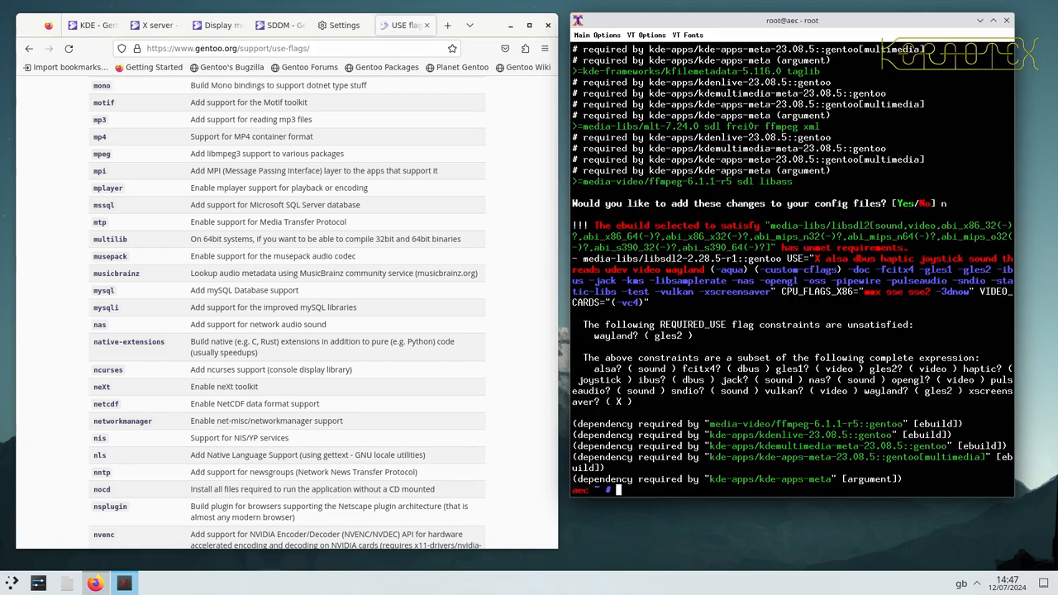
pyautogui.write('vi /etc/portage/package.use')
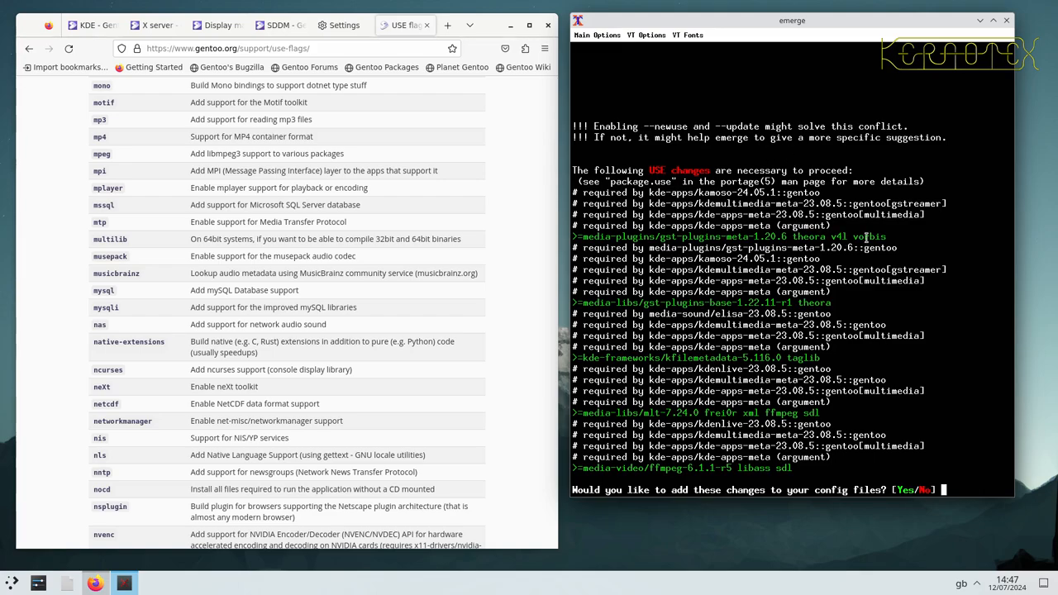
pyautogui.moveTo(384, 322)
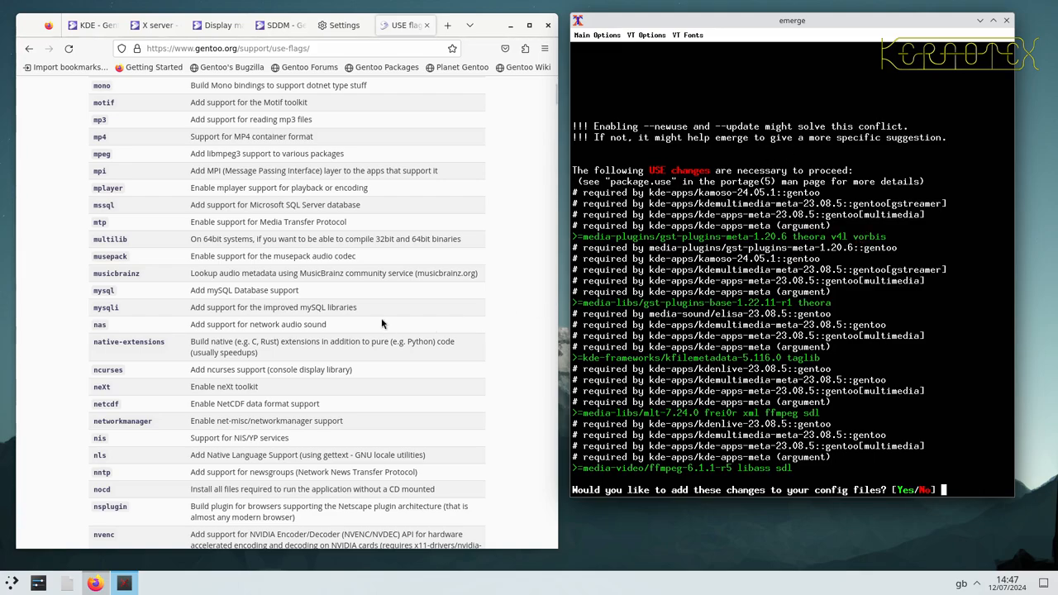
pyautogui.scroll(-3)
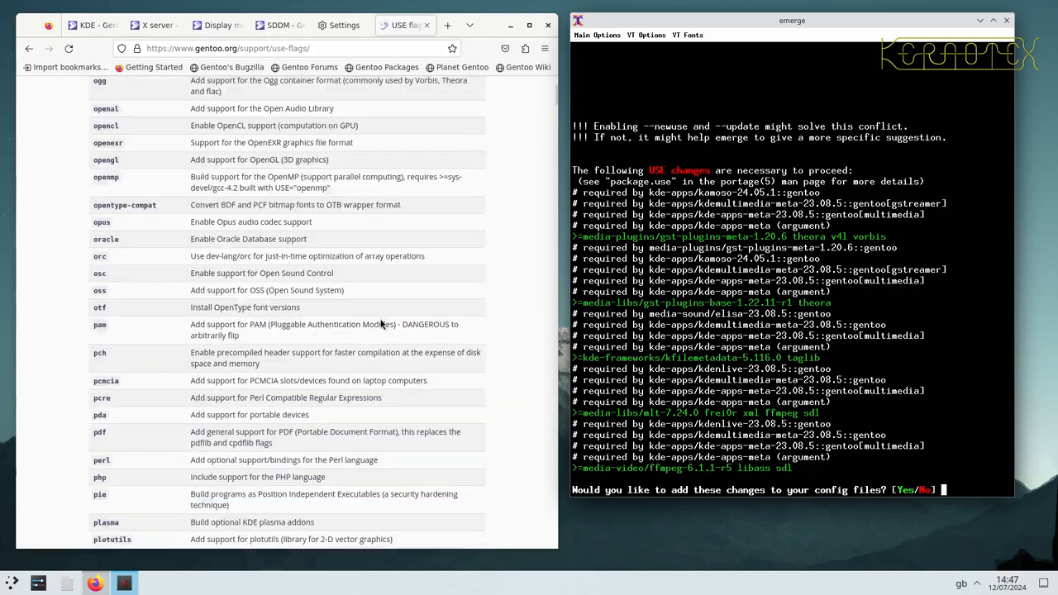
pyautogui.scroll(-3)
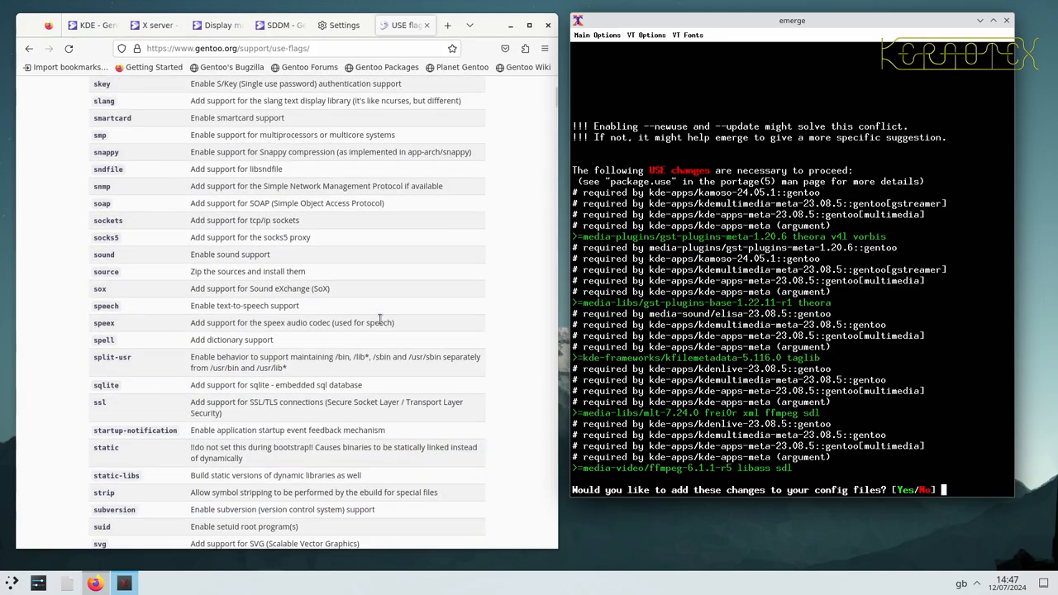
pyautogui.scroll(-3)
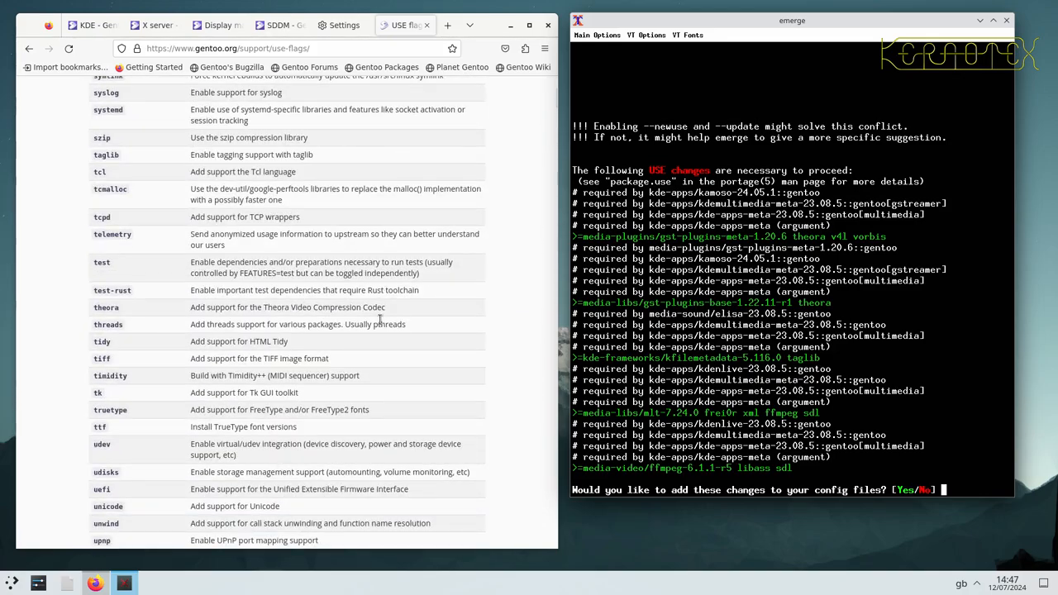
pyautogui.scroll(-3)
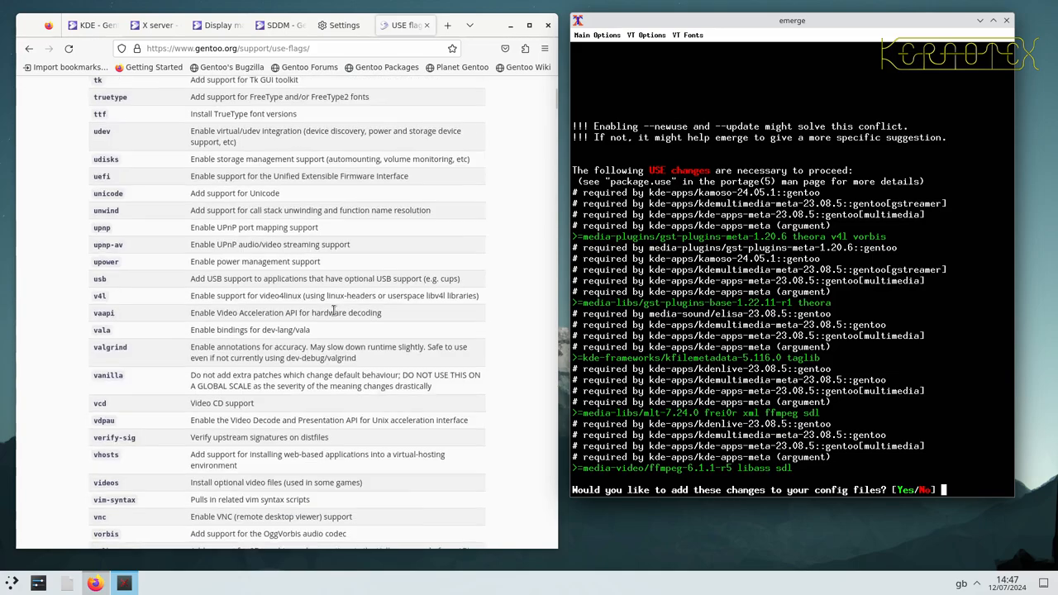
pyautogui.scroll(-3)
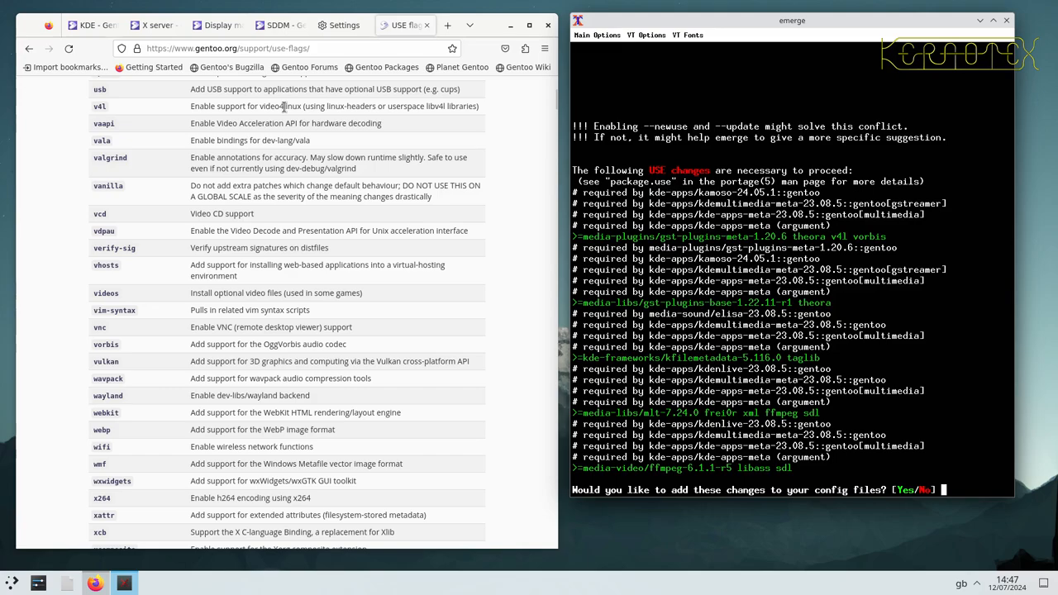
pyautogui.moveTo(251, 344)
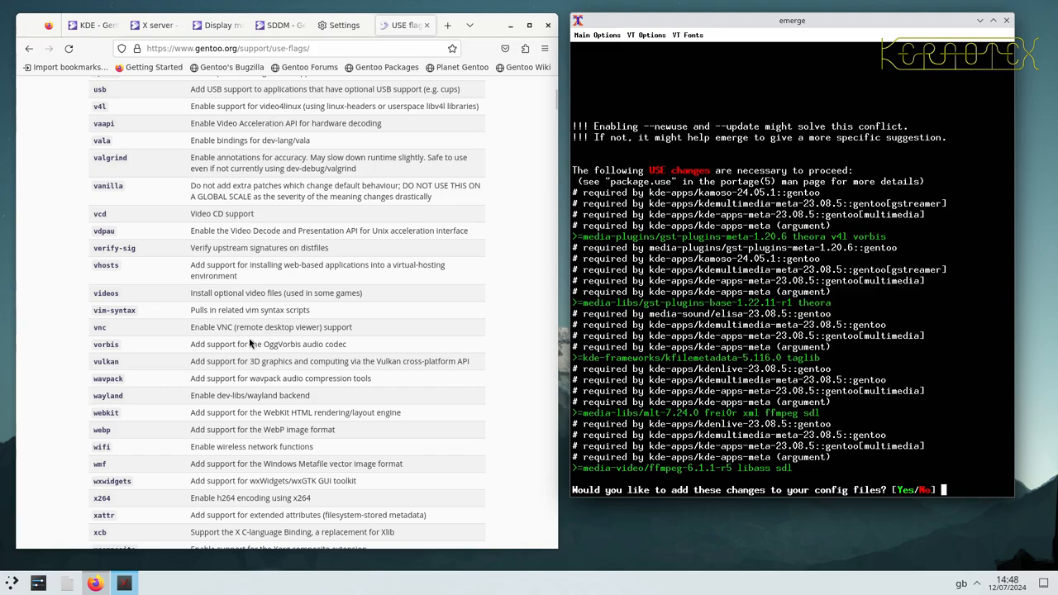
pyautogui.moveTo(678, 244)
pyautogui.write('emerge -av kde-apps/kde-apps-meta')
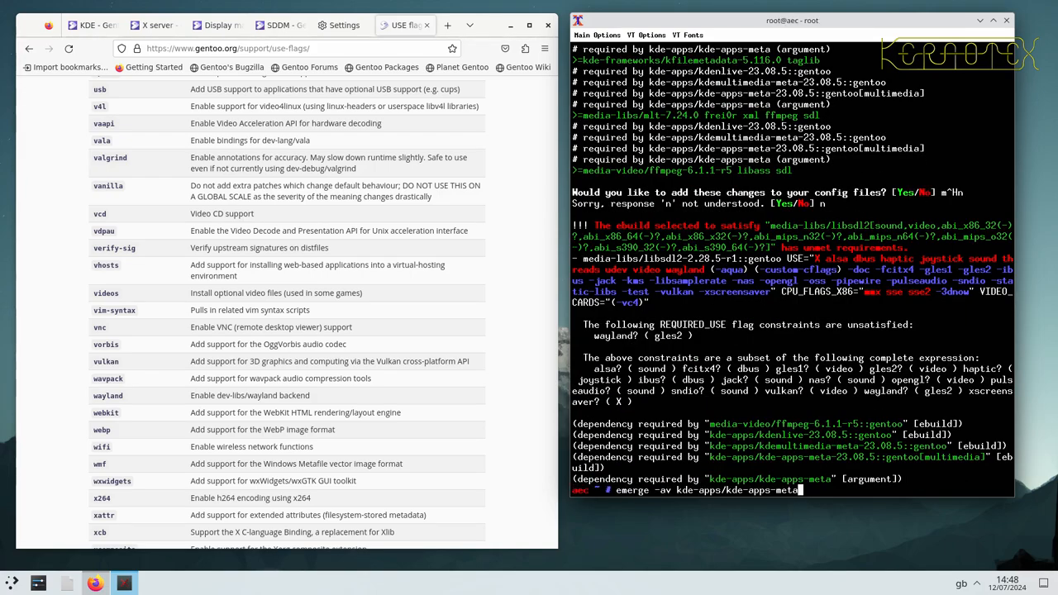
# - Reopen package.use in vi and save the USE flag edits before rerunning emerge
pyautogui.write('vi /etc/portage/package.use')
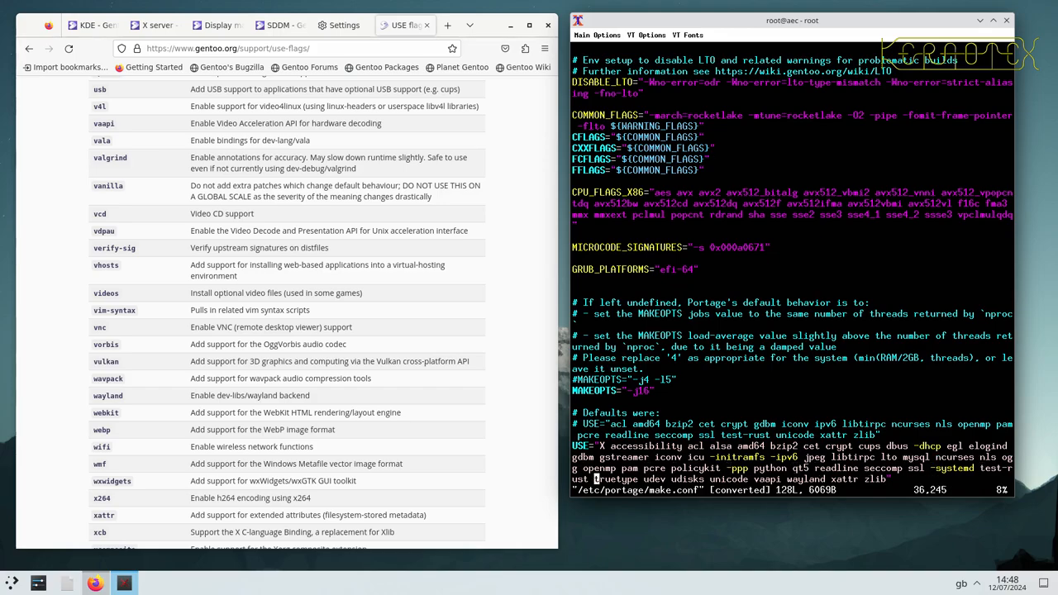
pyautogui.press('i')
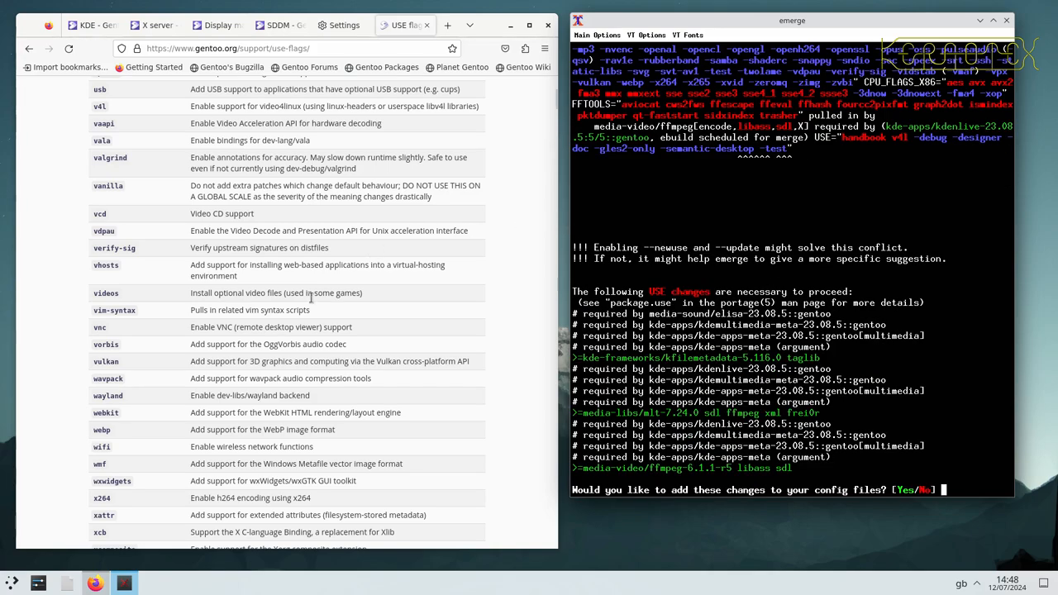
# - Review the proposed USE changes and answer 'n' to writing them into the config files
pyautogui.scroll(3)
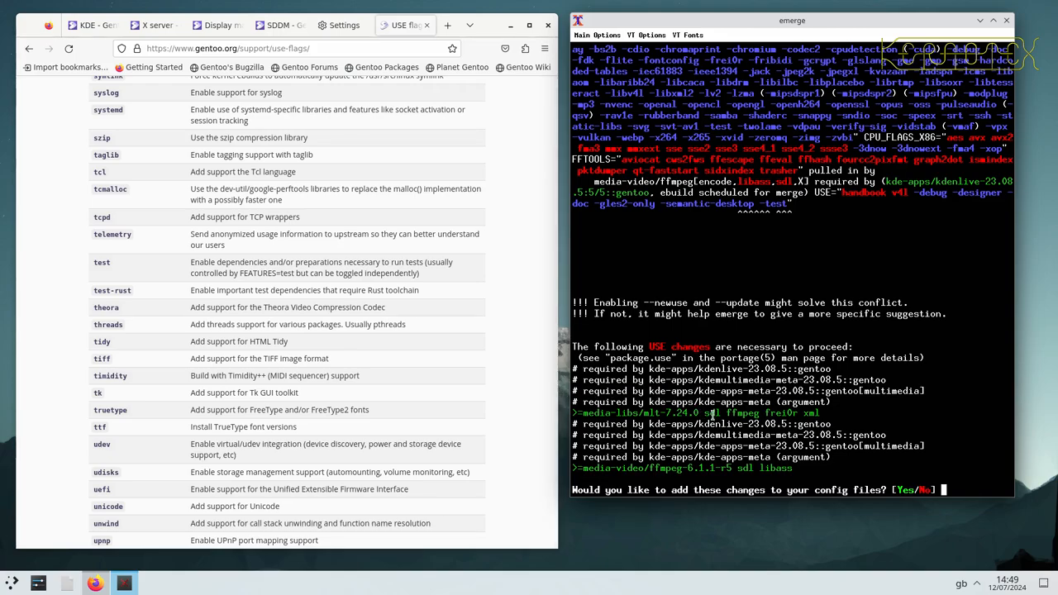
pyautogui.scroll(-3)
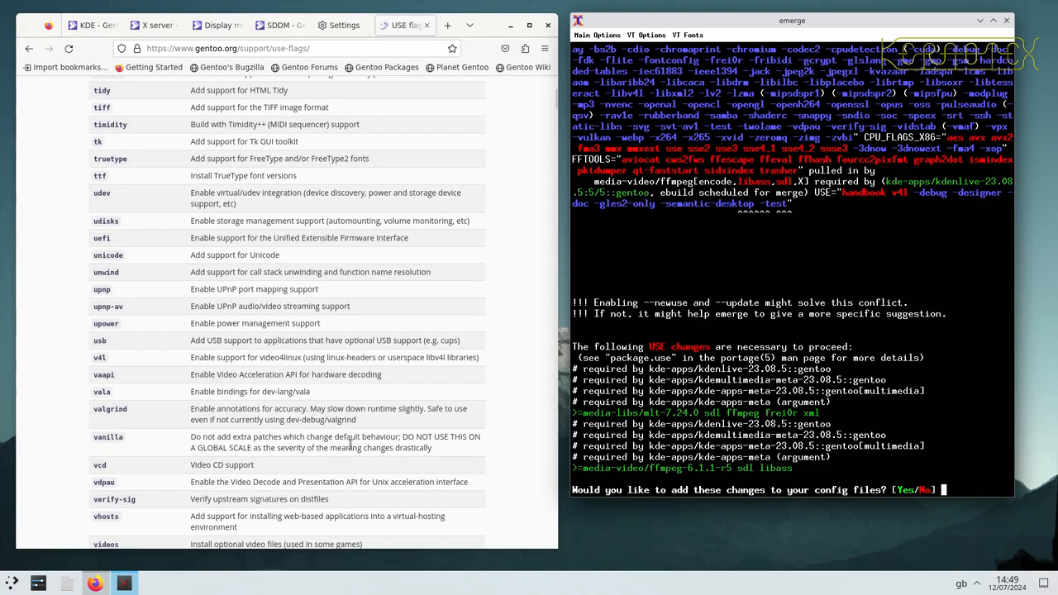
pyautogui.scroll(-3)
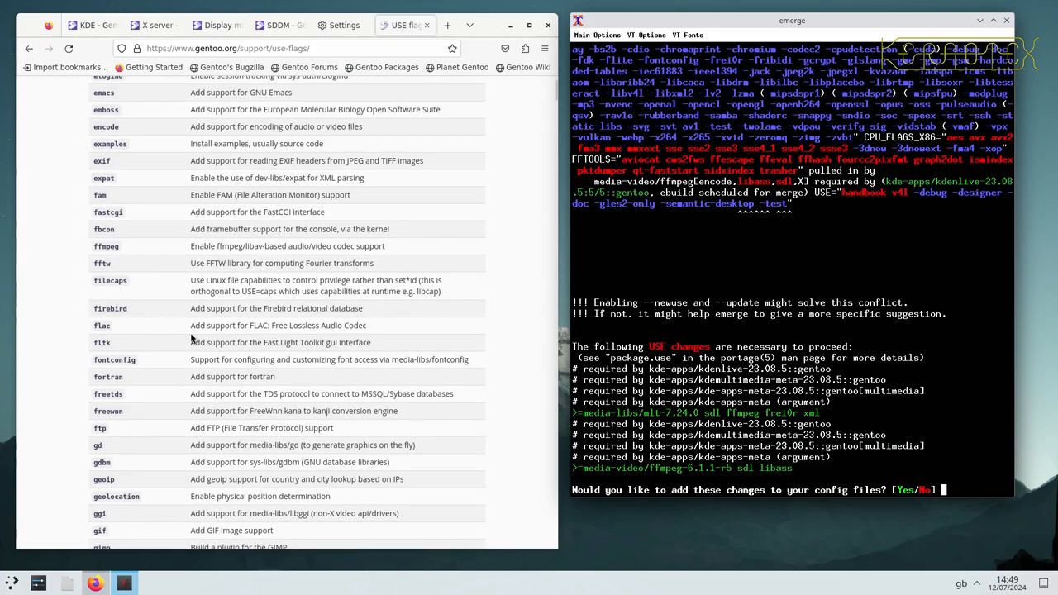
pyautogui.moveTo(173, 251)
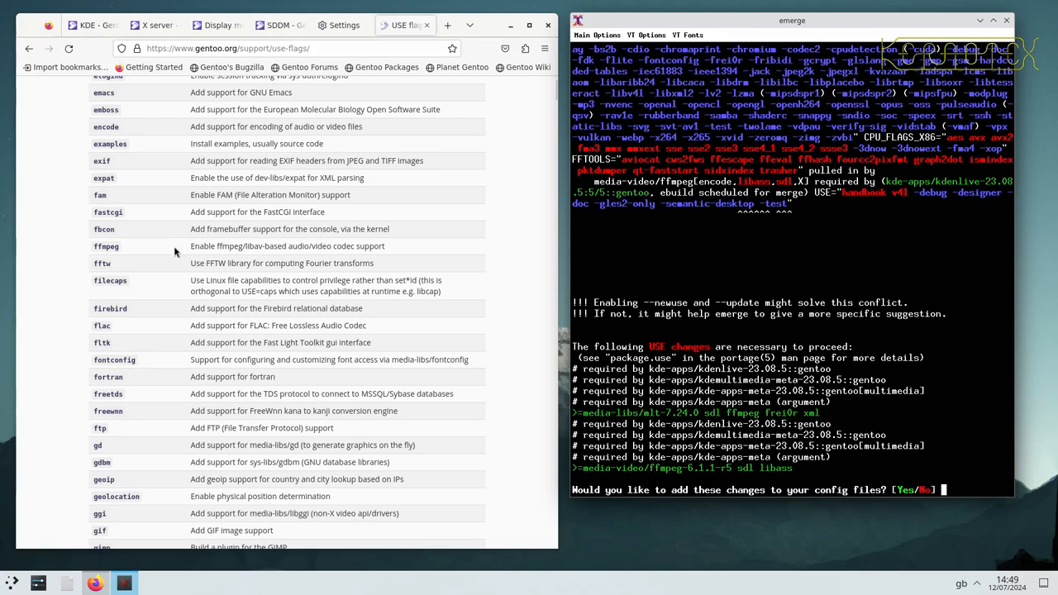
pyautogui.moveTo(191, 375)
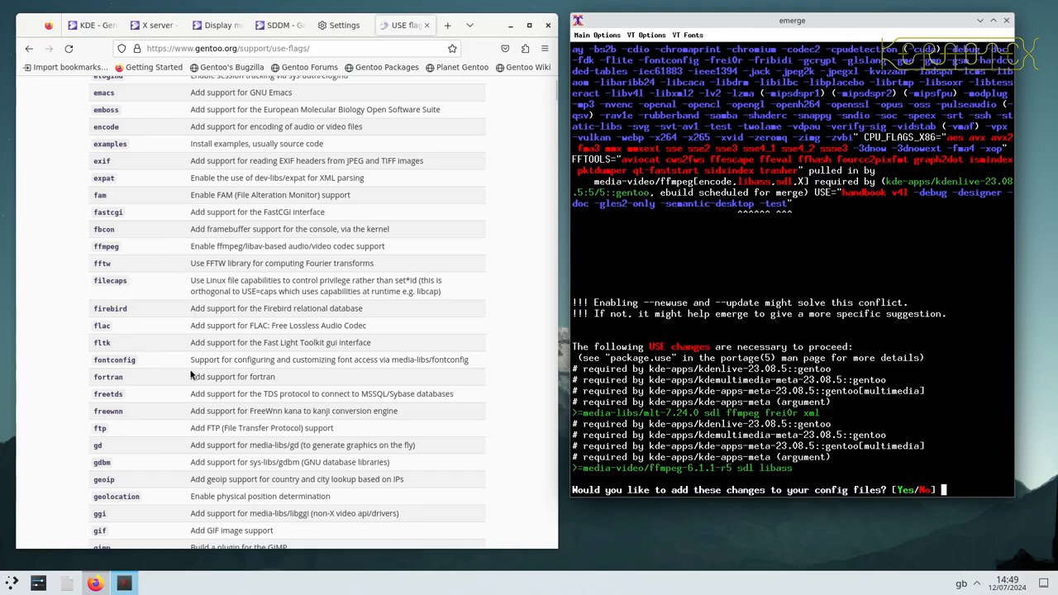
pyautogui.moveTo(143, 390)
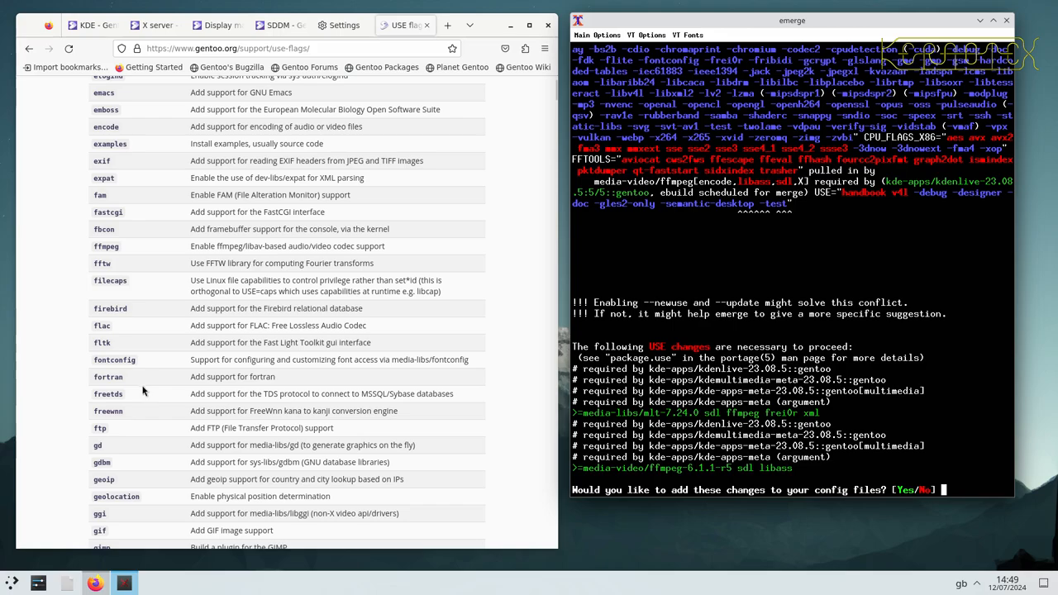
pyautogui.moveTo(139, 422)
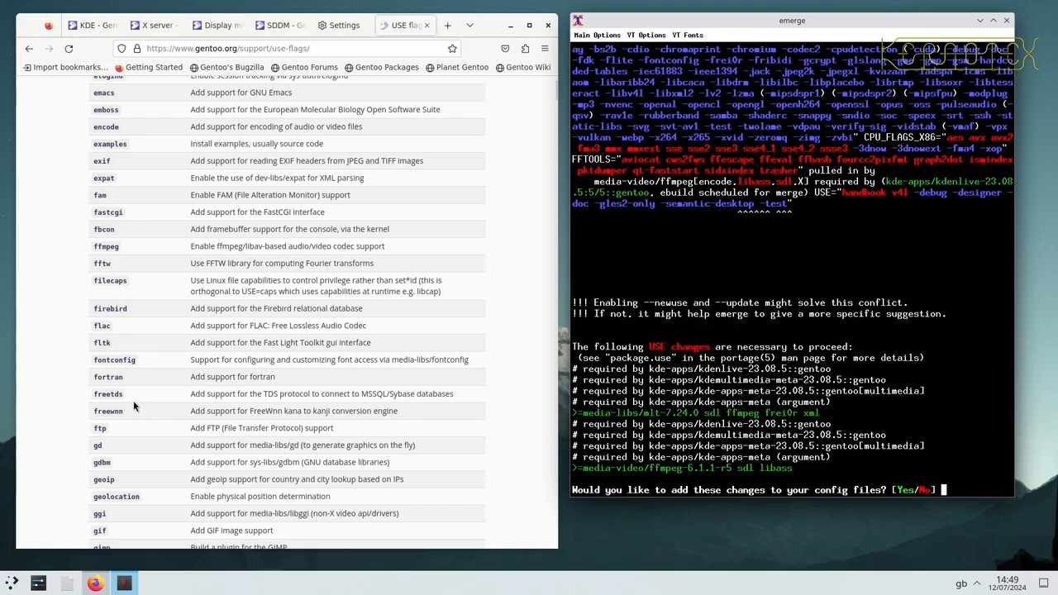
pyautogui.scroll(-3)
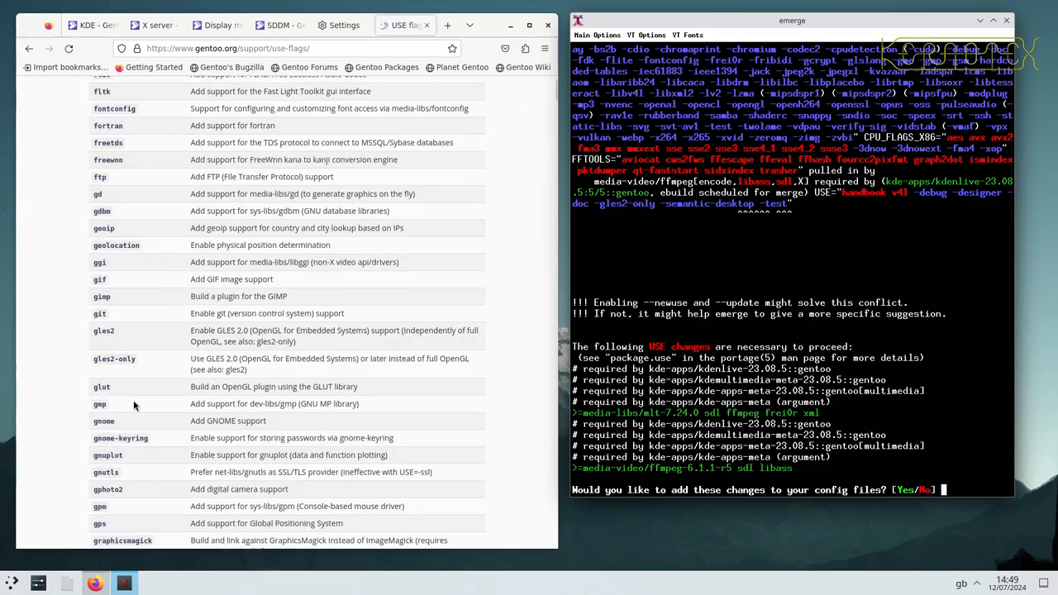
pyautogui.scroll(-3)
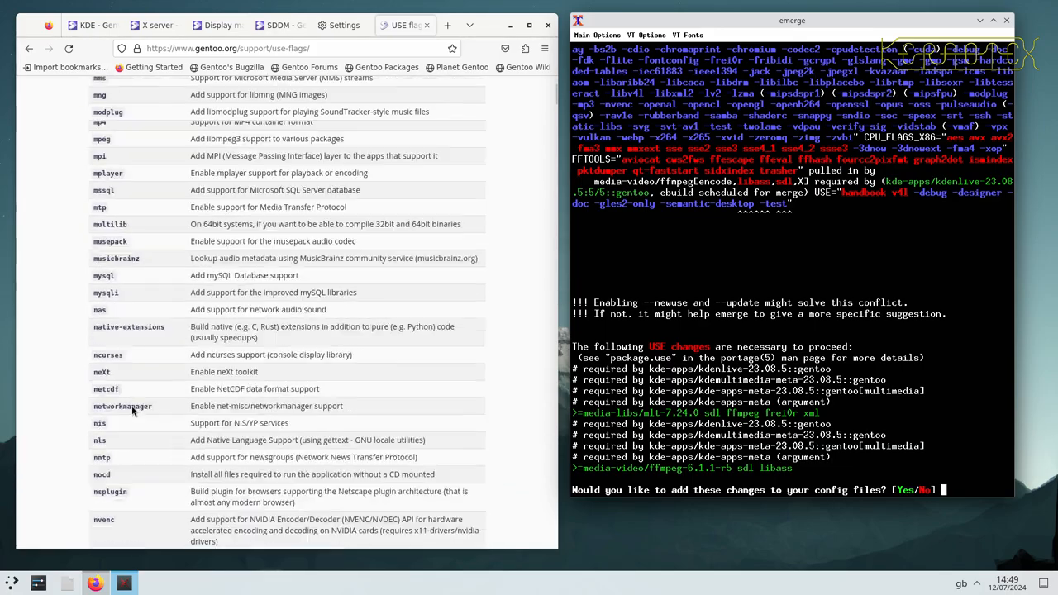
pyautogui.scroll(-3)
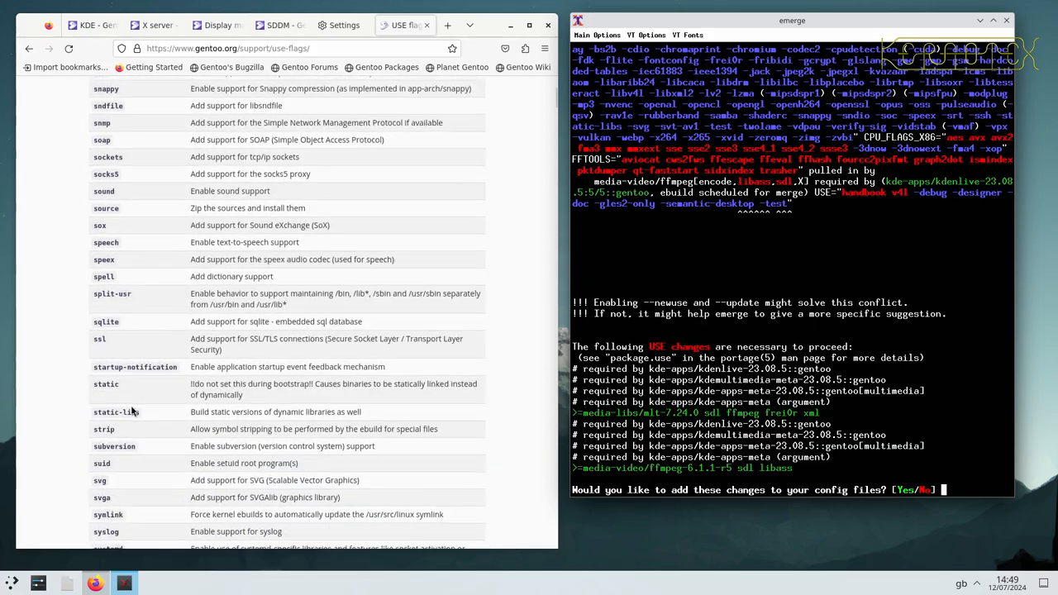
pyautogui.scroll(-3)
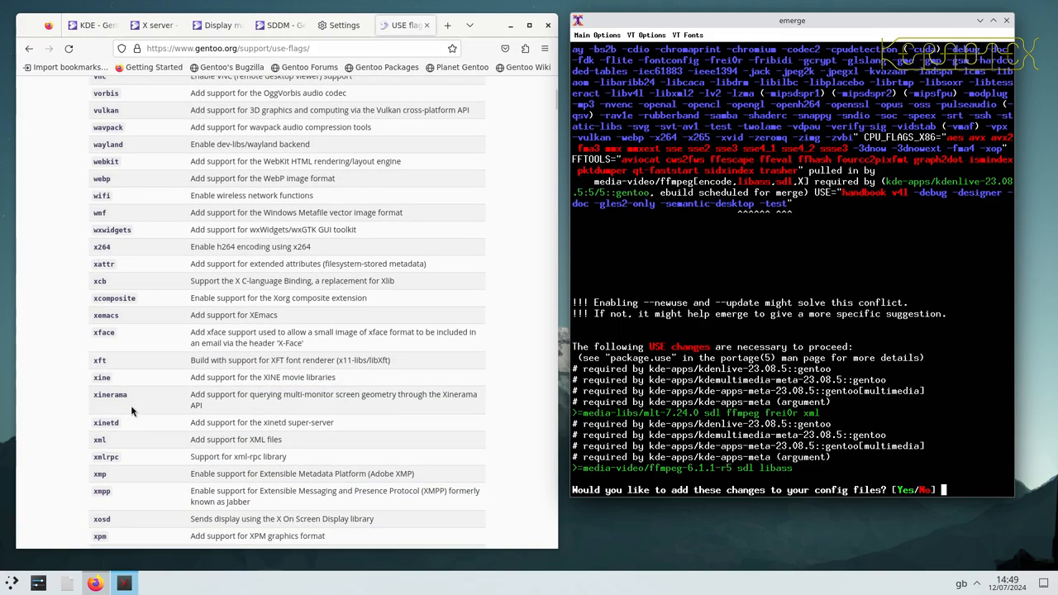
pyautogui.moveTo(137, 446)
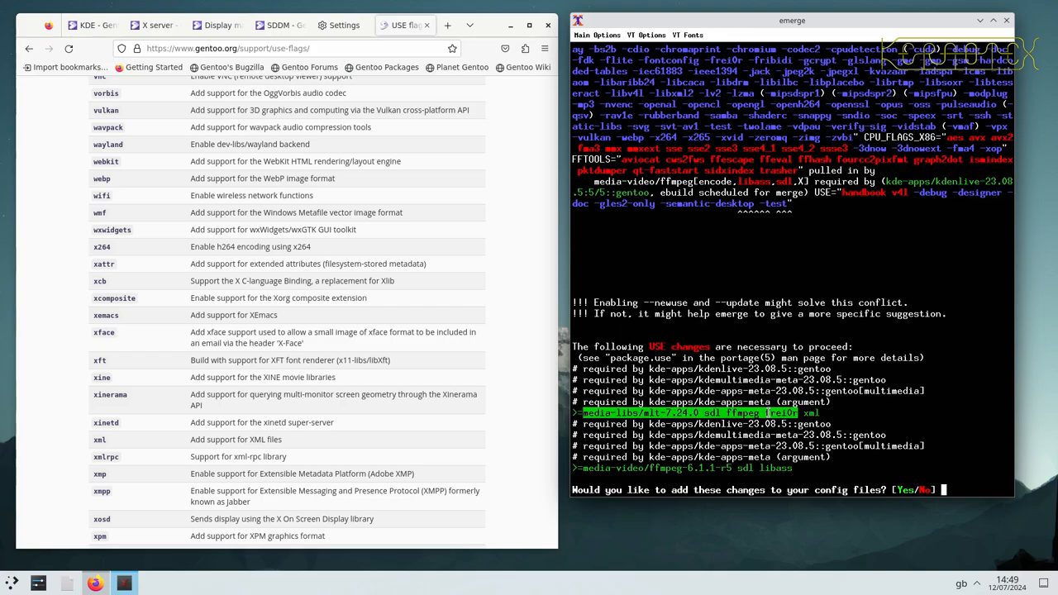
pyautogui.write('n')
pyautogui.write('emerge -av kde-apps/kde-apps-meta')
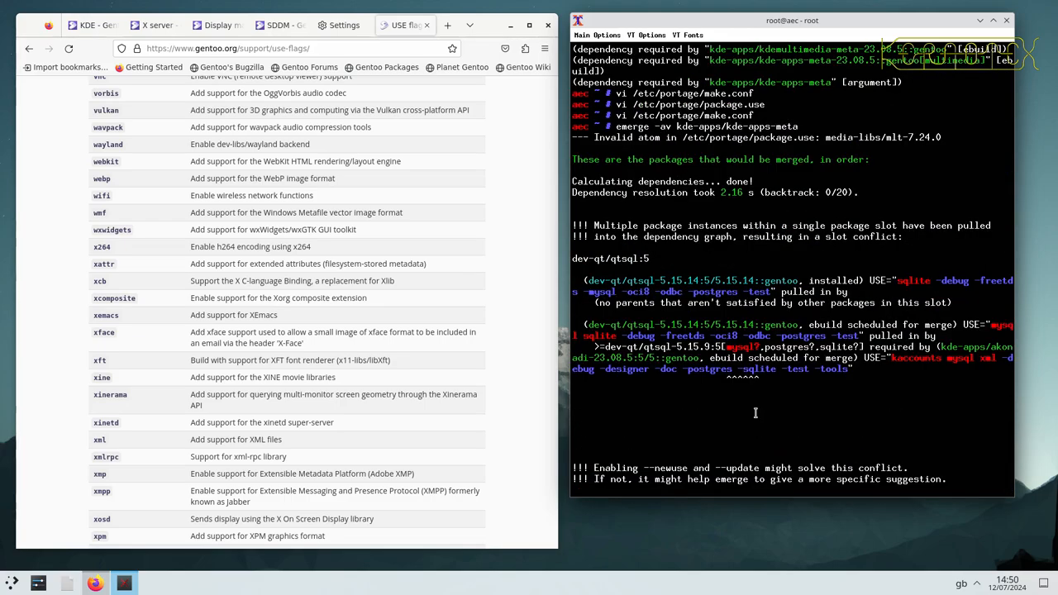
# - Scroll the emerge output showing the dev-qt/qtsql slot conflict and libsdl2 wayland failure
pyautogui.scroll(-3)
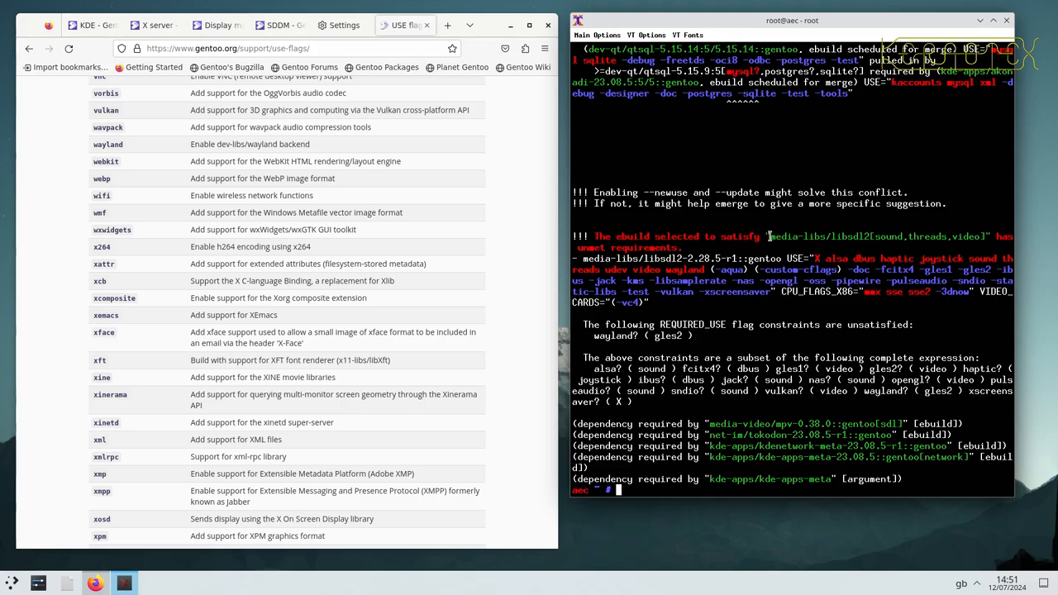
pyautogui.moveTo(691, 318)
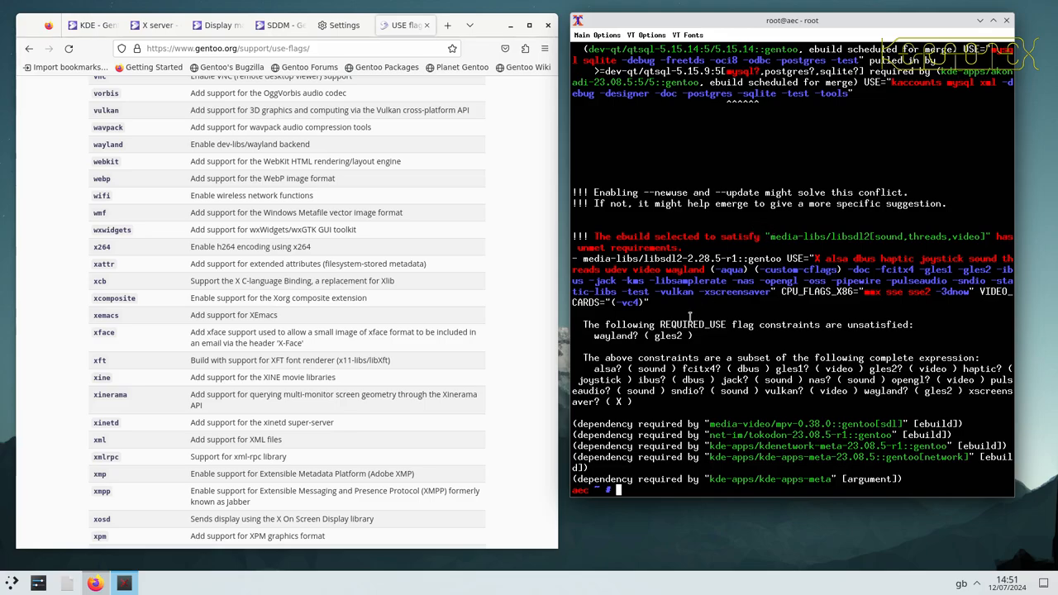
# - Copy the 'wayland' flag name from the libsdl2 REQUIRED_USE message for the config edit
pyautogui.doubleClick(615, 335)
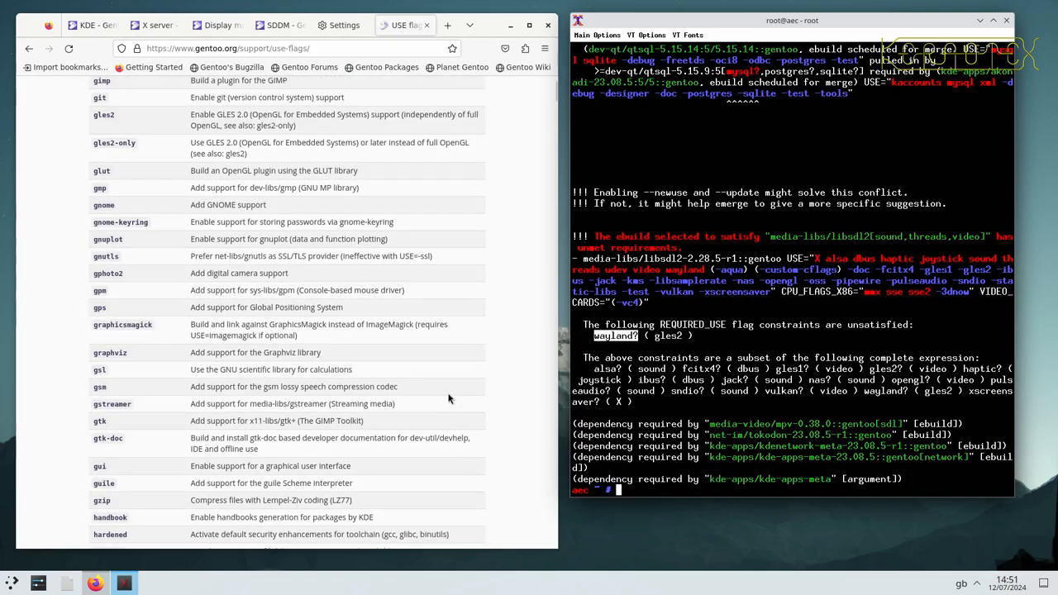
pyautogui.scroll(-3)
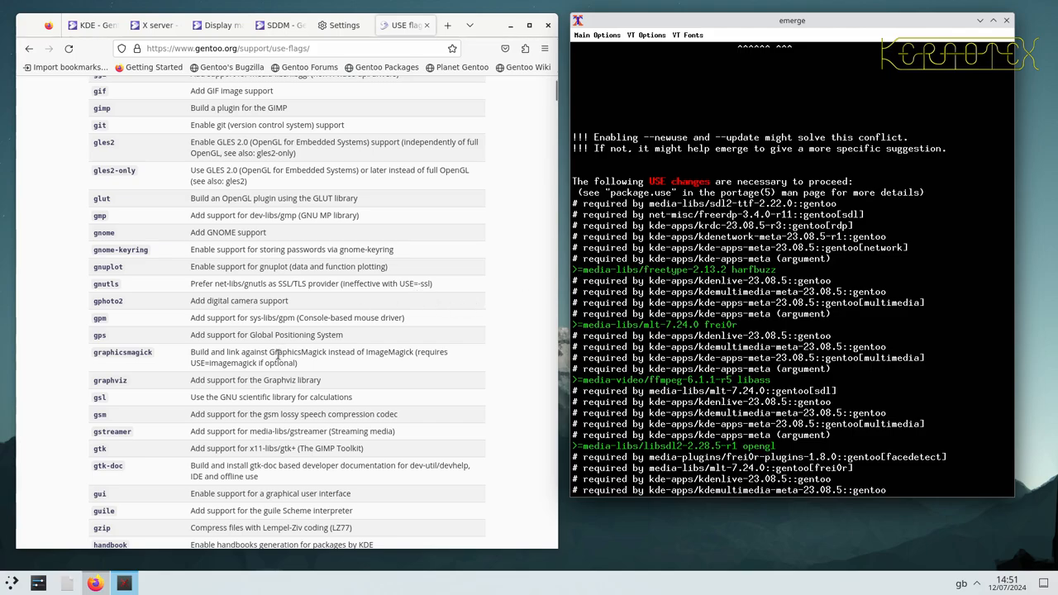
# - Add 'media-libs/freetype 2.13.2 harfbuzz' to /etc/portage/package.use in vi
pyautogui.scroll(-3)
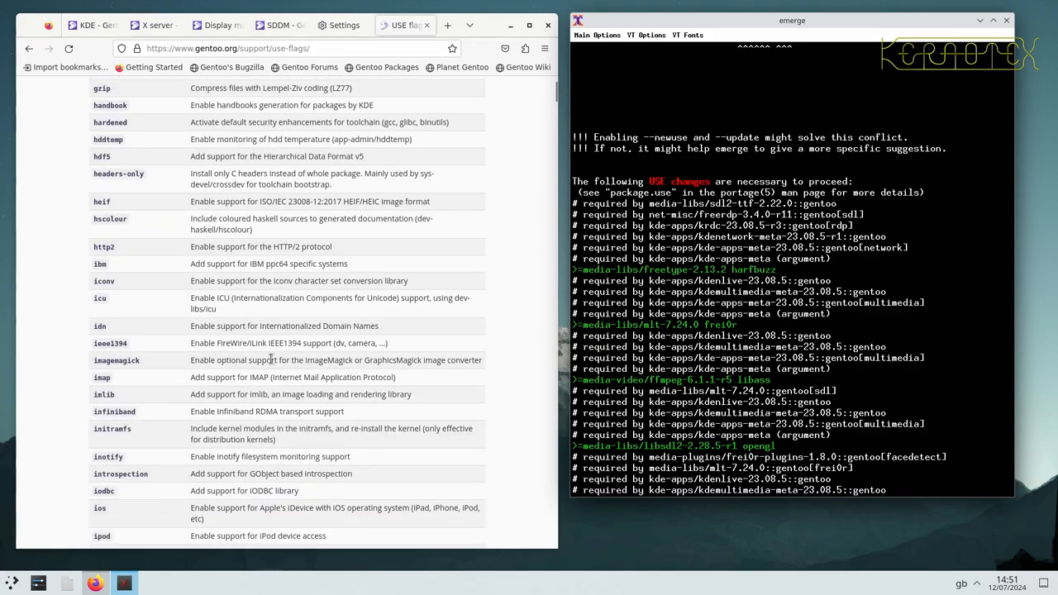
pyautogui.moveTo(160, 281)
pyautogui.write('n')
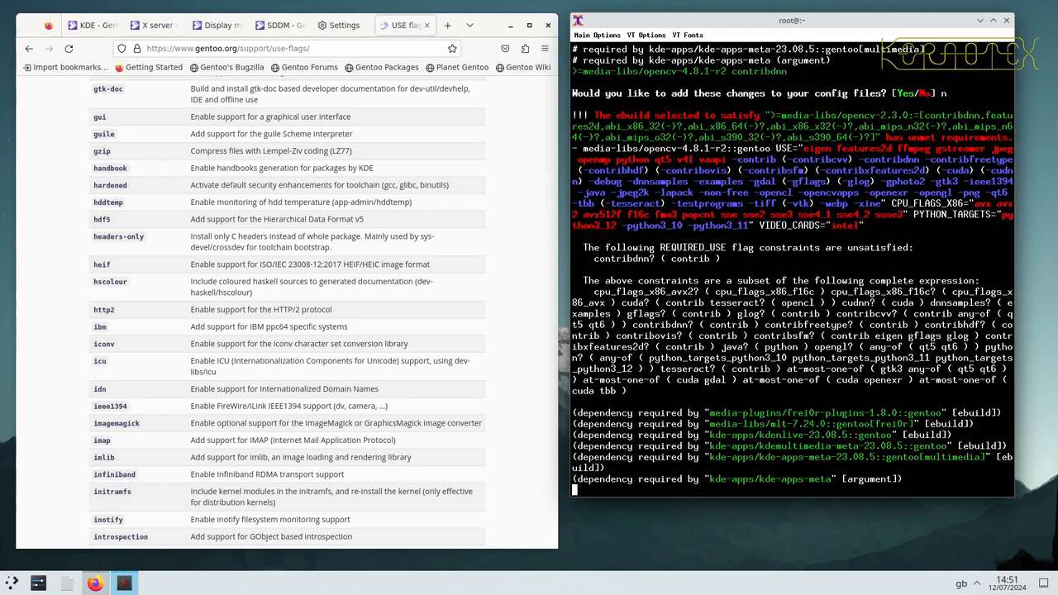
pyautogui.write('vi /etc/portage/make.conf')
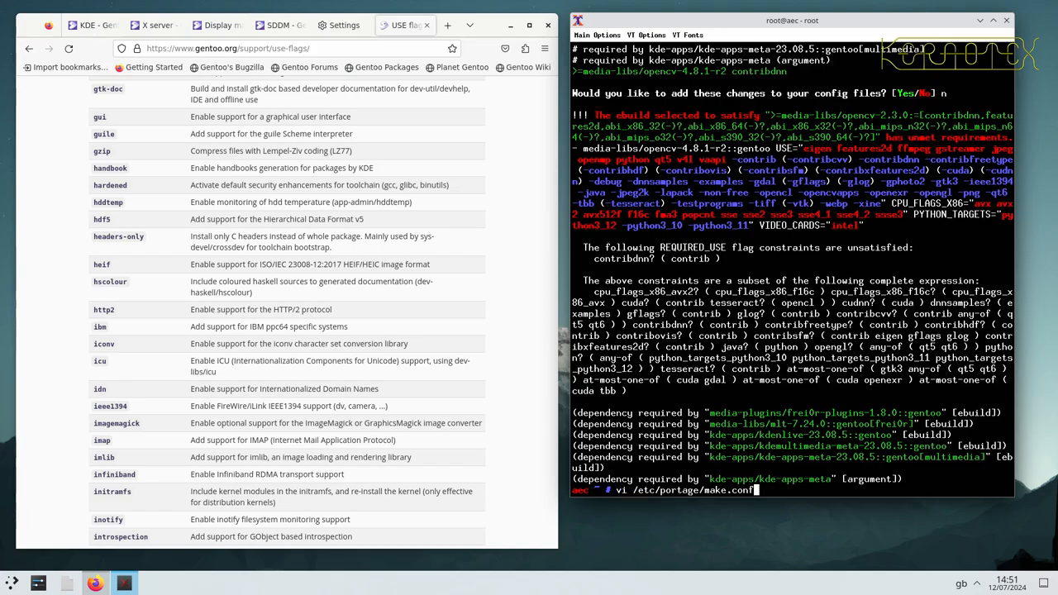
pyautogui.write('package.use')
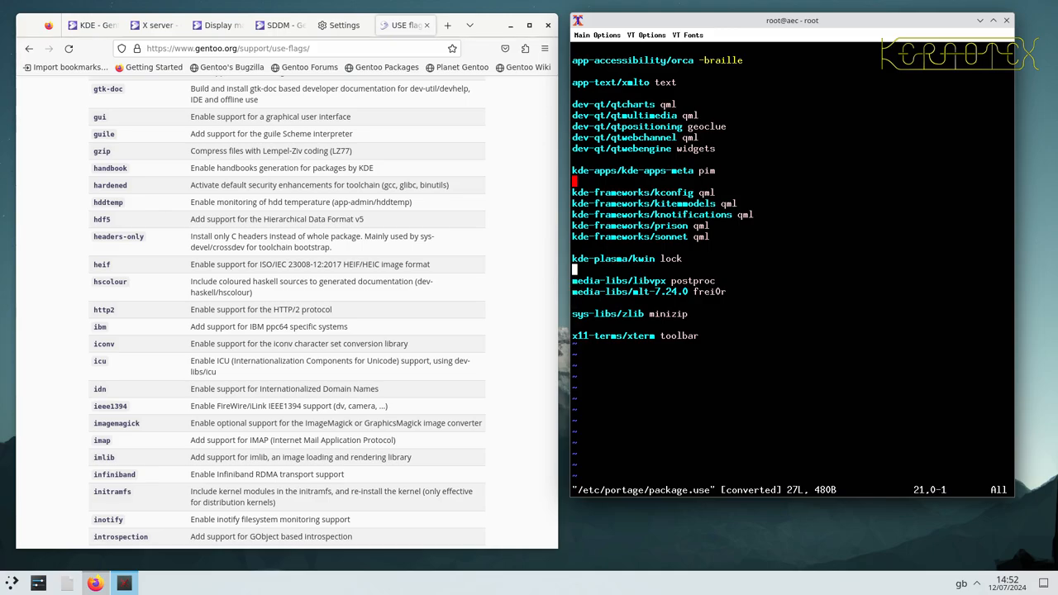
pyautogui.write('media-libs/freetype 2.13.2 harfbuzz')
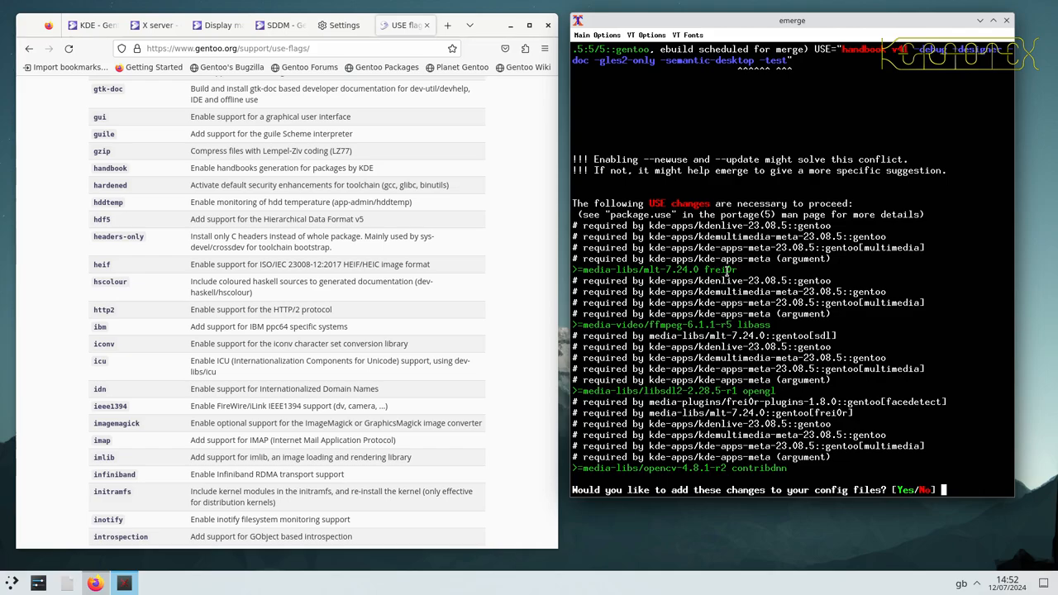
# - Answer 'n' and run 'emerge -av kde-apps/kde-apps-meta' again
pyautogui.write('n')
pyautogui.write('vi /etc/portage/package.us')
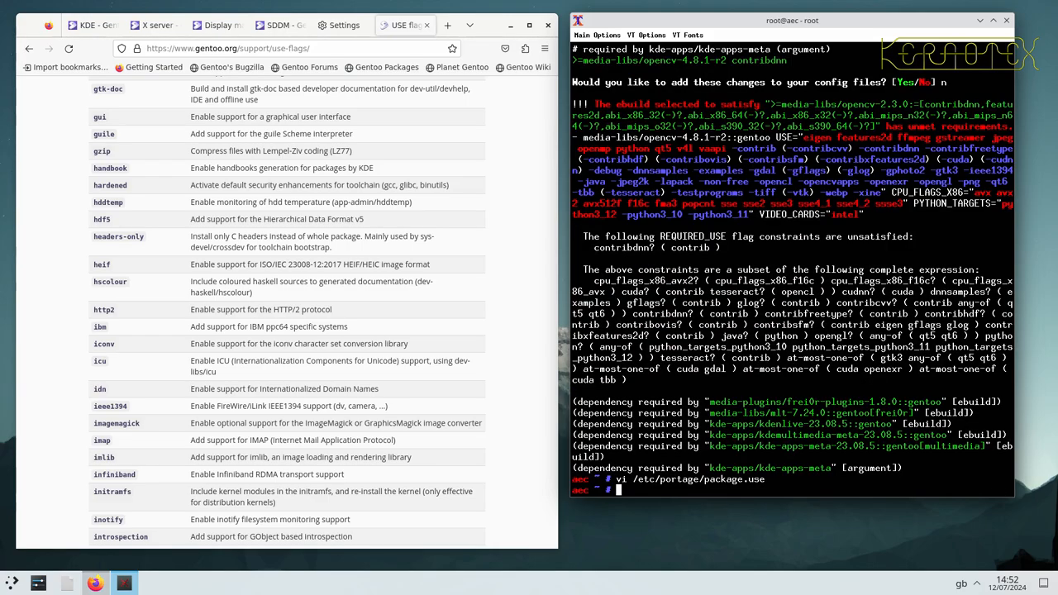
pyautogui.write('emerge -av kde-apps/kde-apps-meta')
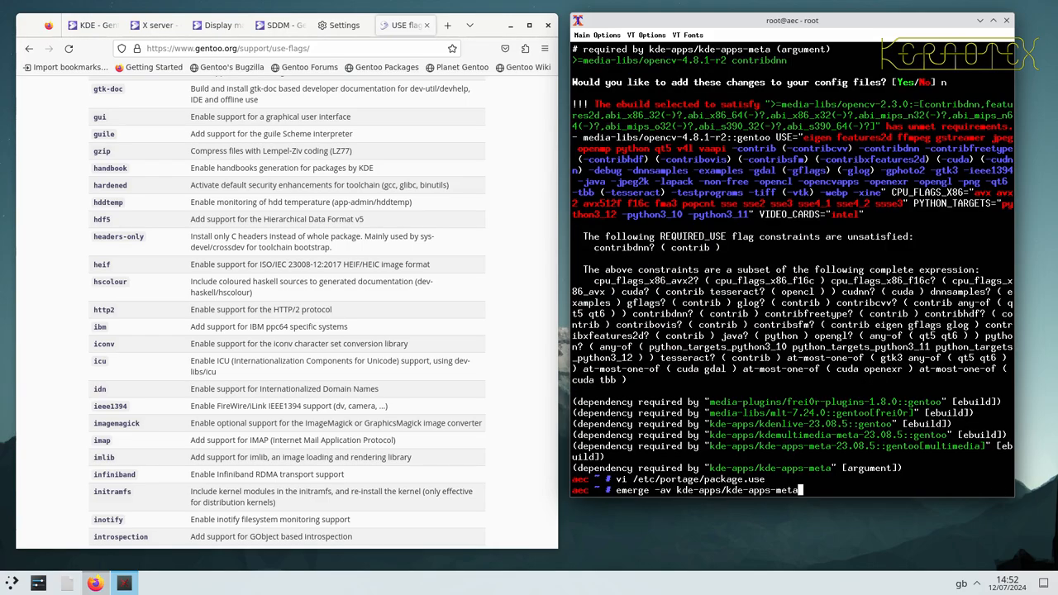
pyautogui.press('Return')
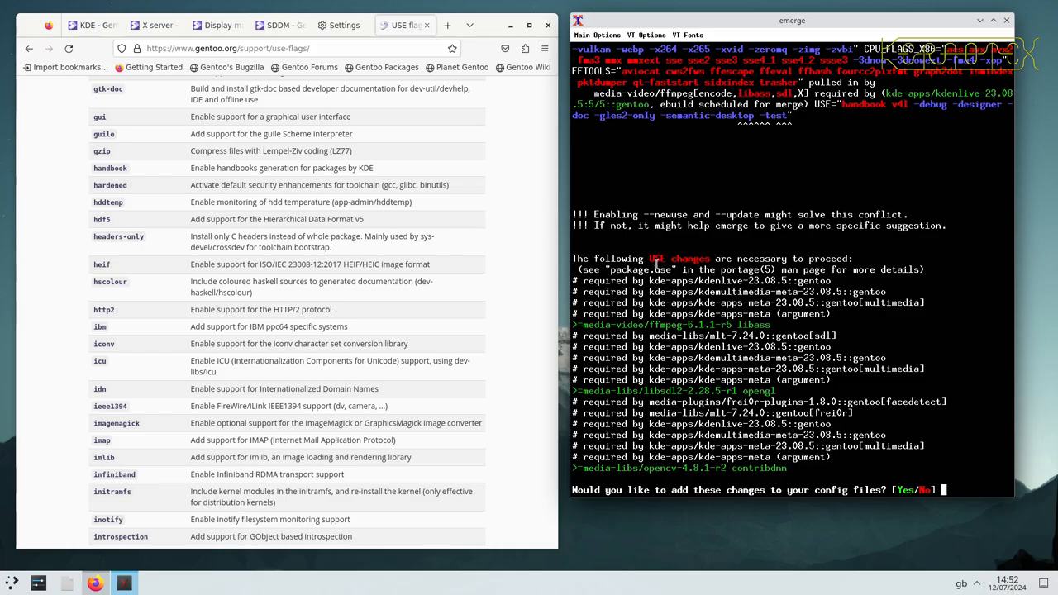
# - Scroll through the emerge output reporting opencv's contribdnn requiring contrib
pyautogui.scroll(-3)
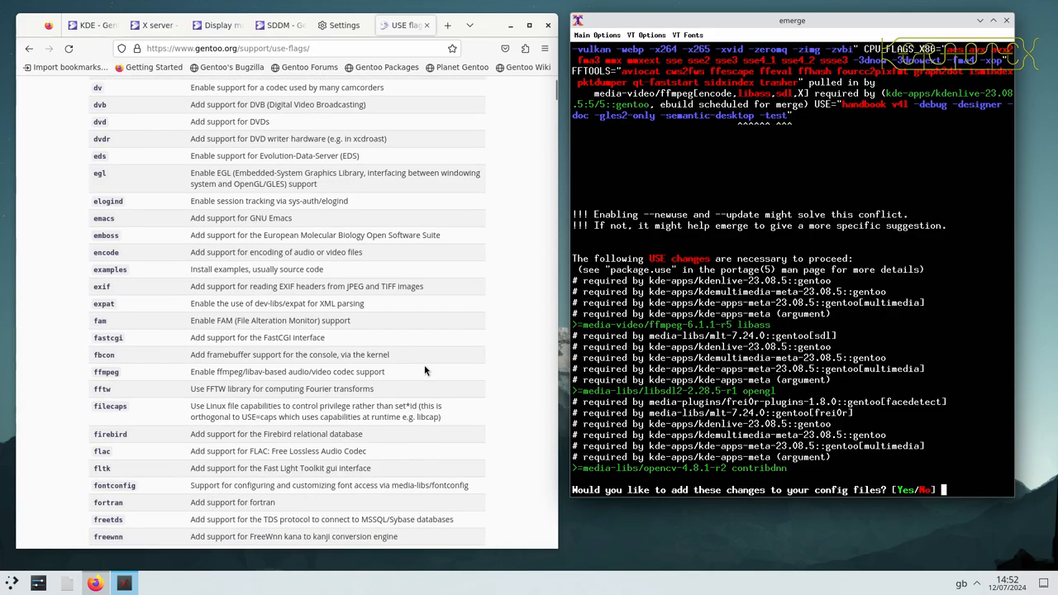
pyautogui.scroll(-3)
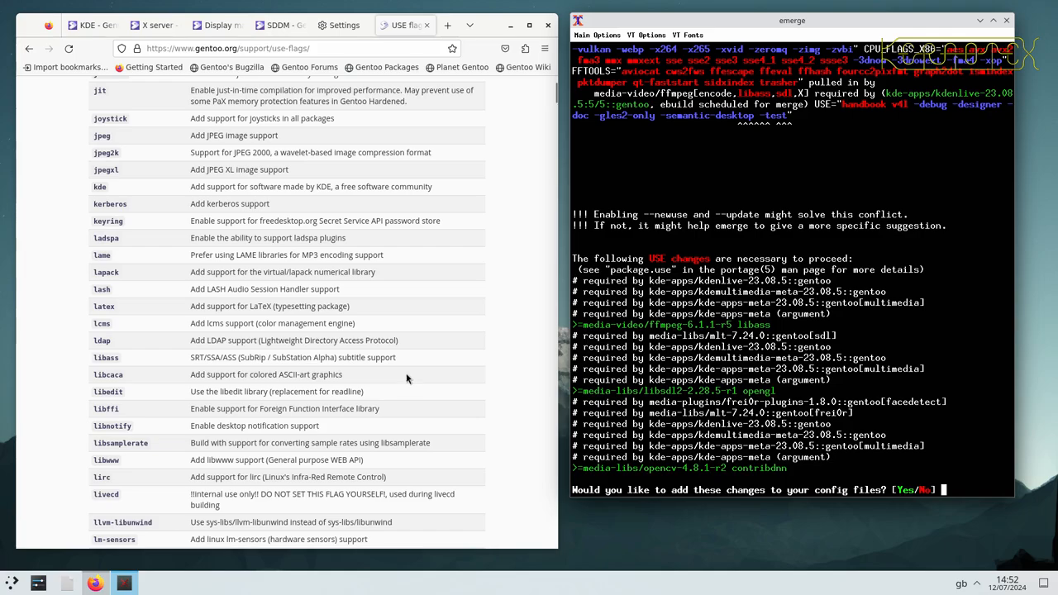
pyautogui.scroll(-3)
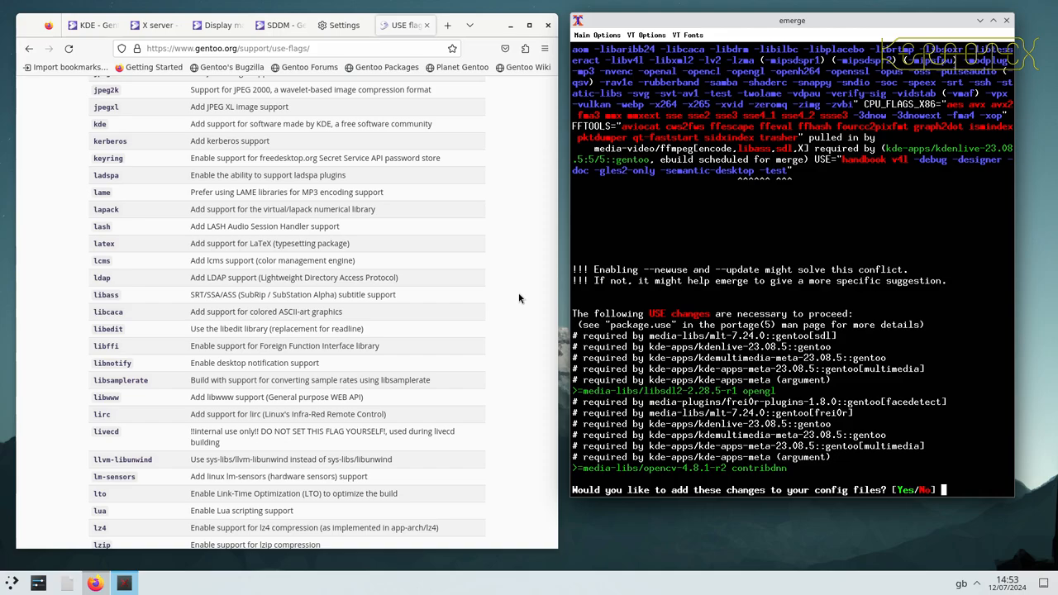
pyautogui.moveTo(492, 327)
pyautogui.write('n')
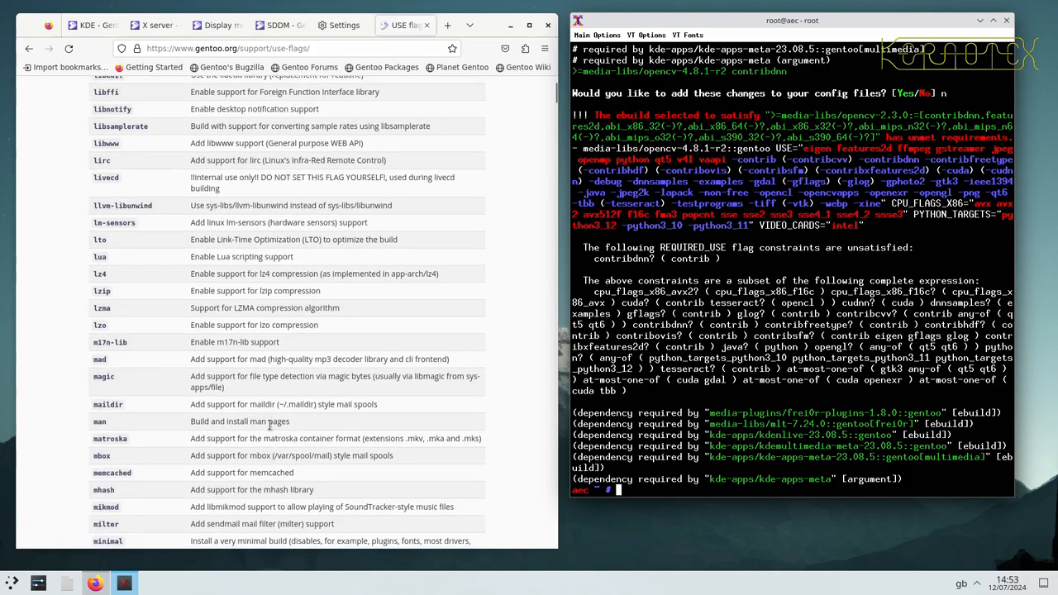
pyautogui.scroll(-3)
pyautogui.write('emerge -av kde-apps/kde-apps-meta')
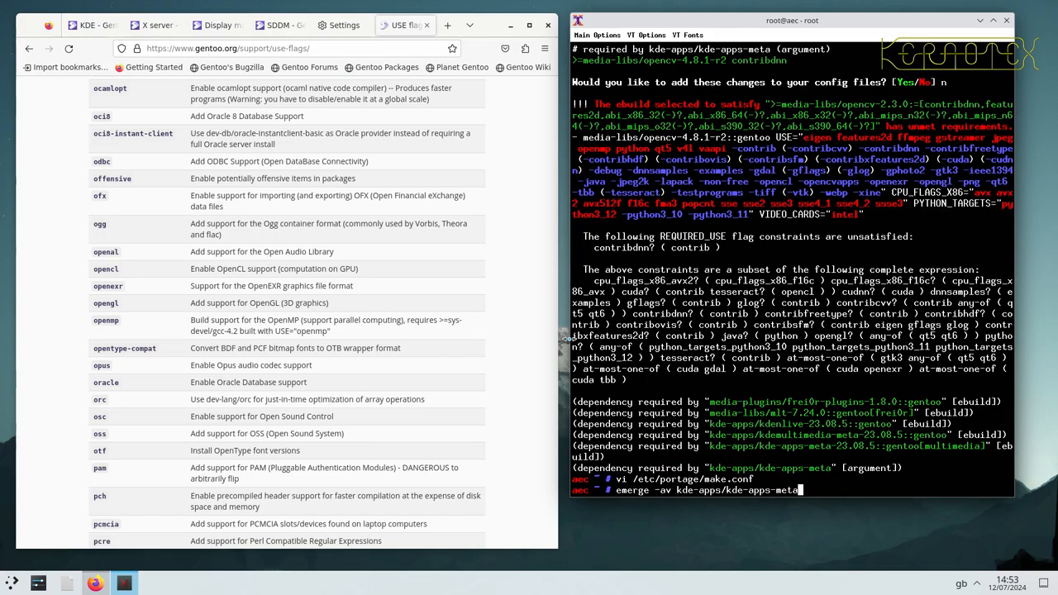
# - Rerun emerge, then add 'media-libs/opencv-4.8.1-r2 contribdnn' to package.use and save
pyautogui.press('Return')
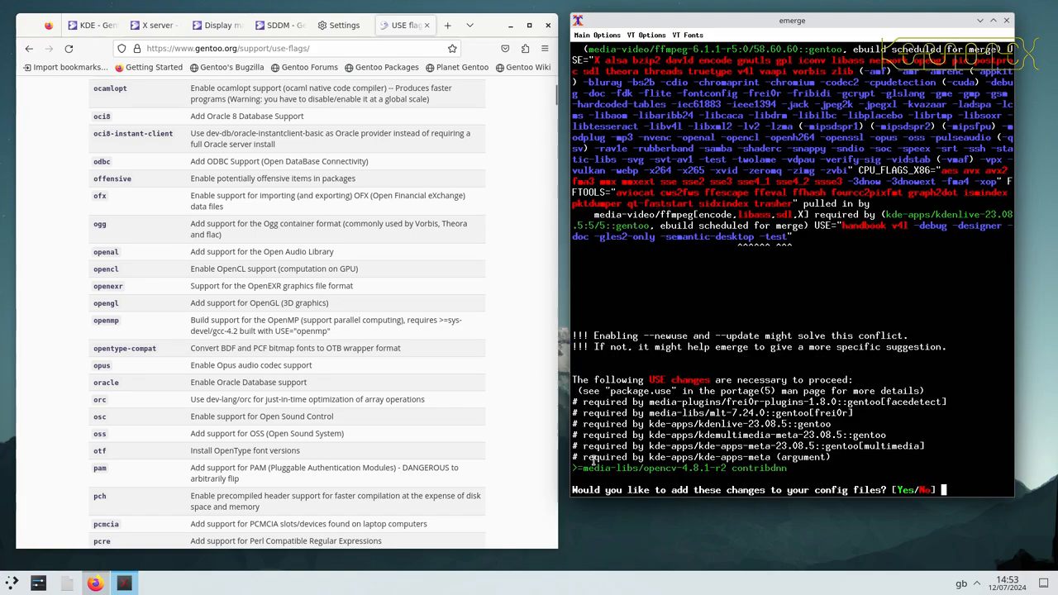
pyautogui.moveTo(416, 463)
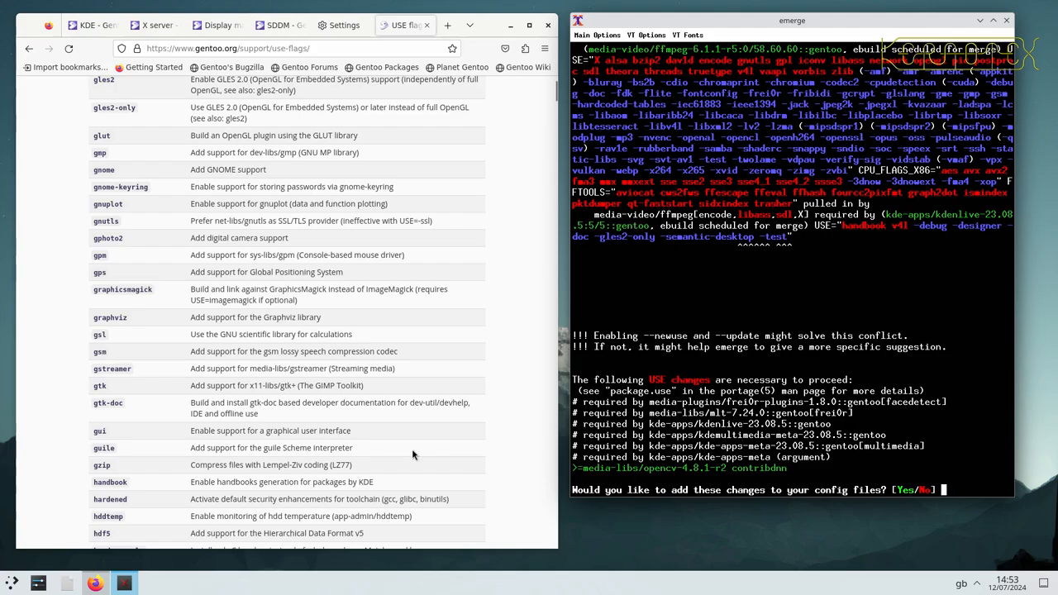
pyautogui.scroll(3)
pyautogui.write('n')
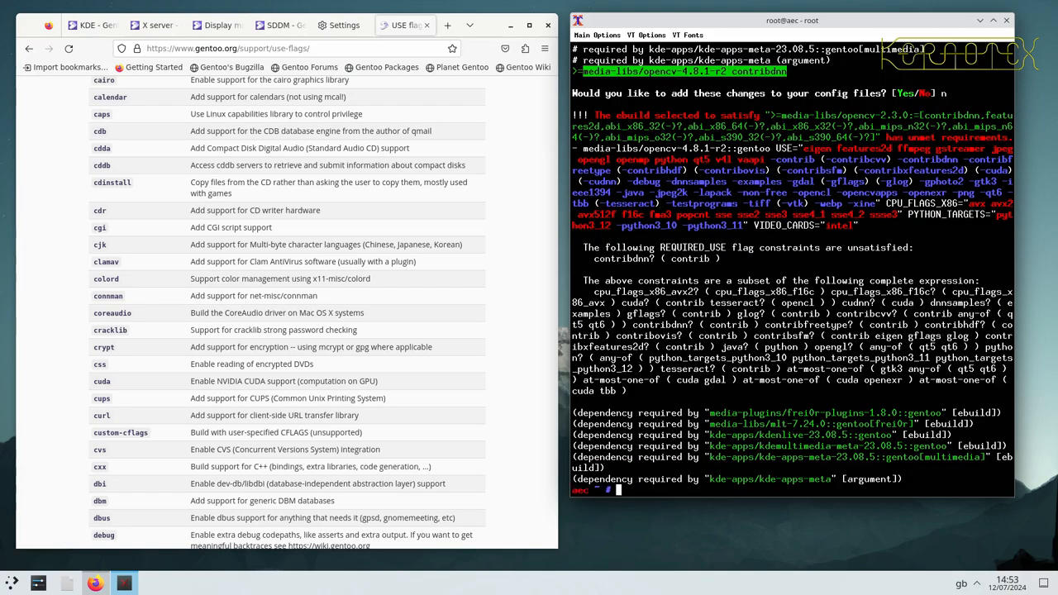
pyautogui.write('vi /etc/portage/make.conf')
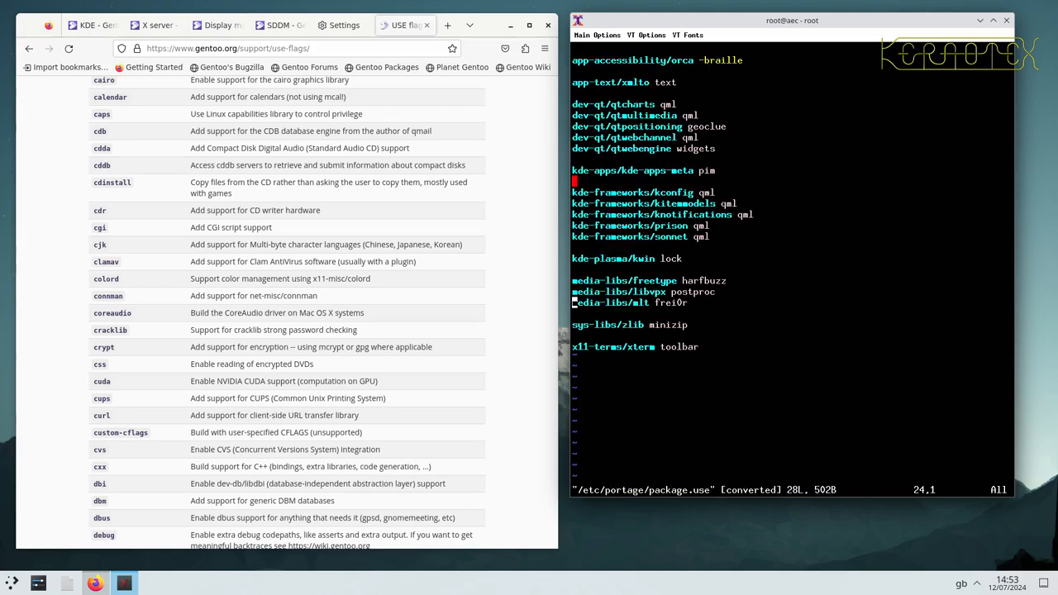
pyautogui.press('i')
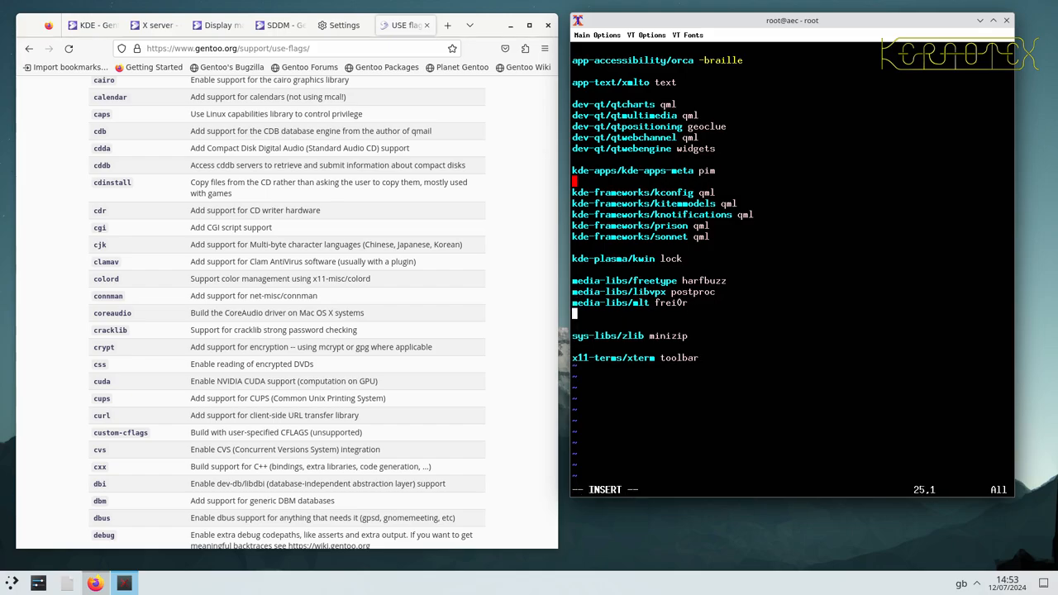
pyautogui.write('media-libs/opencv-4.8.1-r2 contrib dnn')
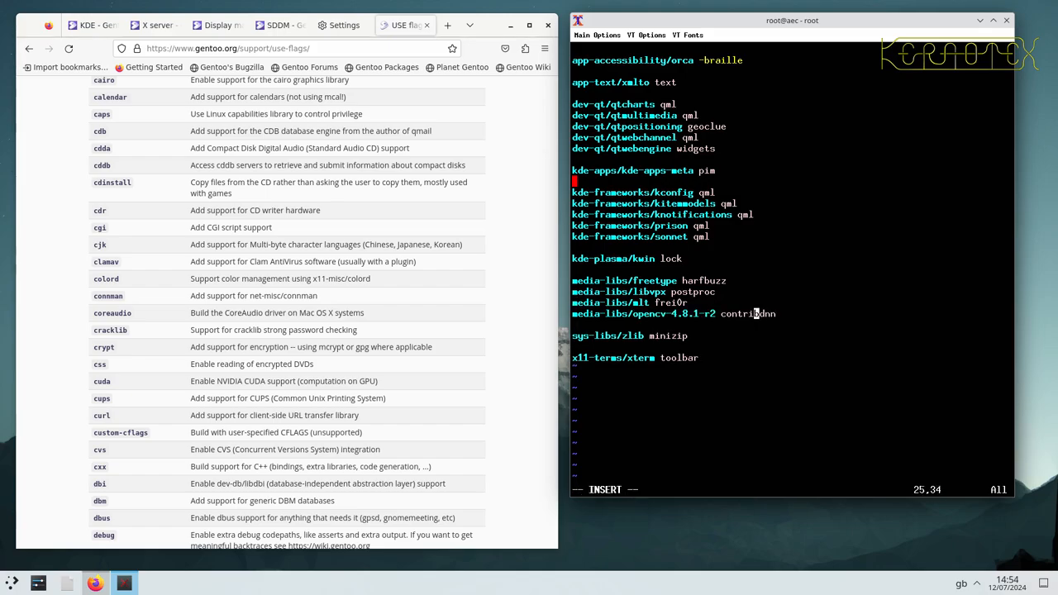
pyautogui.press('BackSpace')
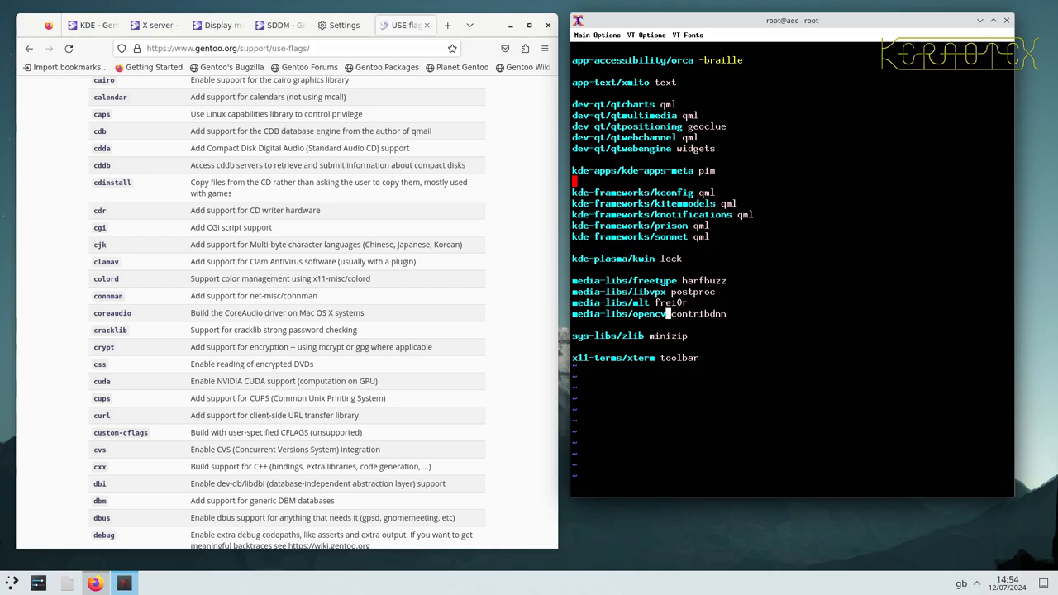
pyautogui.press('Return')
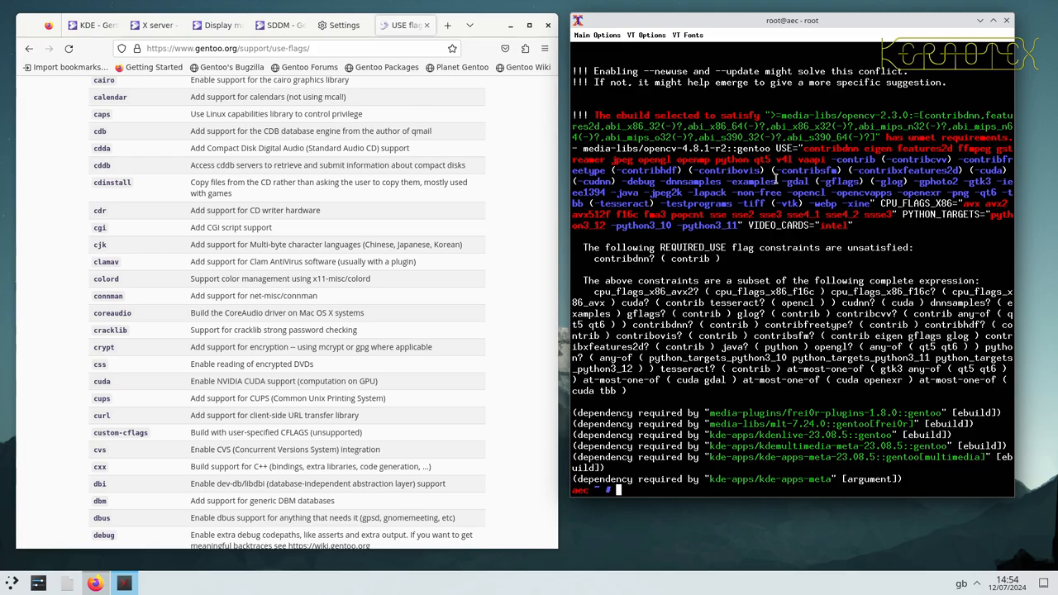
# - Recall the emerge command and recheck package.use before running it again
pyautogui.write('emerge -av kde-apps/kde-apps-meta')
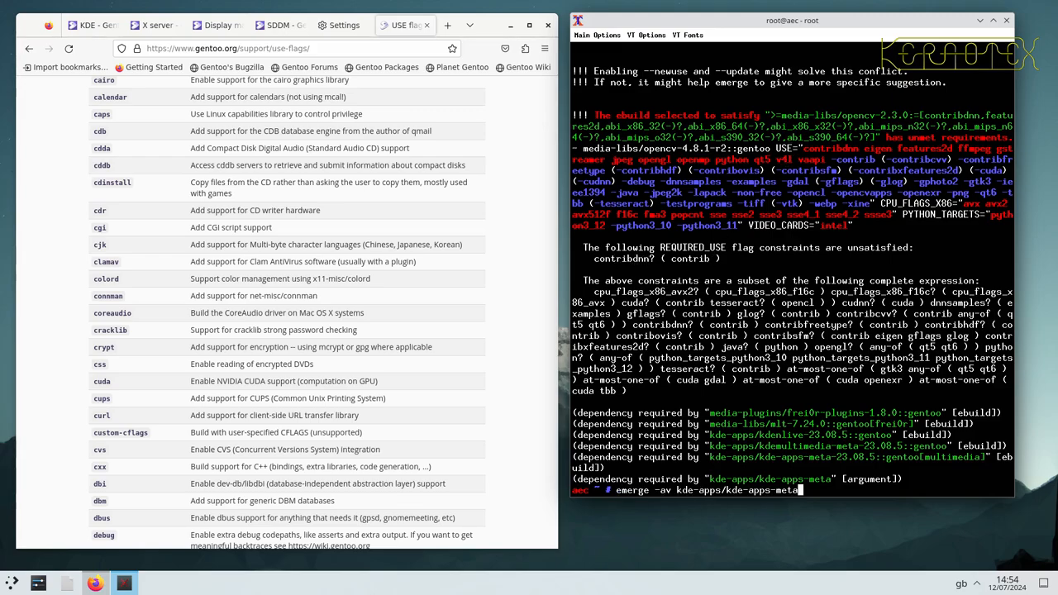
pyautogui.write('vi /etc/portage/package.use')
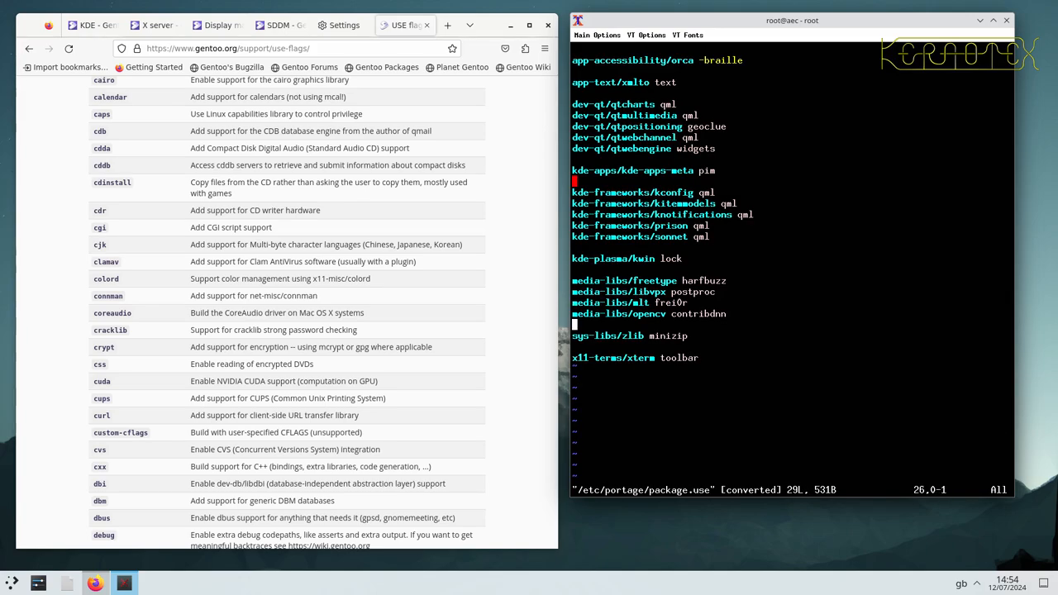
pyautogui.press('Up')
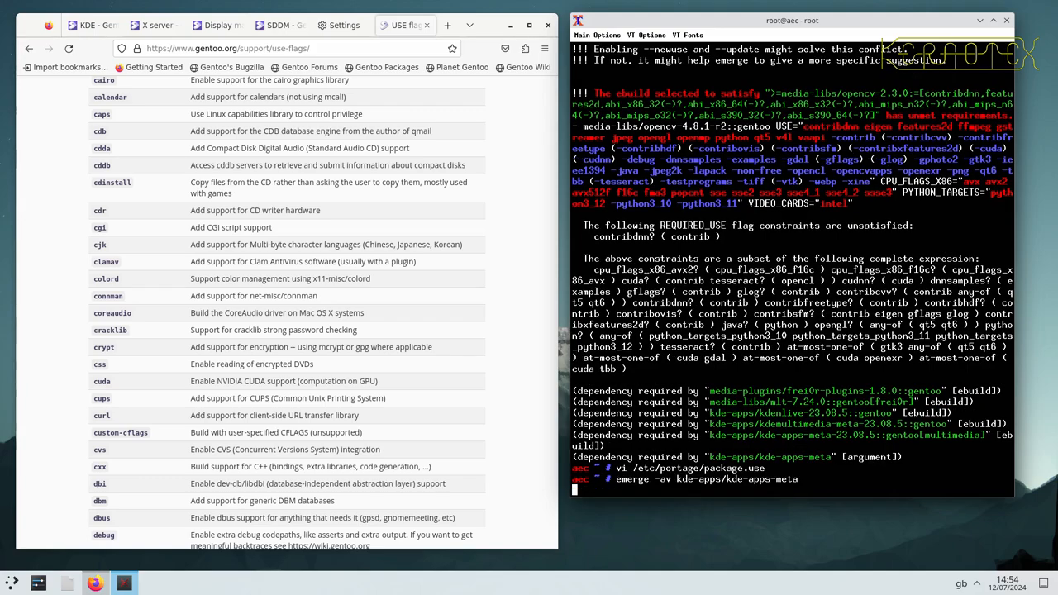
# - Rerun the kde-apps-meta emerge, review the proposed USE changes, and decline them with n
pyautogui.press('Return')
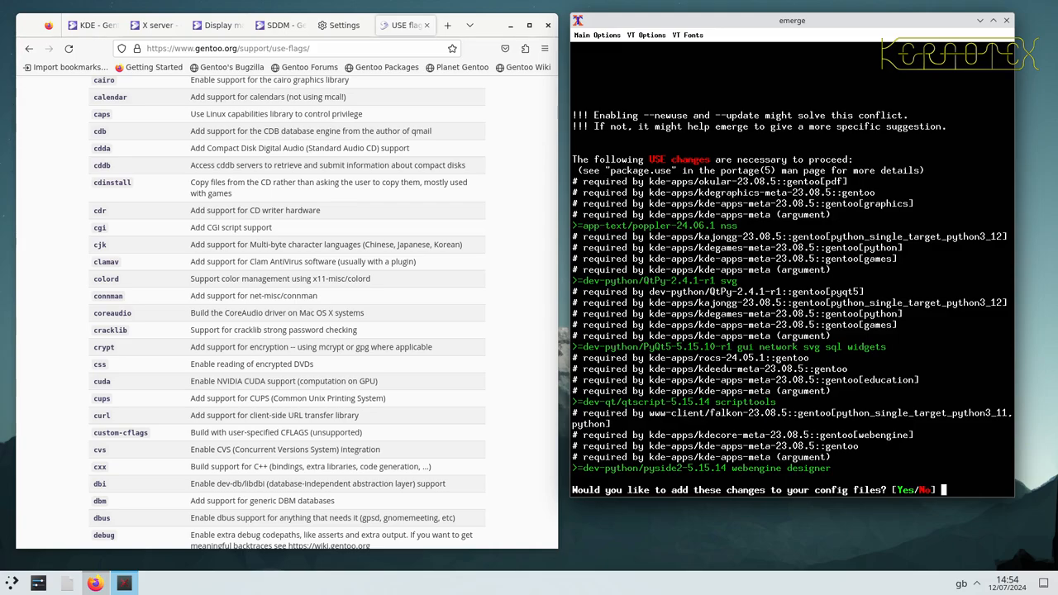
pyautogui.moveTo(436, 387)
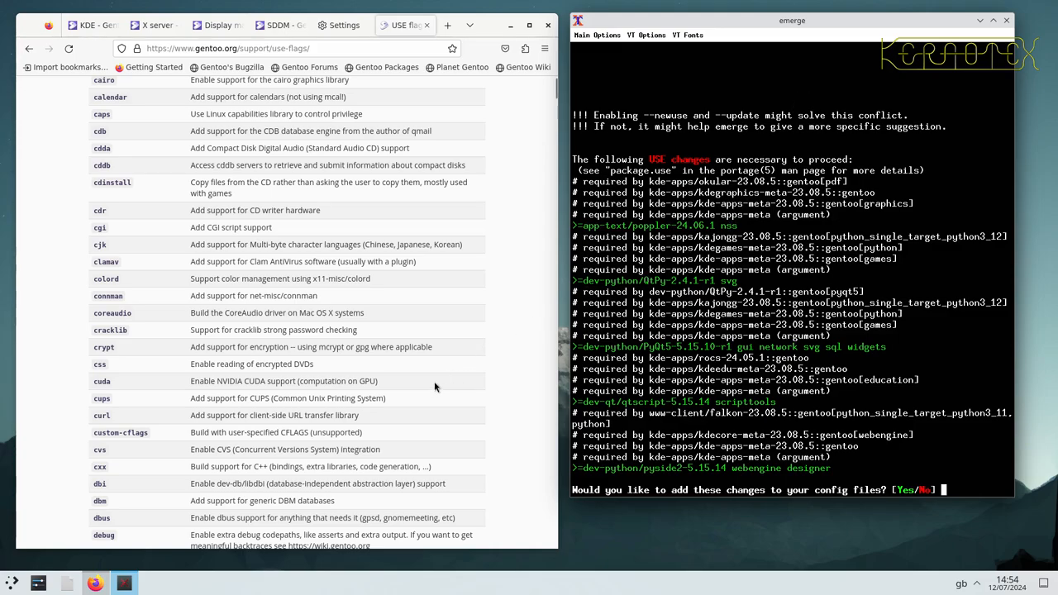
pyautogui.scroll(-3)
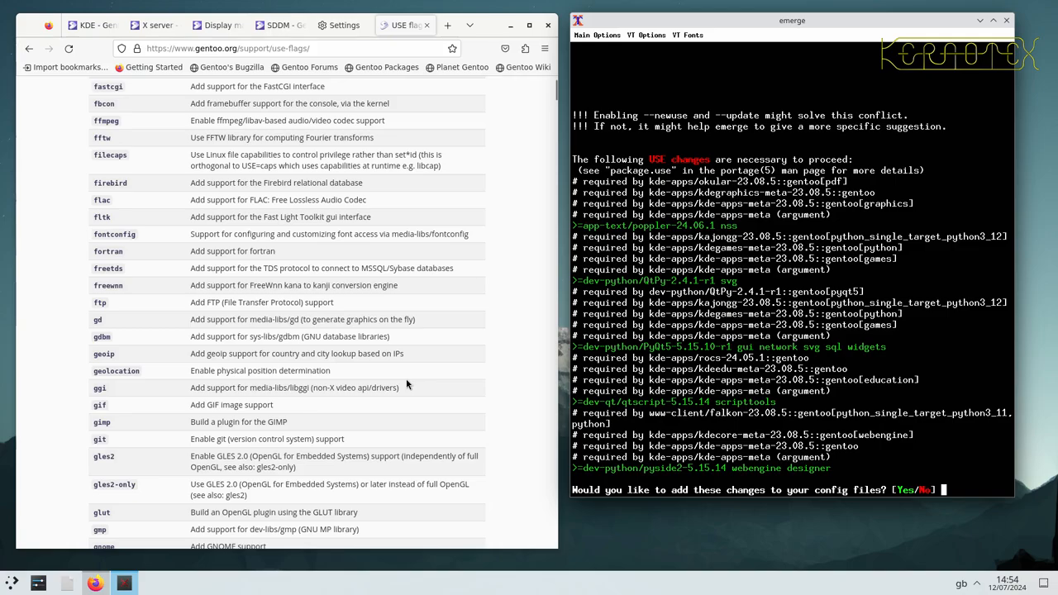
pyautogui.scroll(-3)
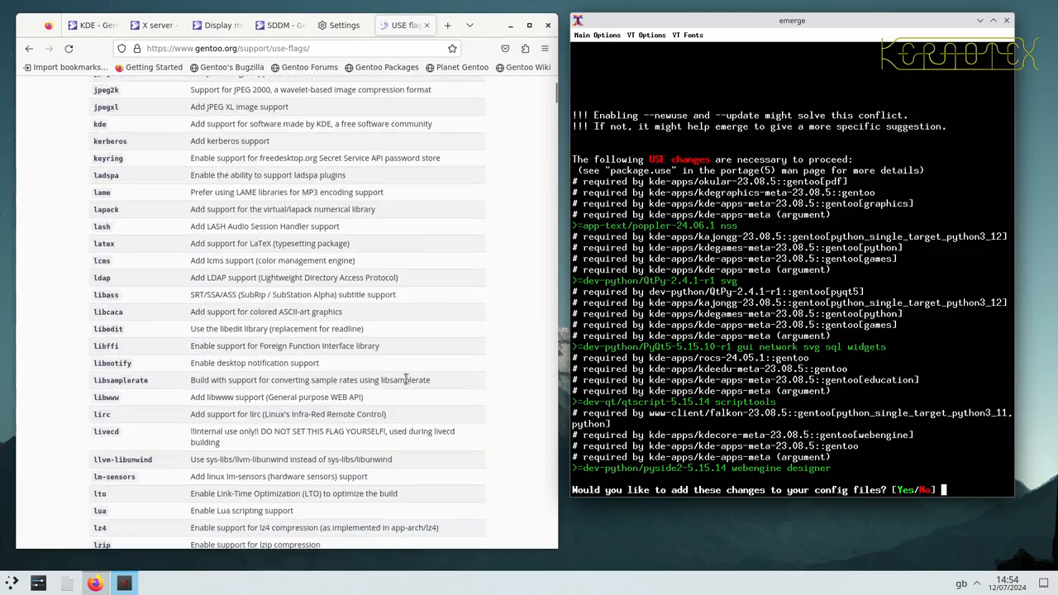
pyautogui.scroll(-3)
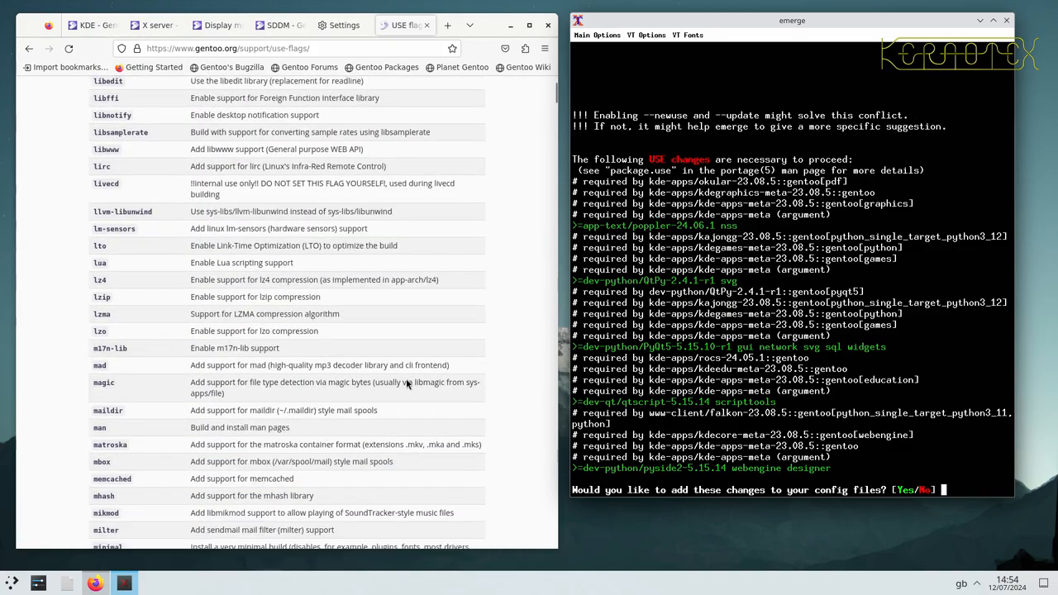
pyautogui.scroll(-3)
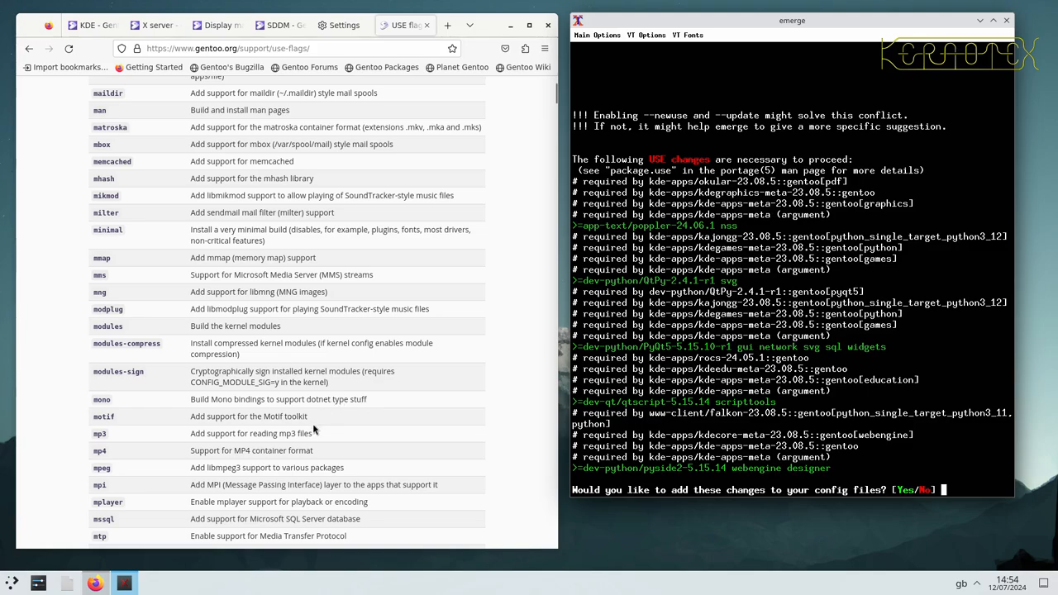
pyautogui.scroll(-3)
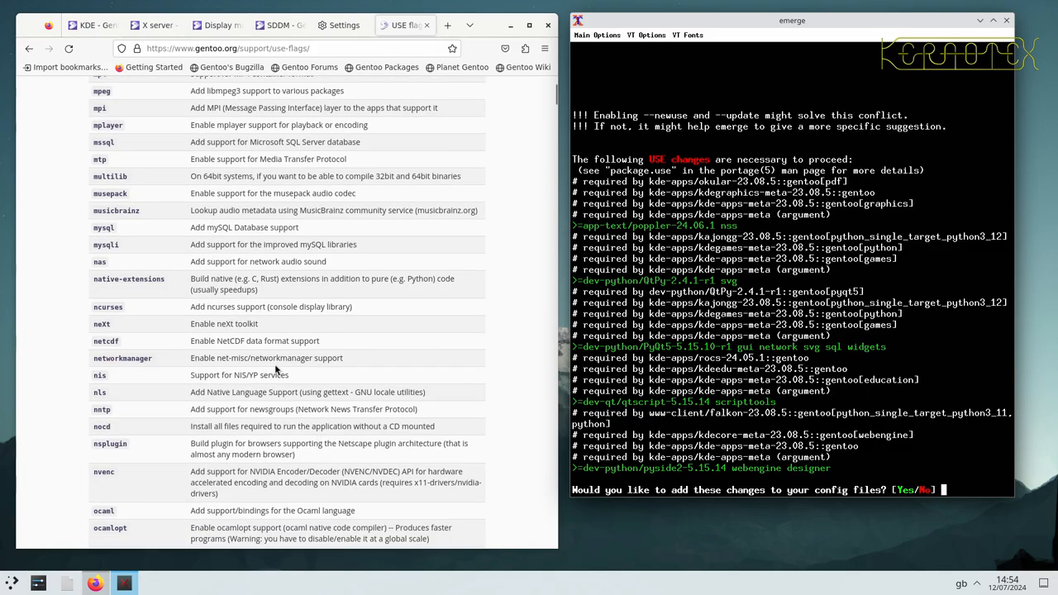
pyautogui.scroll(-3)
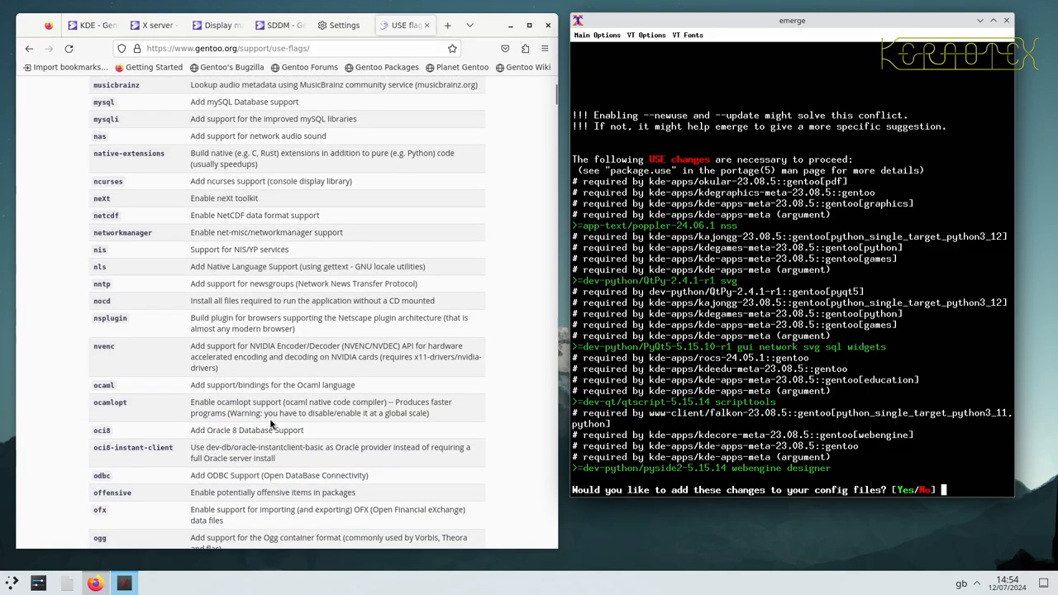
pyautogui.moveTo(312, 342)
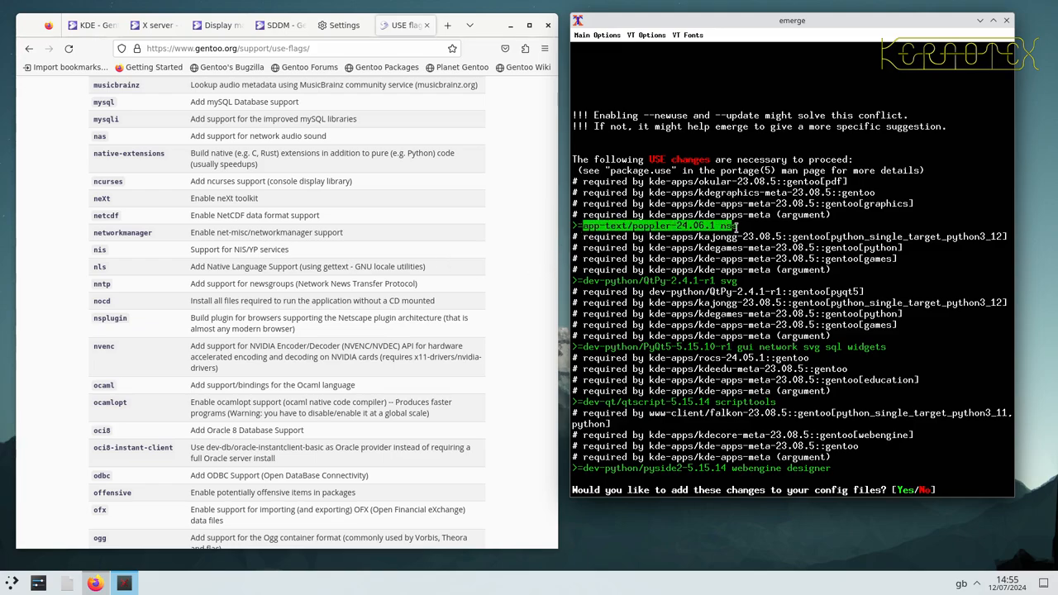
pyautogui.write('n')
pyautogui.write('emerge -av kde-apps/kde-apps-meta')
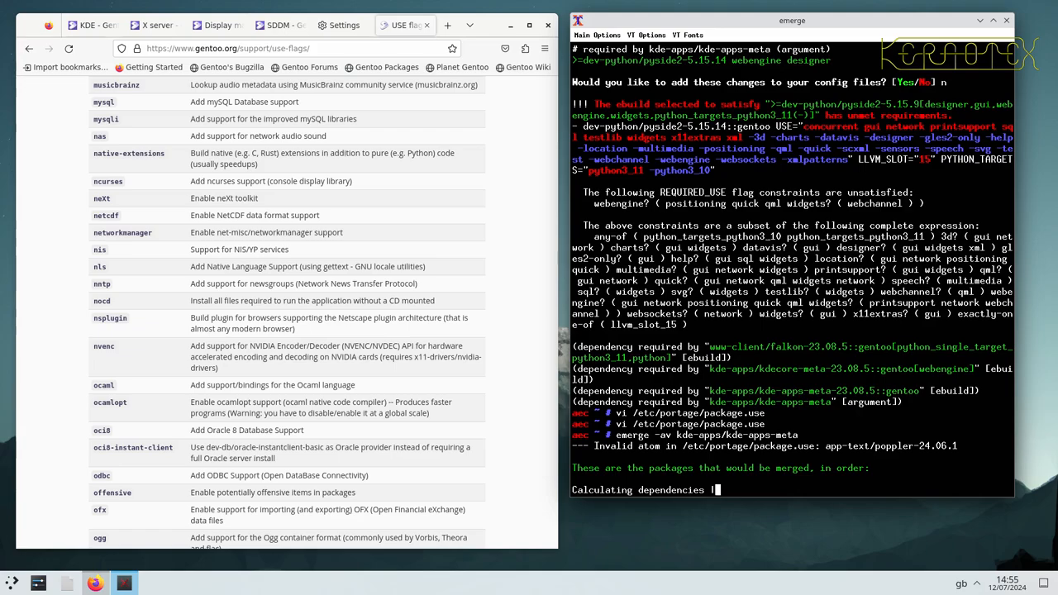
# - Abort the failing emerge, save the corrected poppler line in package.use with :x, and review the rerun's USE list
pyautogui.press('ctrl+c')
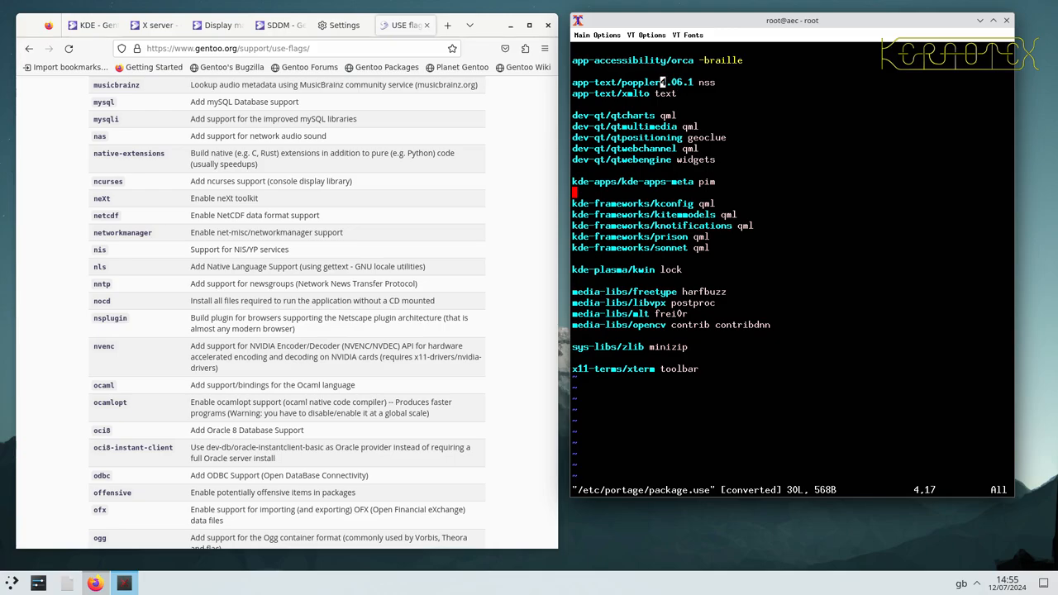
pyautogui.write(':x')
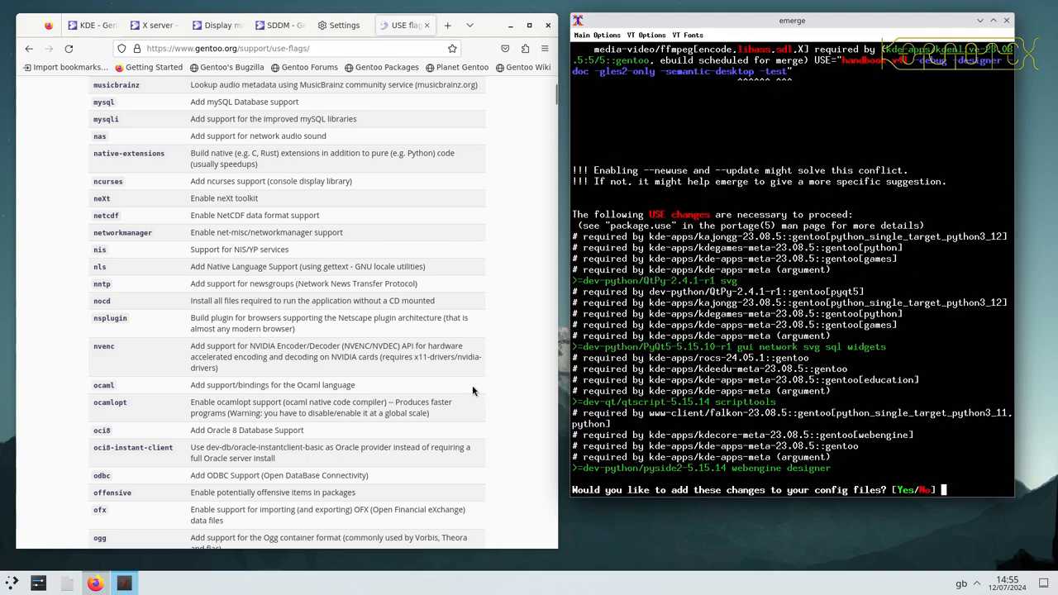
pyautogui.scroll(-3)
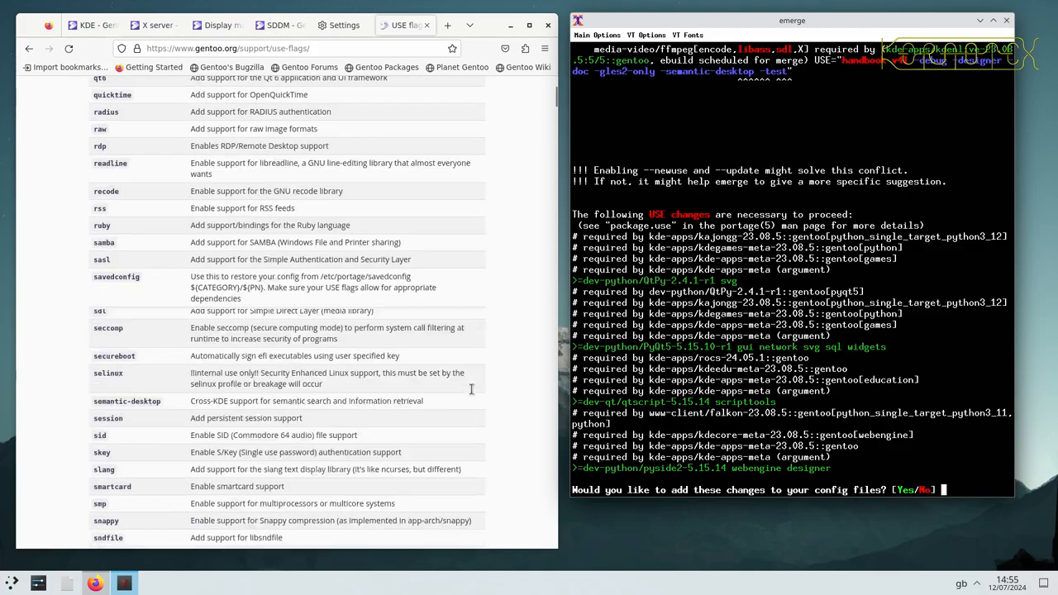
pyautogui.scroll(-3)
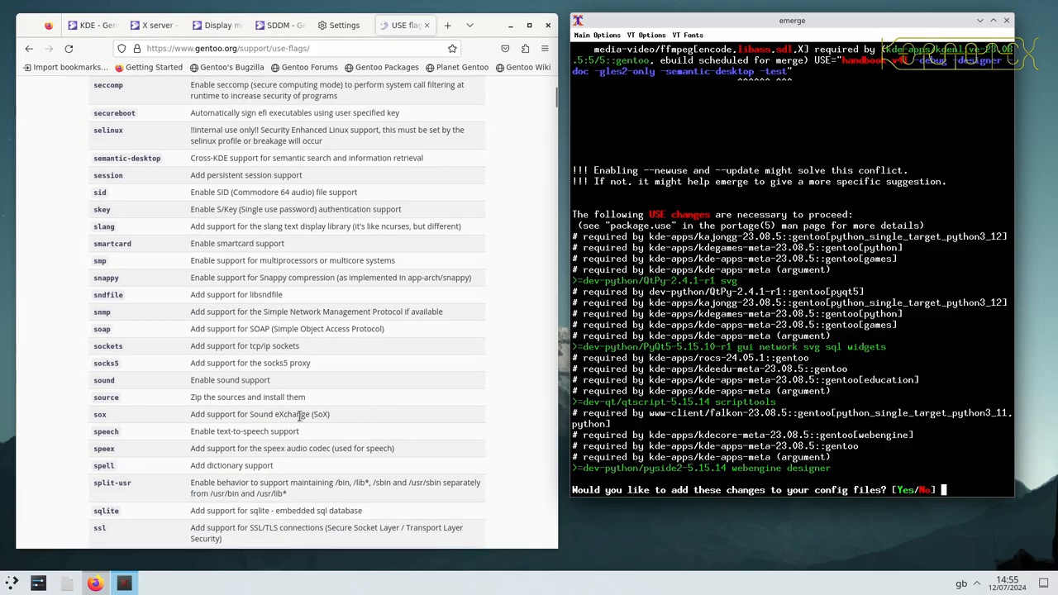
pyautogui.scroll(-3)
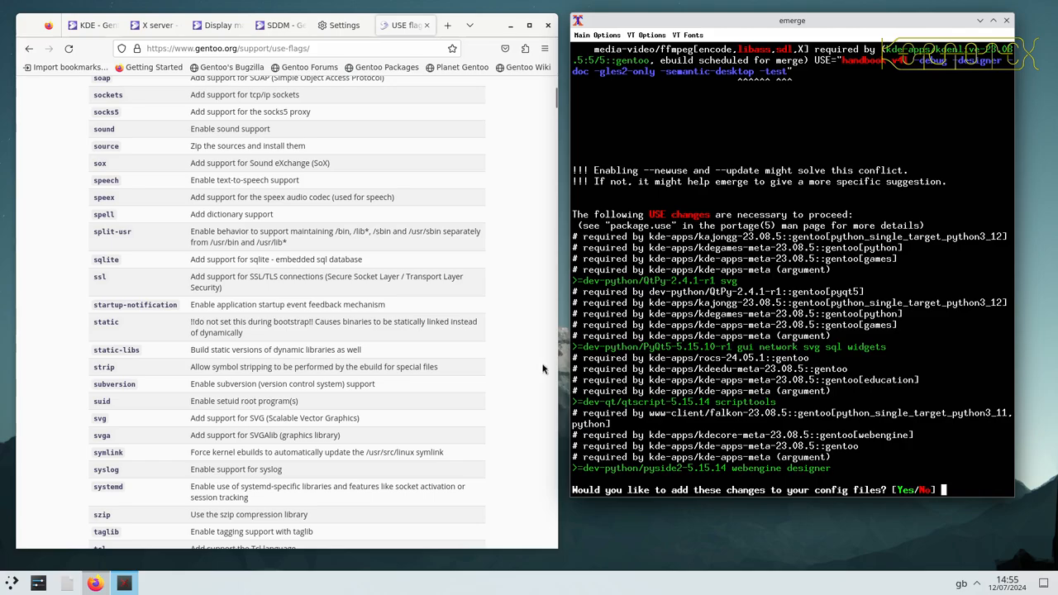
# - Decline the changes, revisit /etc/portage/package.use in vi, and rerun emerge -av kde-apps/kde-apps-meta
pyautogui.write('n')
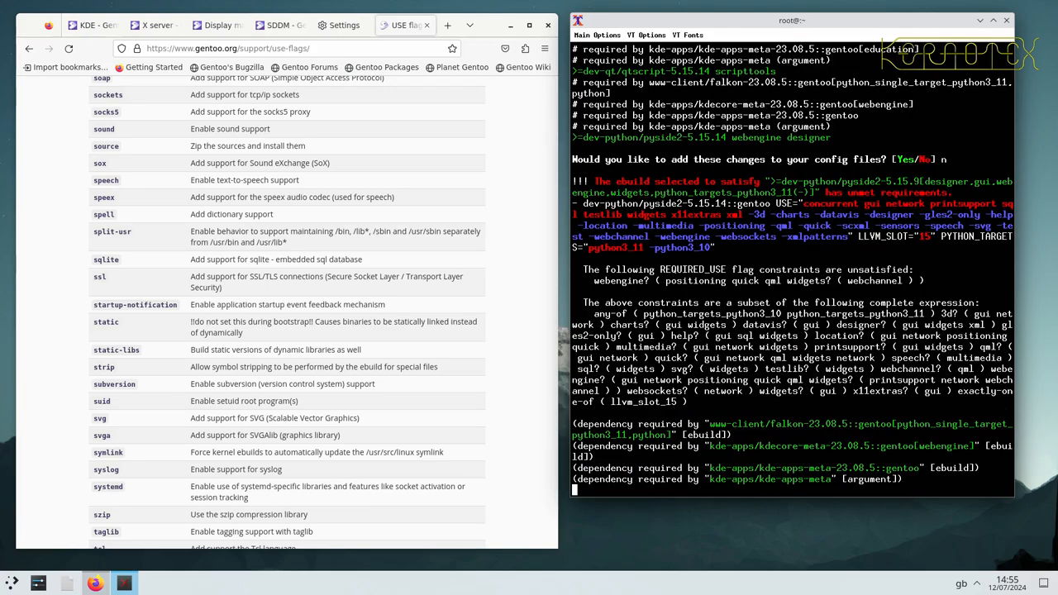
pyautogui.write('vi /etc/portage/package.use')
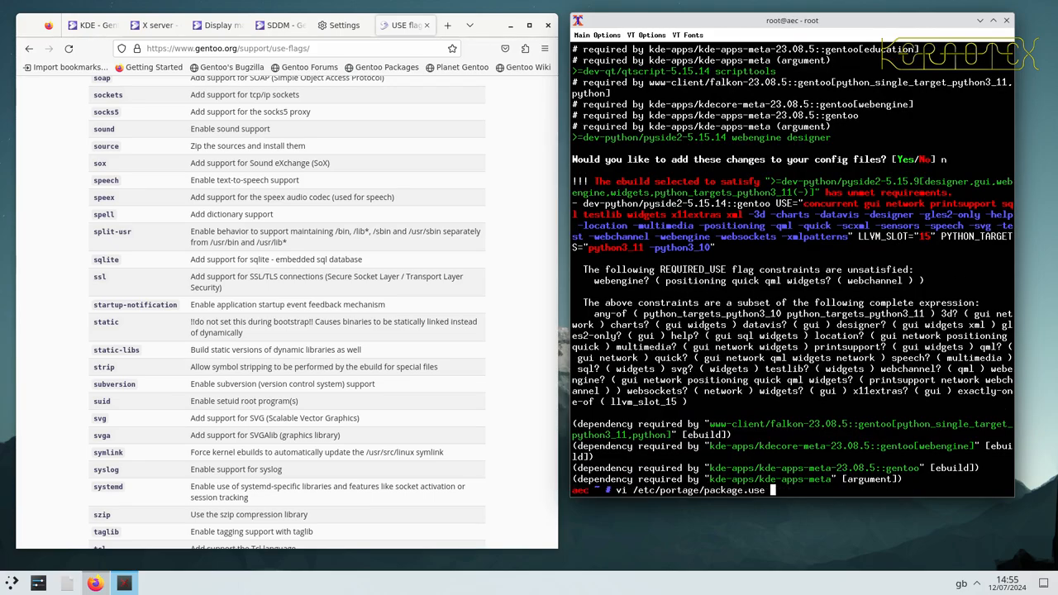
pyautogui.write('emerge -av kde-apps/kde-apps-meta')
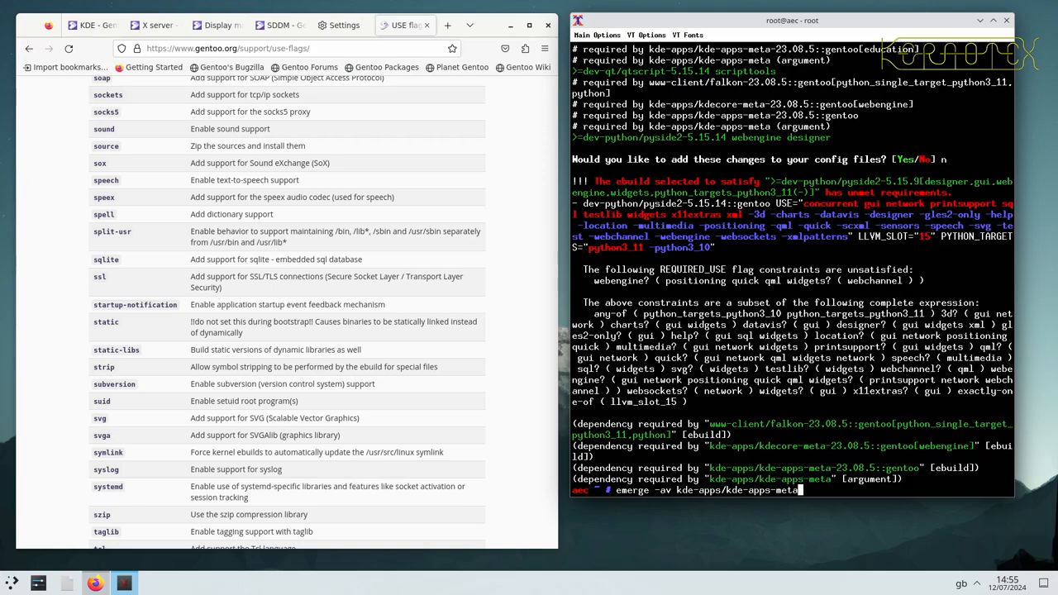
pyautogui.write('vi /etc/portage/package.use')
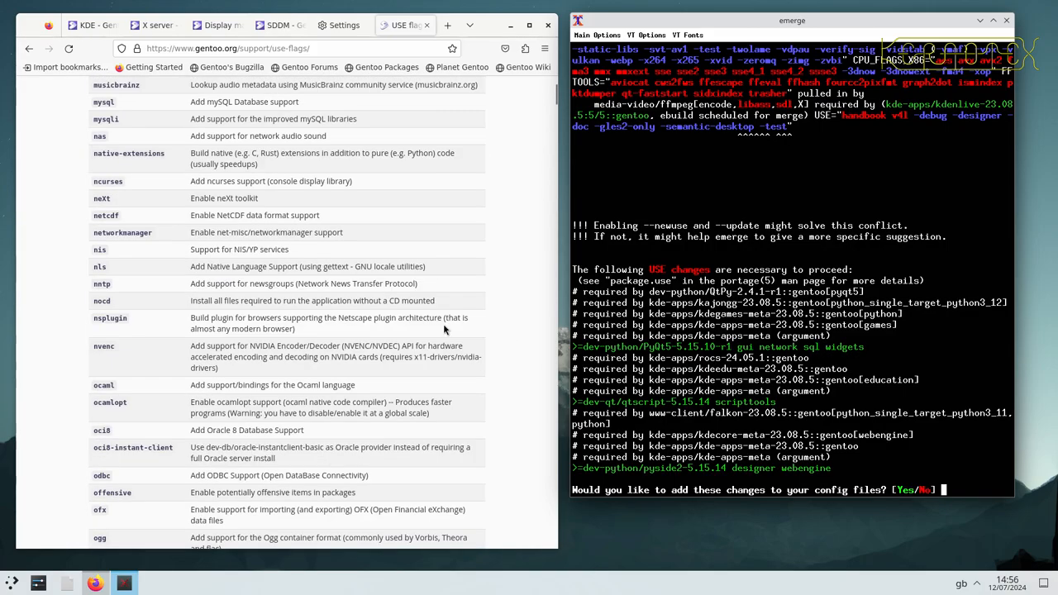
# - Scroll the Gentoo USE flag reference down to the v–x flags while emerge awaits an answer
pyautogui.scroll(-3)
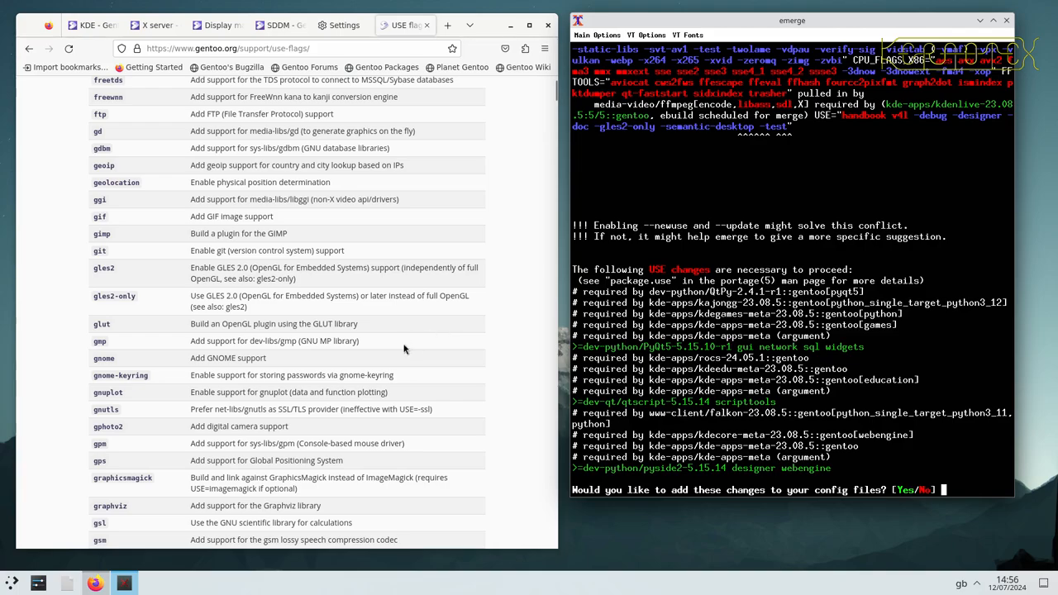
pyautogui.scroll(-3)
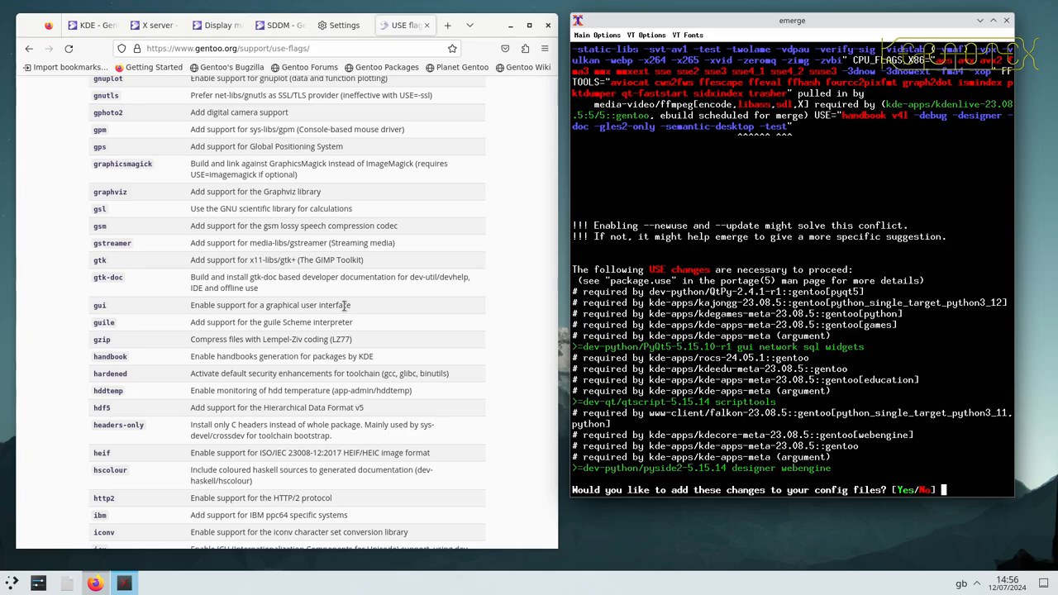
pyautogui.scroll(-3)
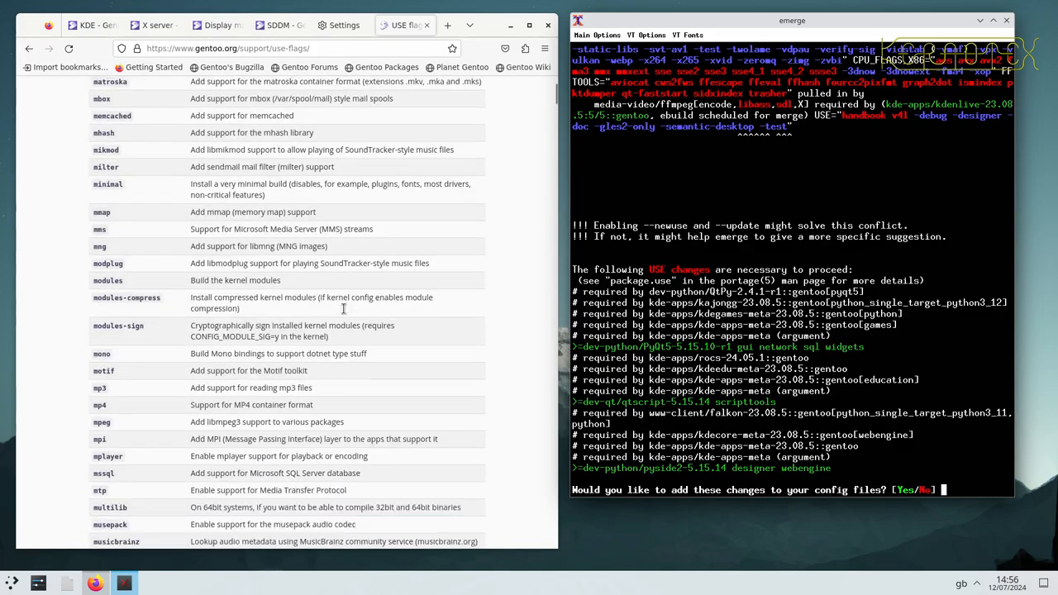
pyautogui.scroll(-3)
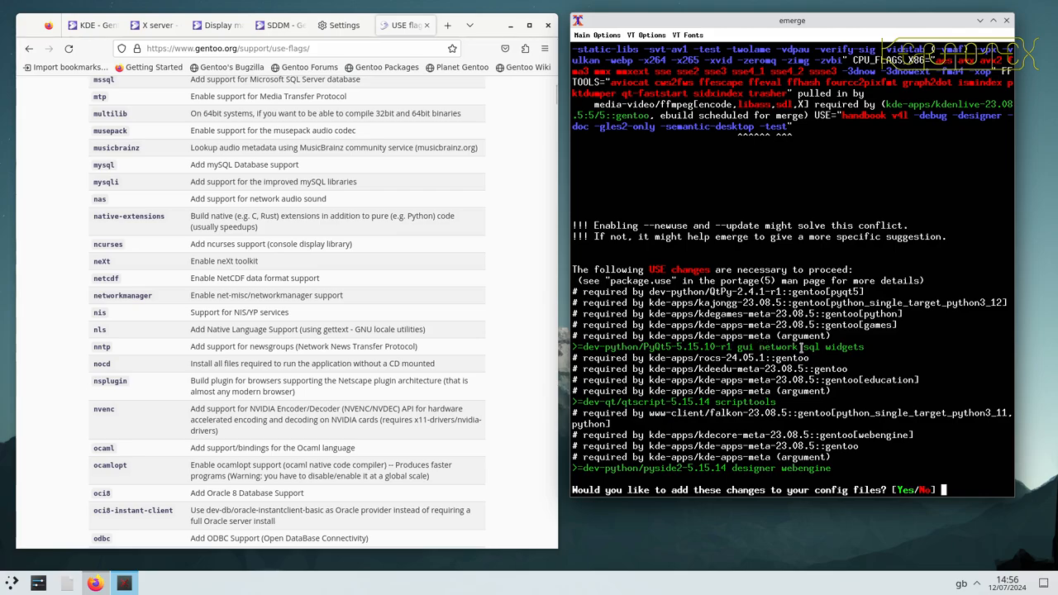
pyautogui.scroll(-3)
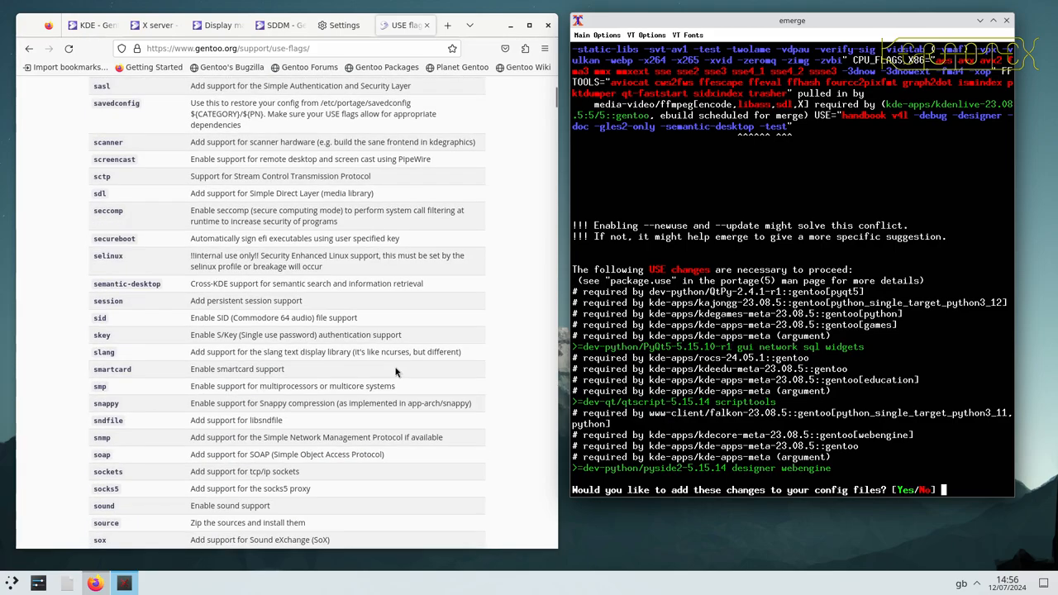
pyautogui.scroll(-3)
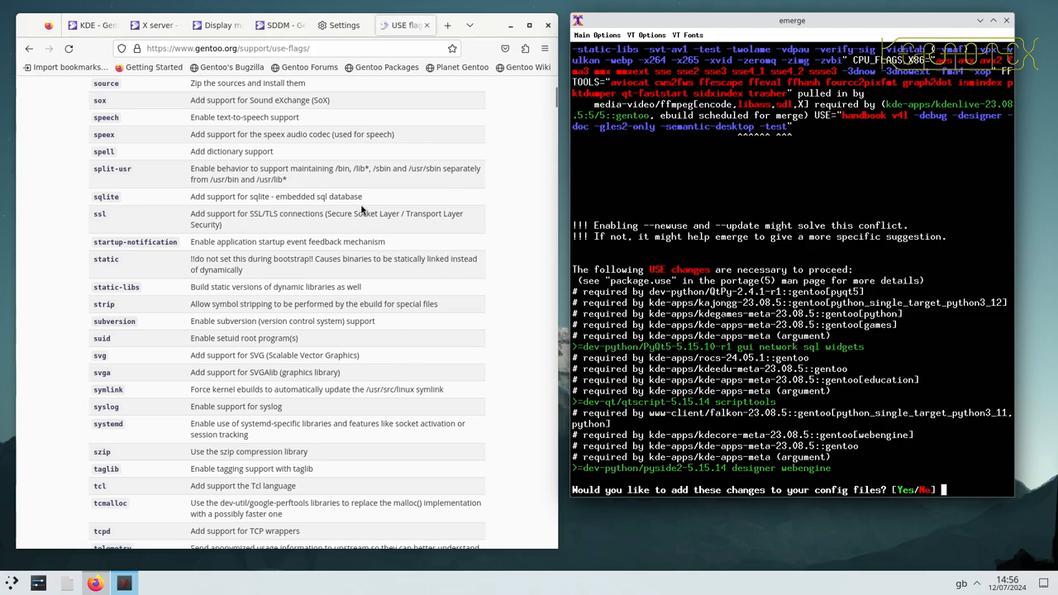
pyautogui.moveTo(357, 198)
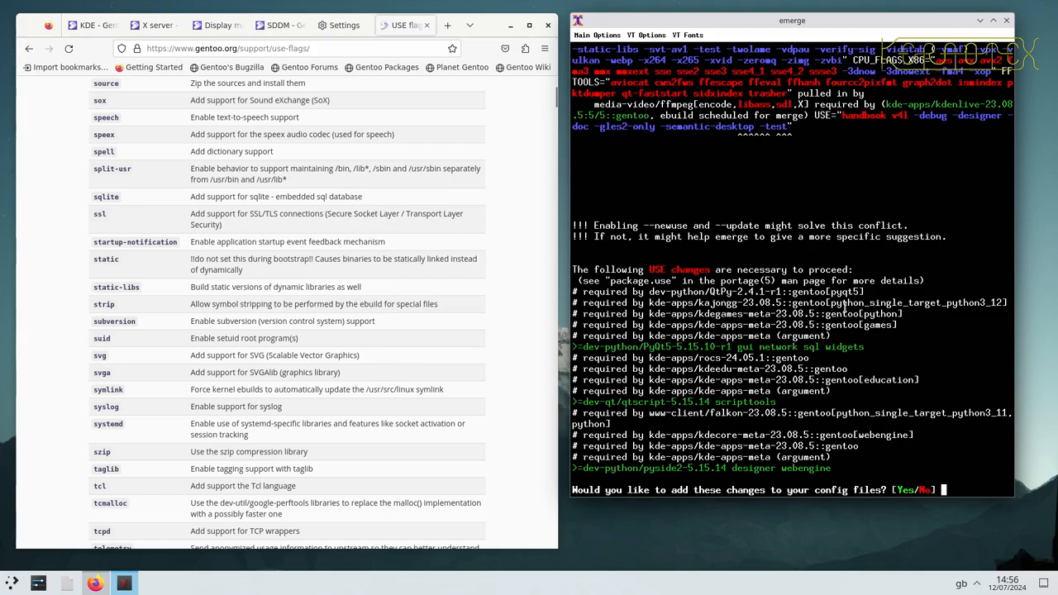
pyautogui.scroll(-3)
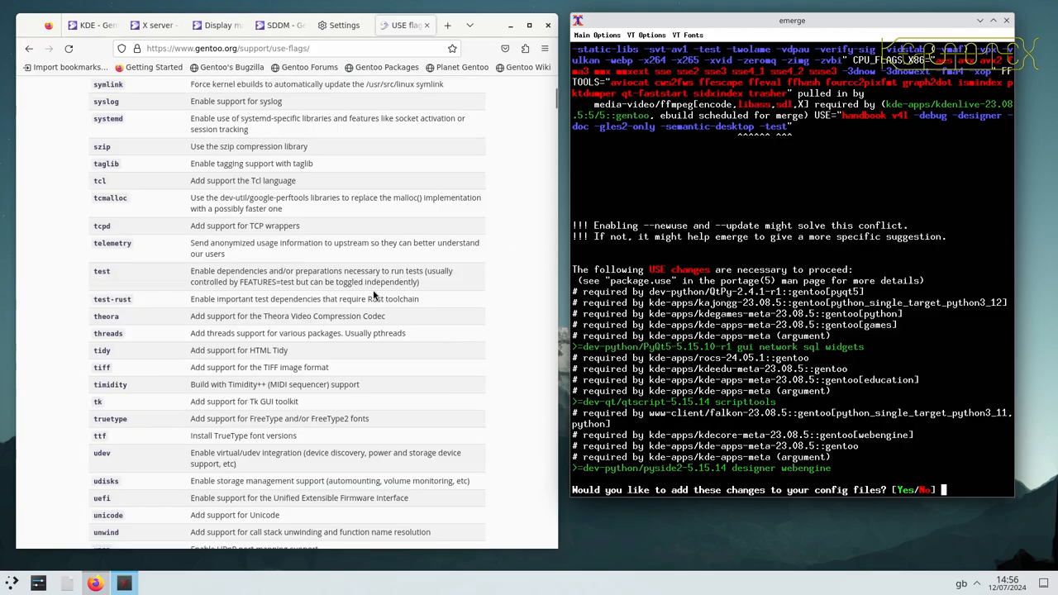
pyautogui.scroll(-3)
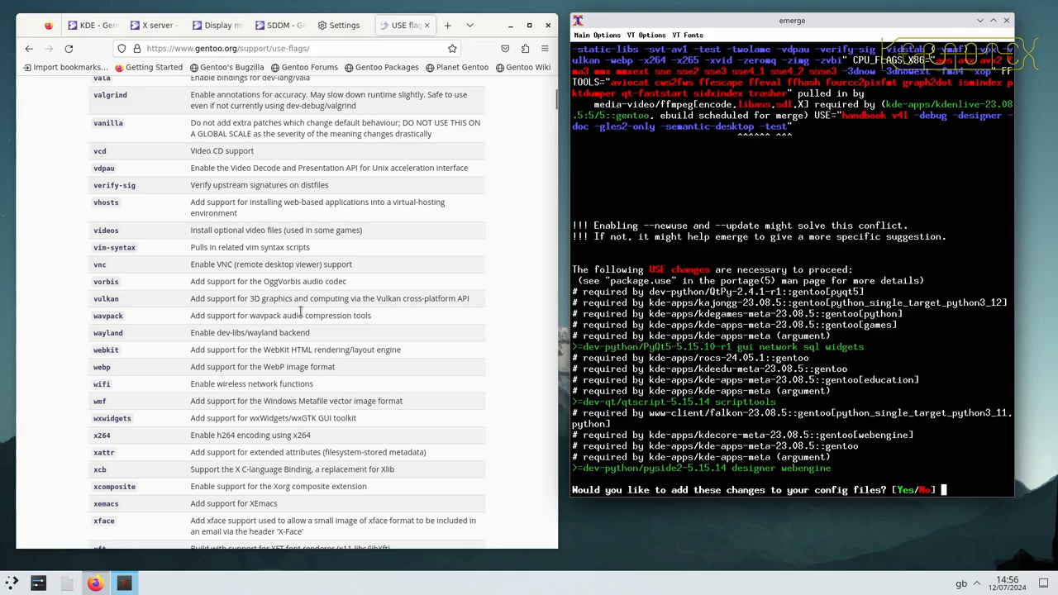
pyautogui.moveTo(272, 383)
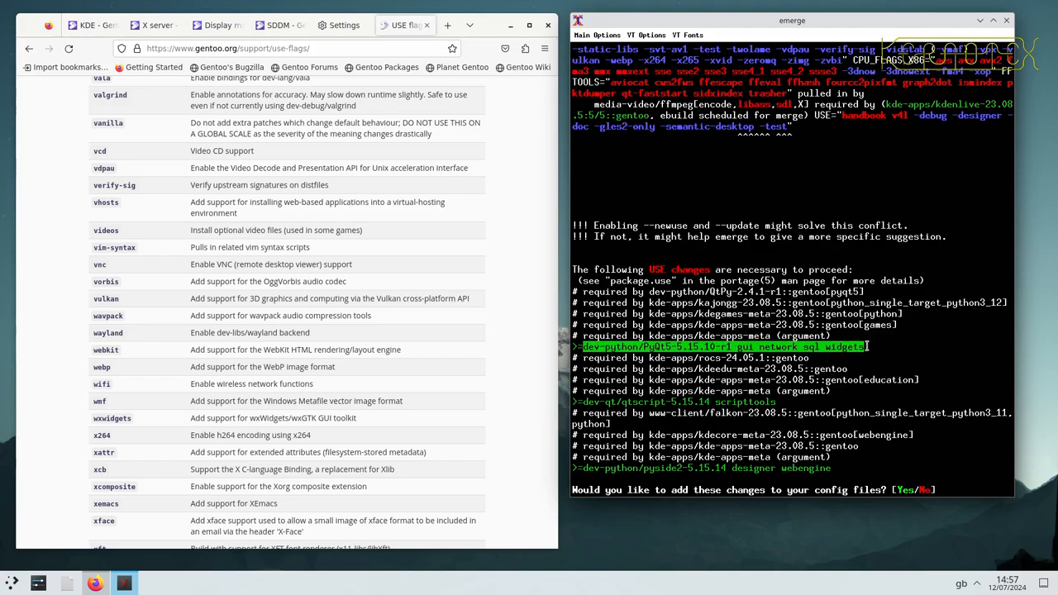
# - Answer n at the config-file prompt and again at the new USE list requiring qtscript scripttools
pyautogui.write('n')
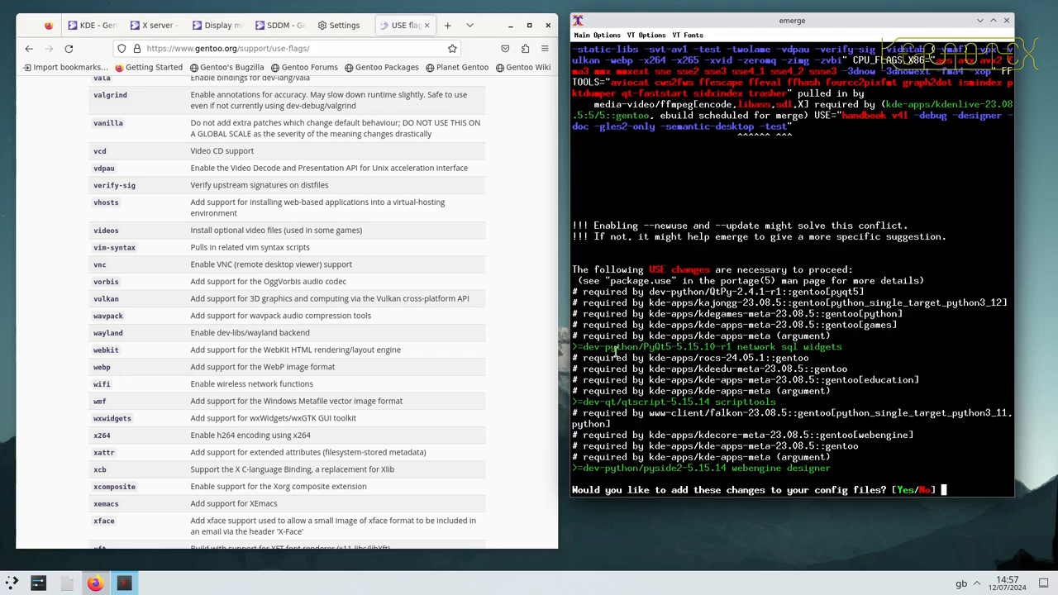
pyautogui.write('n')
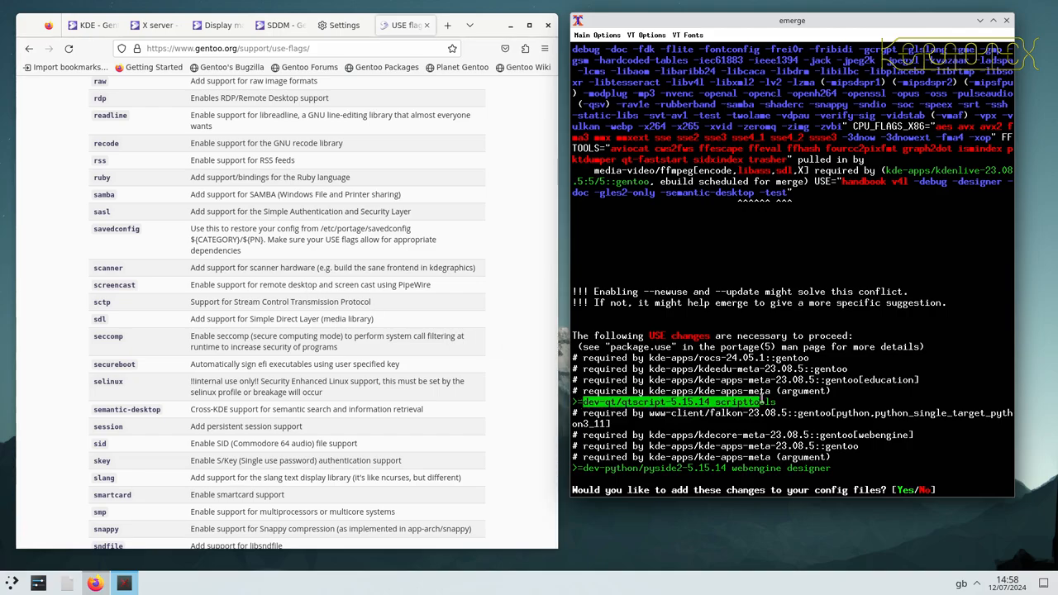
# - Add 'dev-qt/qtscript-5.15.14 scripttools' to package.use, rerun emerge and decline the remaining pyside2 changes
pyautogui.write('n')
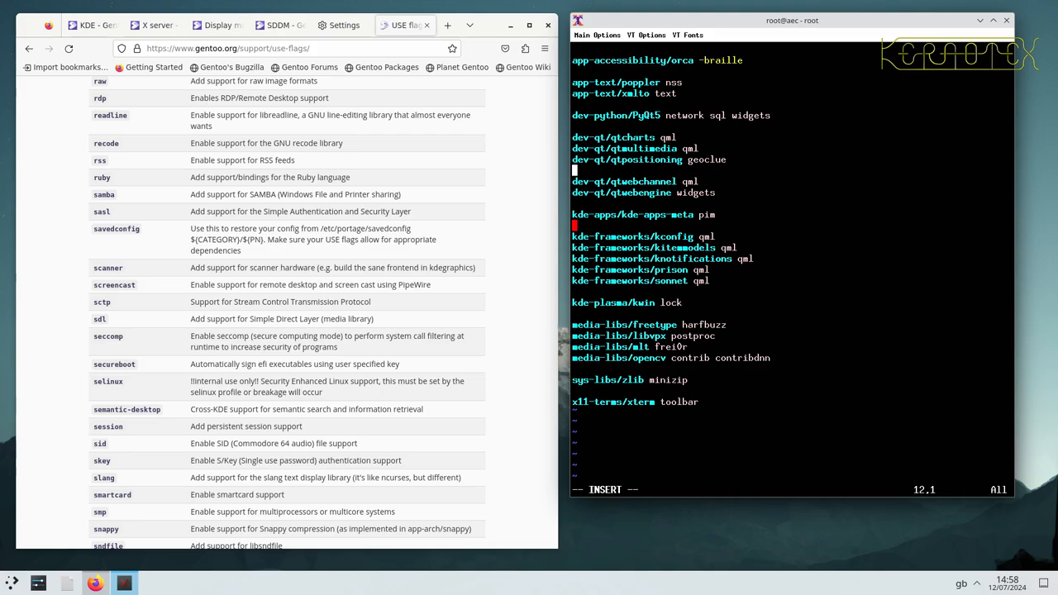
pyautogui.write('dev-qt/qtscript-5.15.14 scripttool')
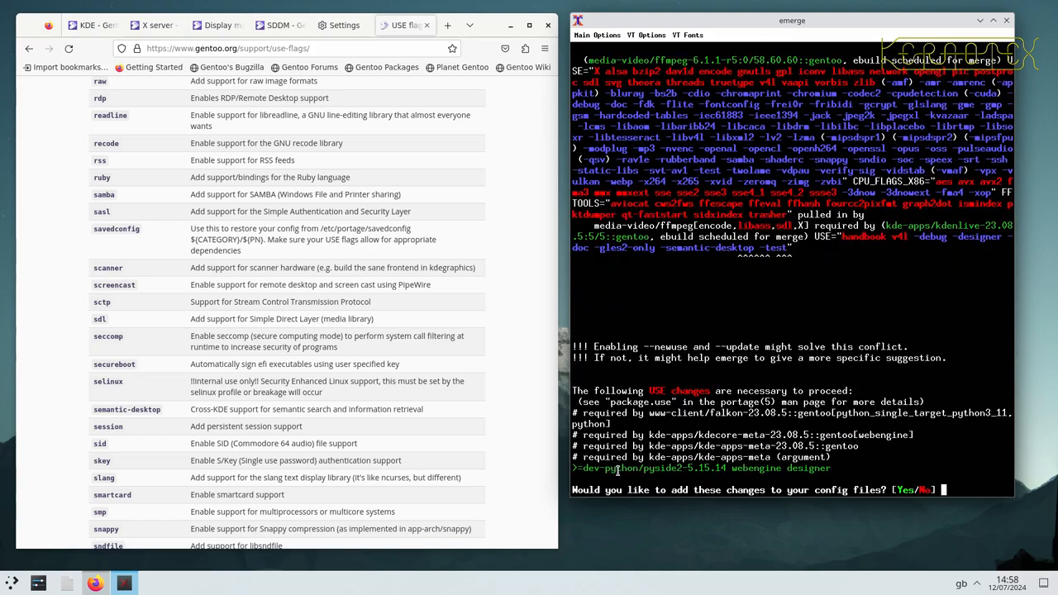
pyautogui.moveTo(740, 468)
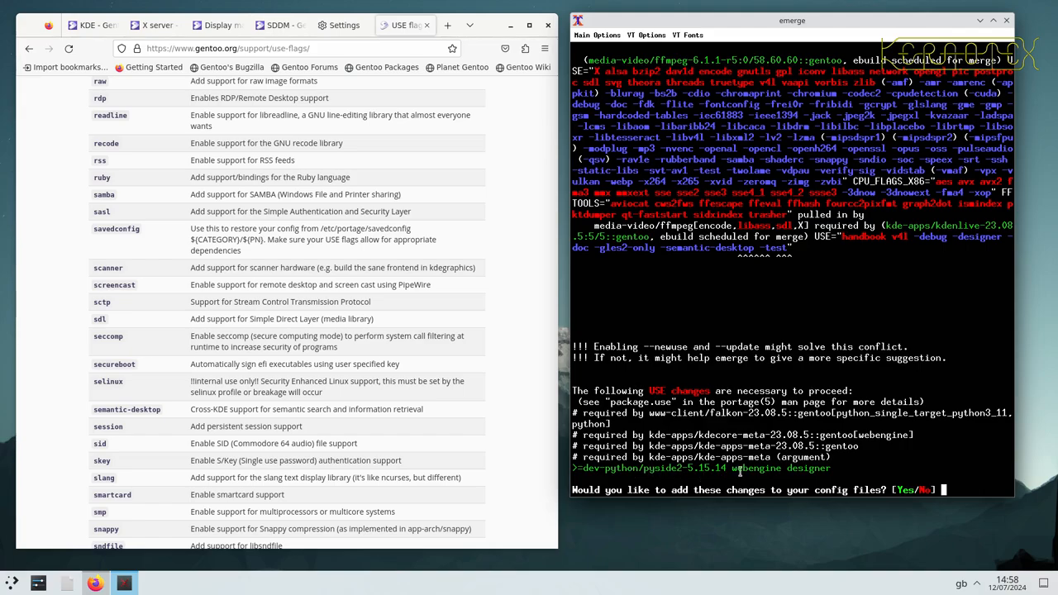
pyautogui.moveTo(436, 420)
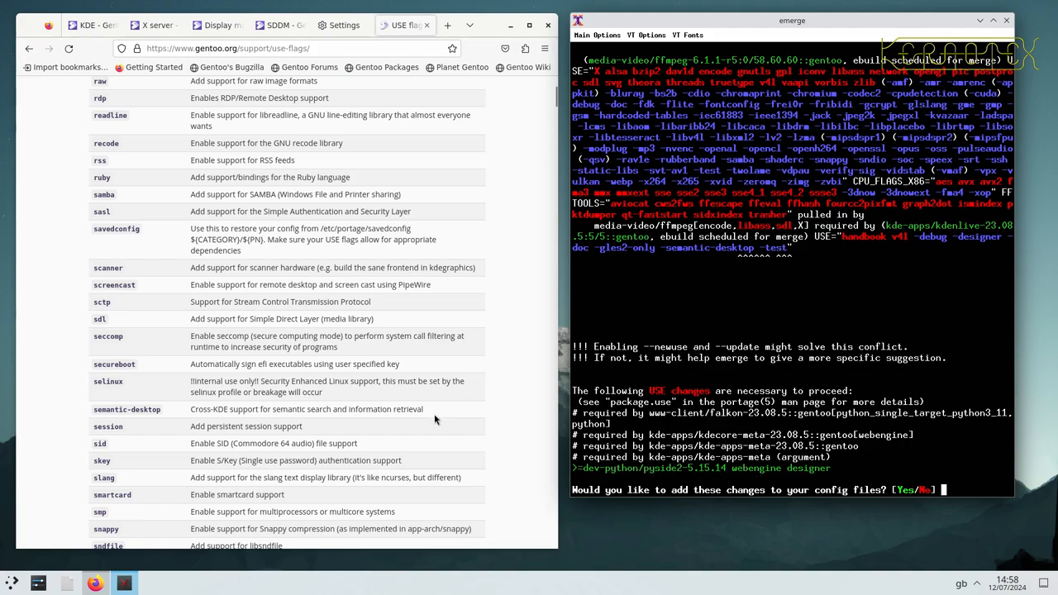
pyautogui.scroll(-3)
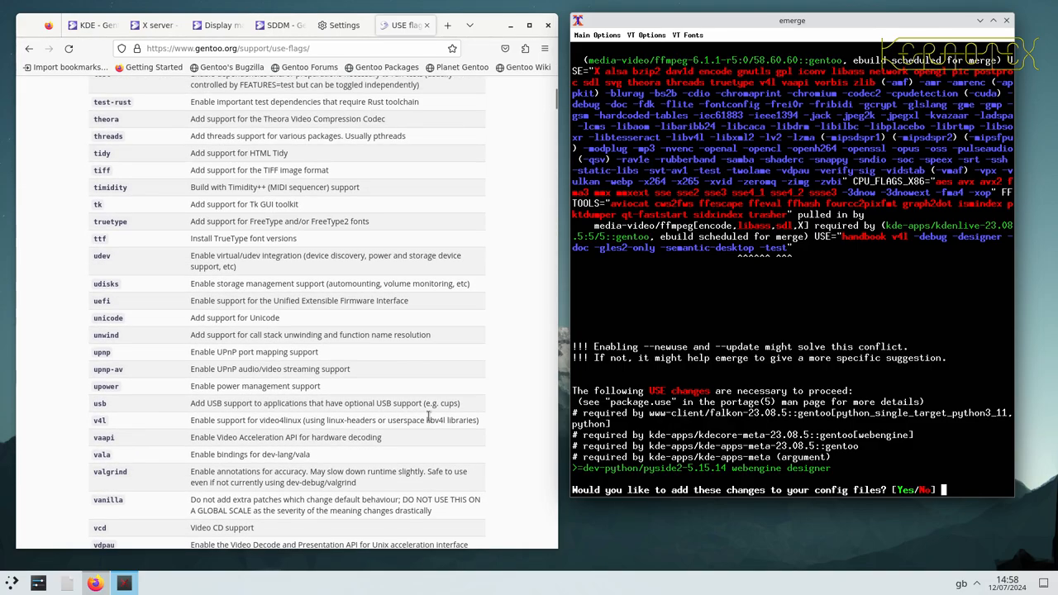
pyautogui.scroll(-3)
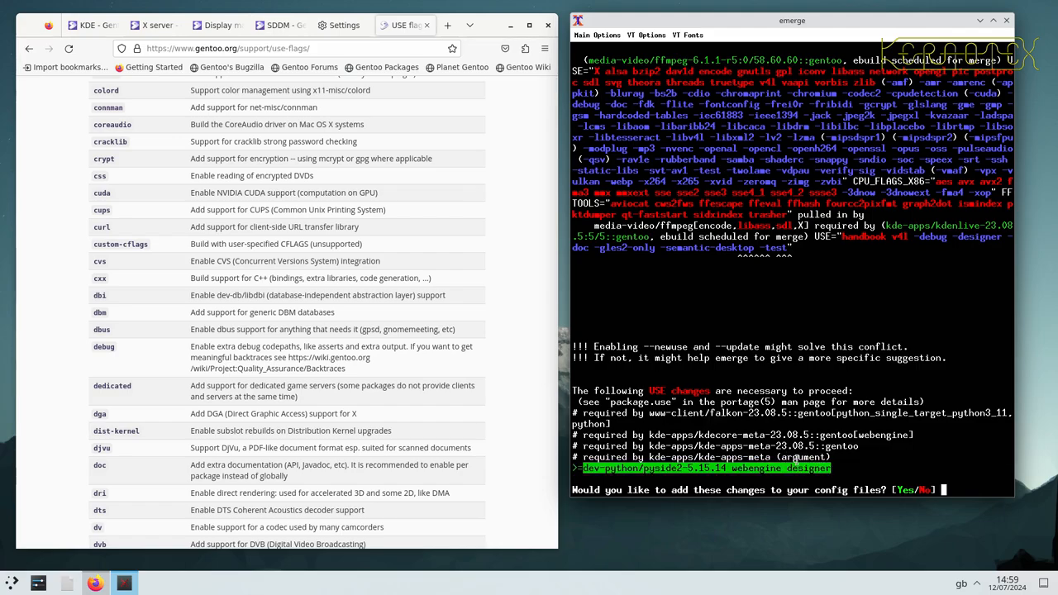
pyautogui.write('n')
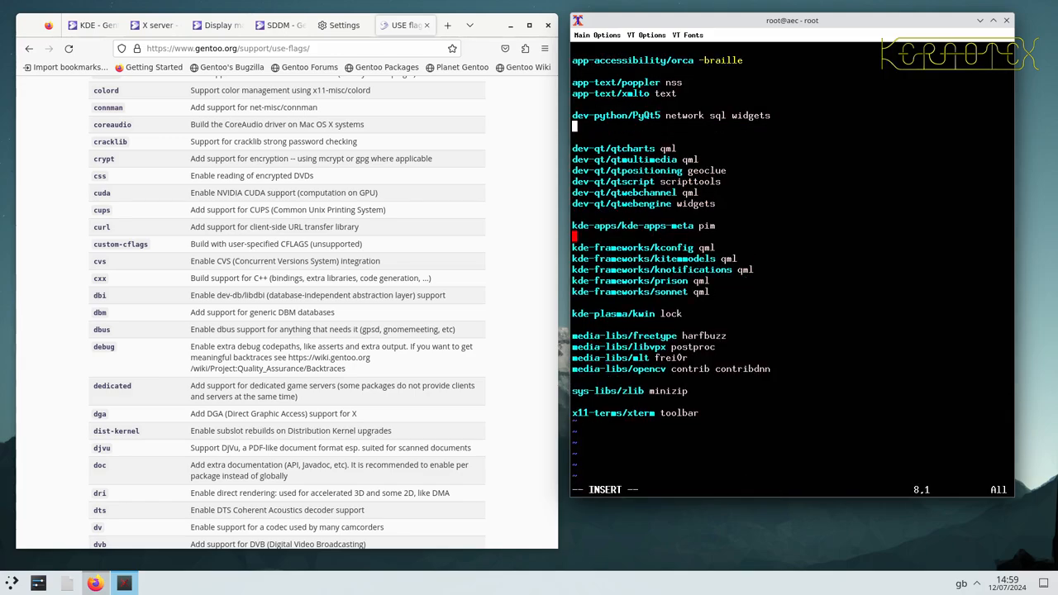
# - Add 'dev-python/pyside2-5.15.14 webengine designer' to package.use and rerun emerge
pyautogui.write('dev-python/pyside2-5.15.14 webengine designer')
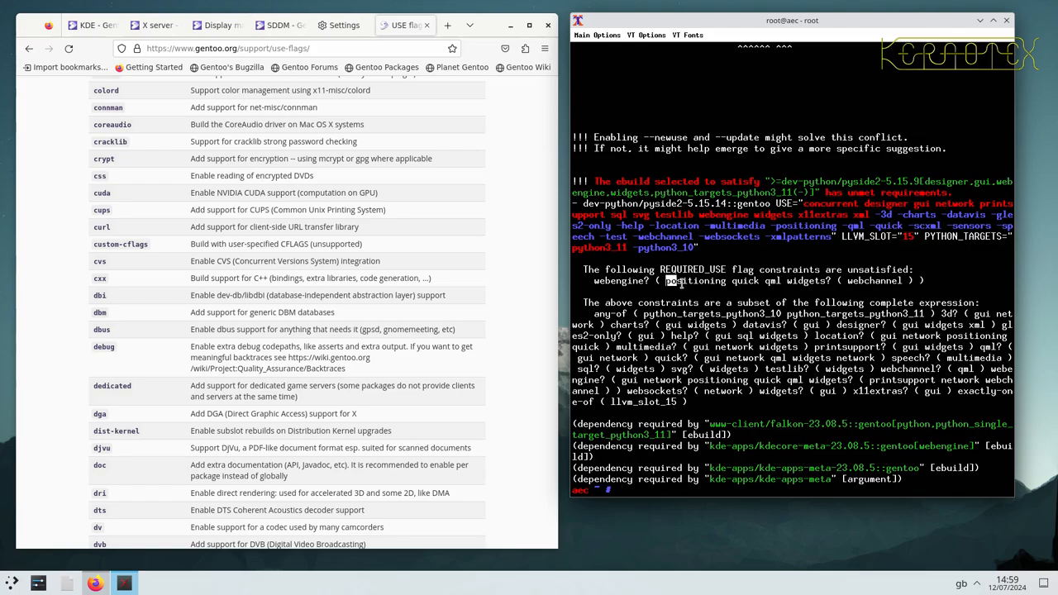
# - Append 'positioning quick qml' to the pyside2 line in package.use and rerun emerge, which still fails the constraint
pyautogui.moveTo(664, 280); pyautogui.dragTo(780, 281)
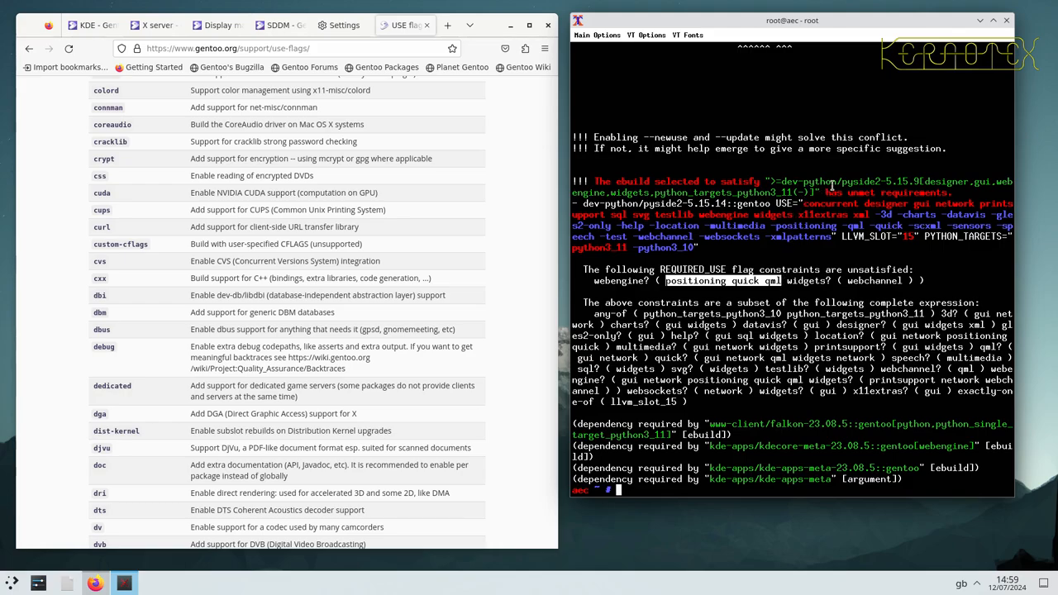
pyautogui.write('emerge -av kde-apps/kde-apps-meta')
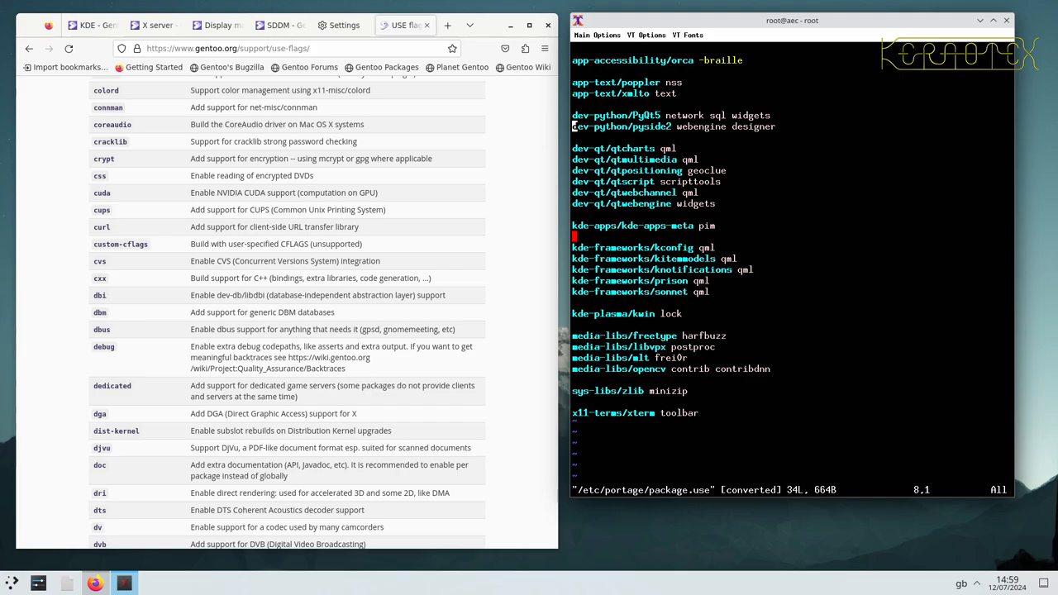
pyautogui.press('i')
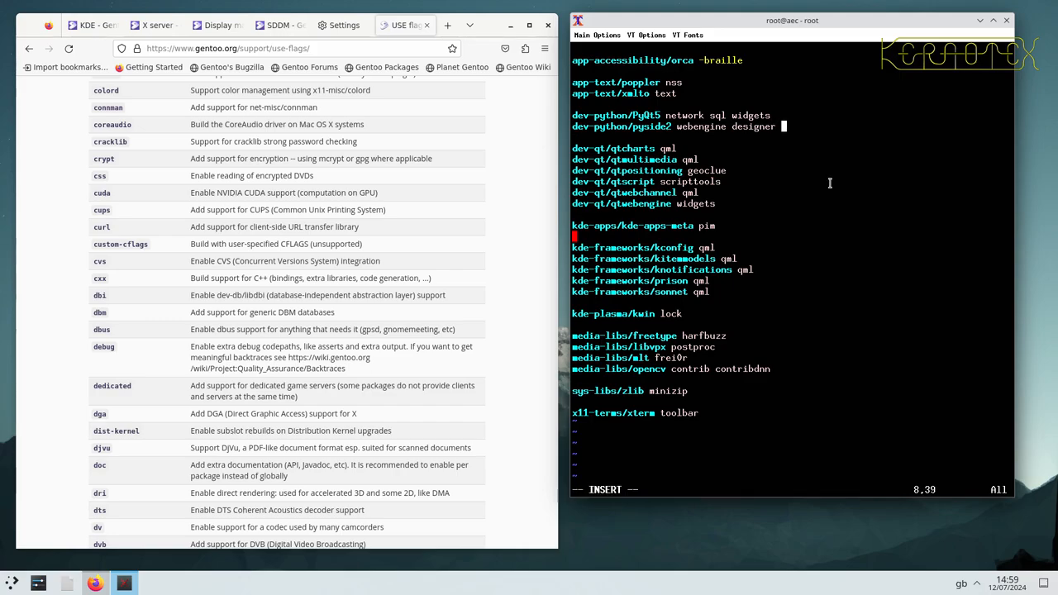
pyautogui.write('positioning quick qml')
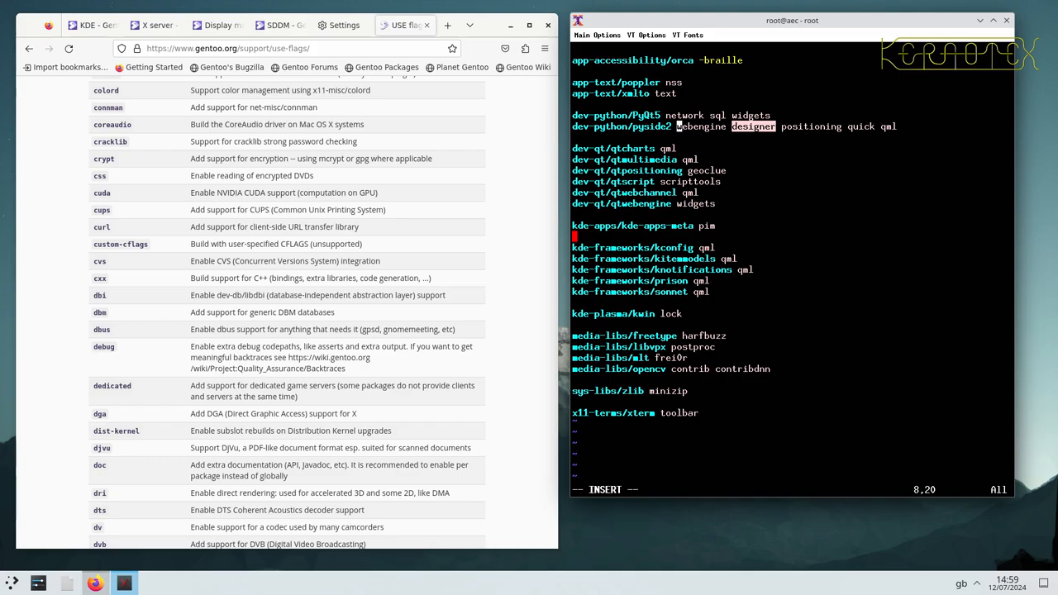
pyautogui.write('designer')
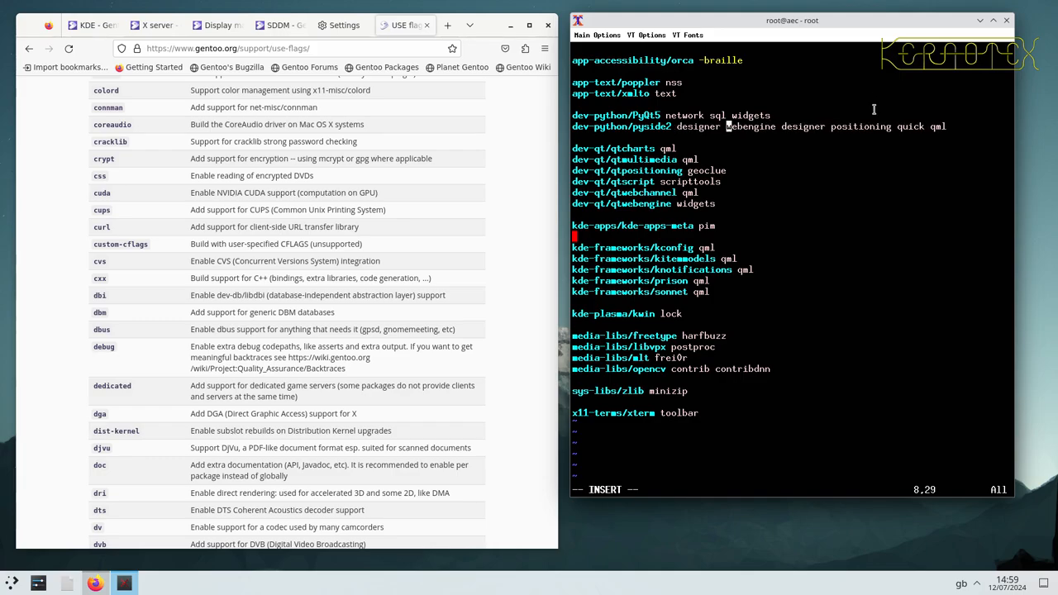
pyautogui.doubleClick(859, 125)
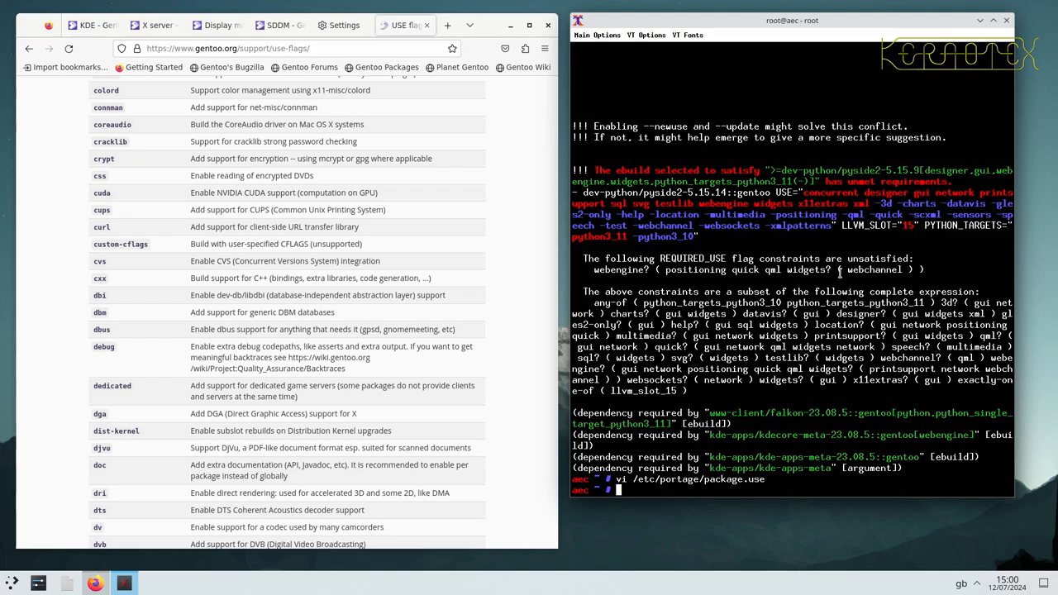
# - Add the missing webchannel/widgets flags to pyside2 in package.use and rerun emerge past its constraint
pyautogui.write('emerge -av kde-apps/kde-apps-meta')
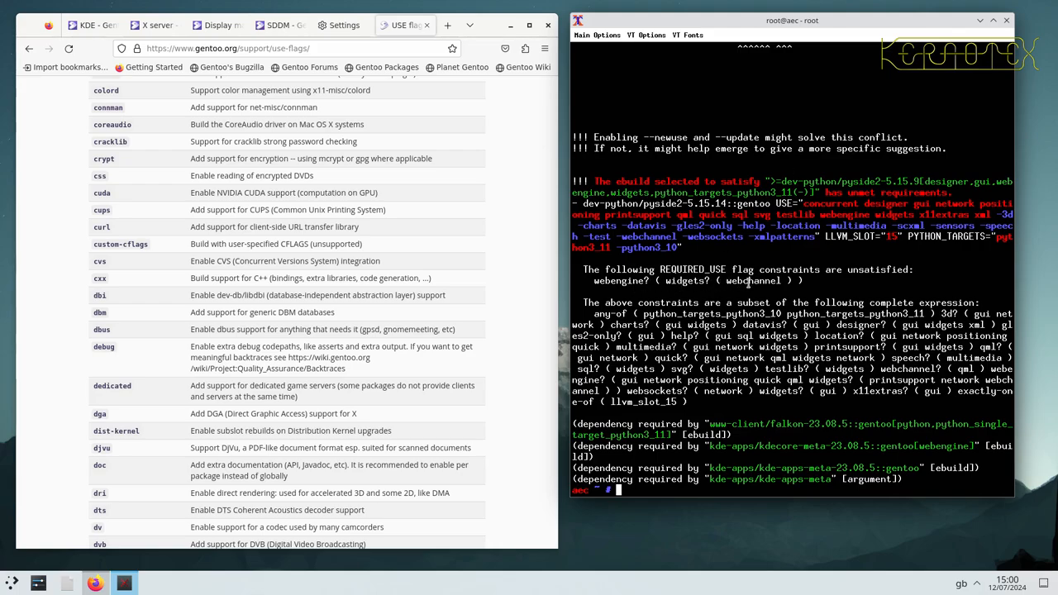
pyautogui.write('vi /etc/portage/package.use')
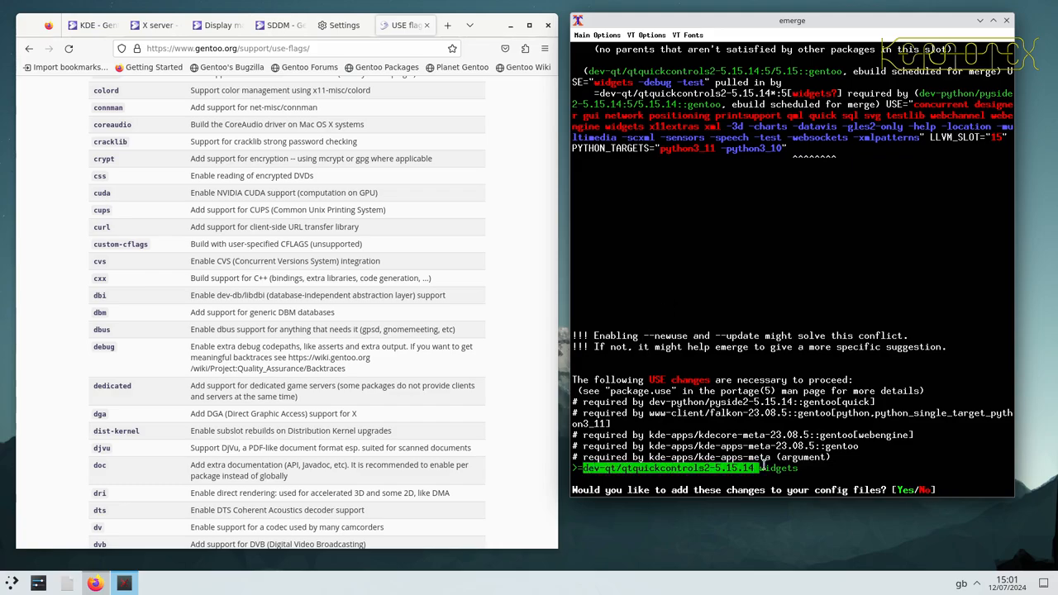
# - Answer n to saving the qtquickcontrols2 widgets change to the config files
pyautogui.write('n')
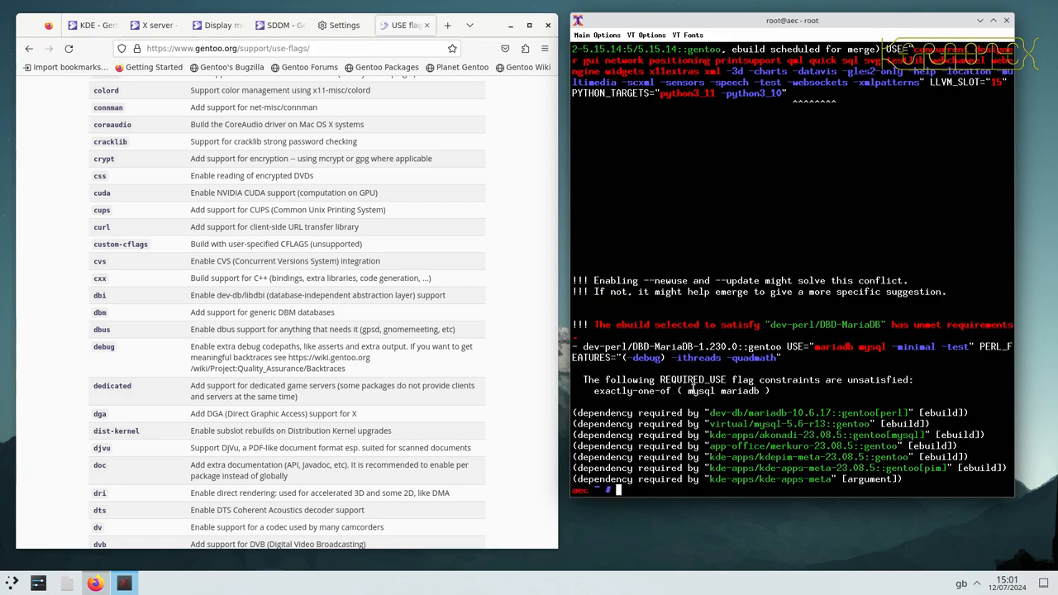
pyautogui.moveTo(698, 390)
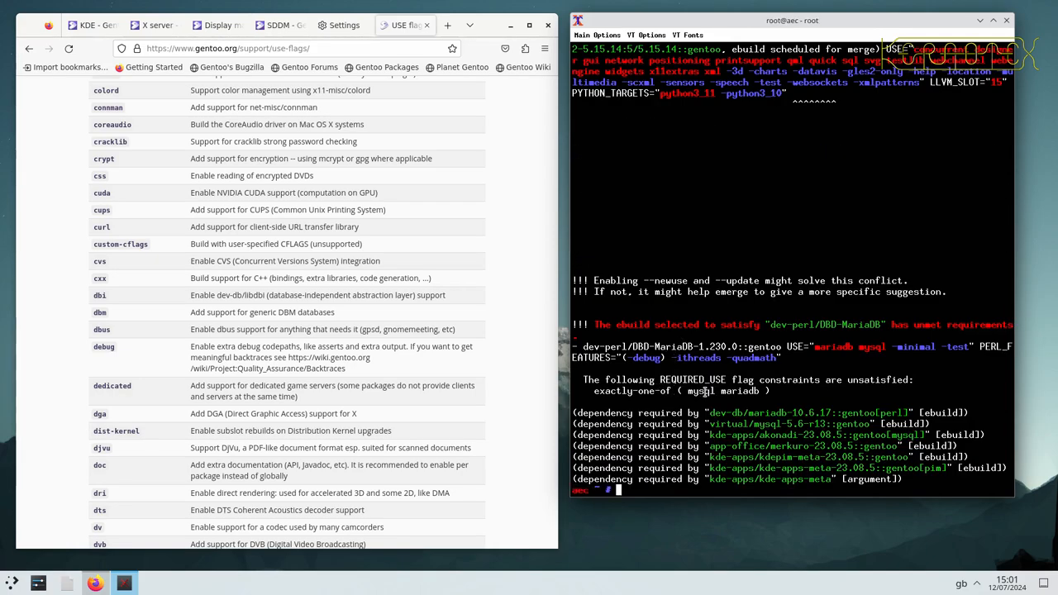
pyautogui.moveTo(740, 390)
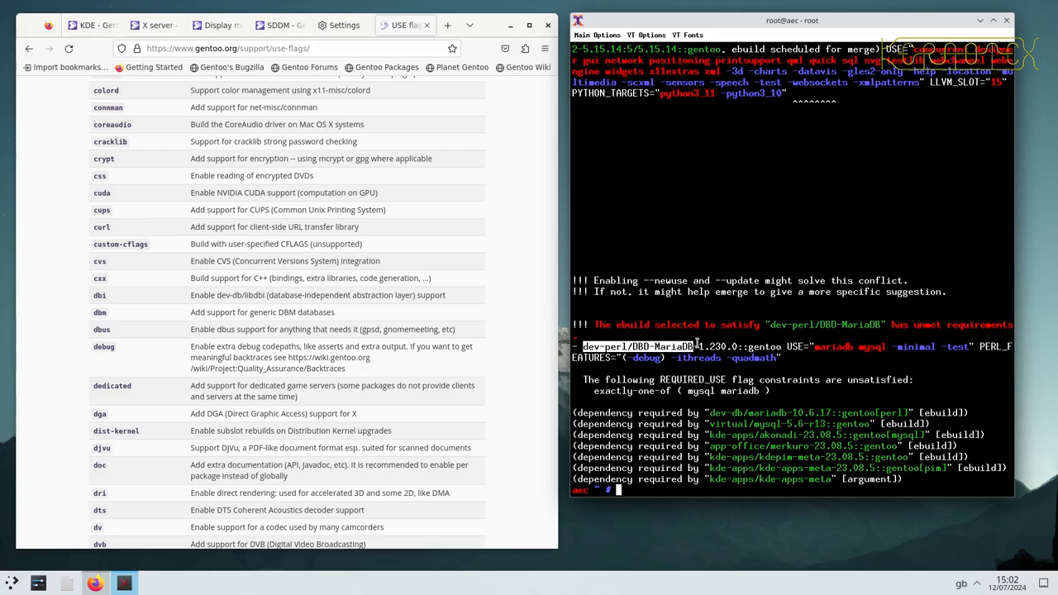
# - Add 'dev-perl/DBD-MariaDB mysql' to package.use and rerun emerge, now listing 510 packages
pyautogui.write('emerge -av kde-apps/kde-apps-meta')
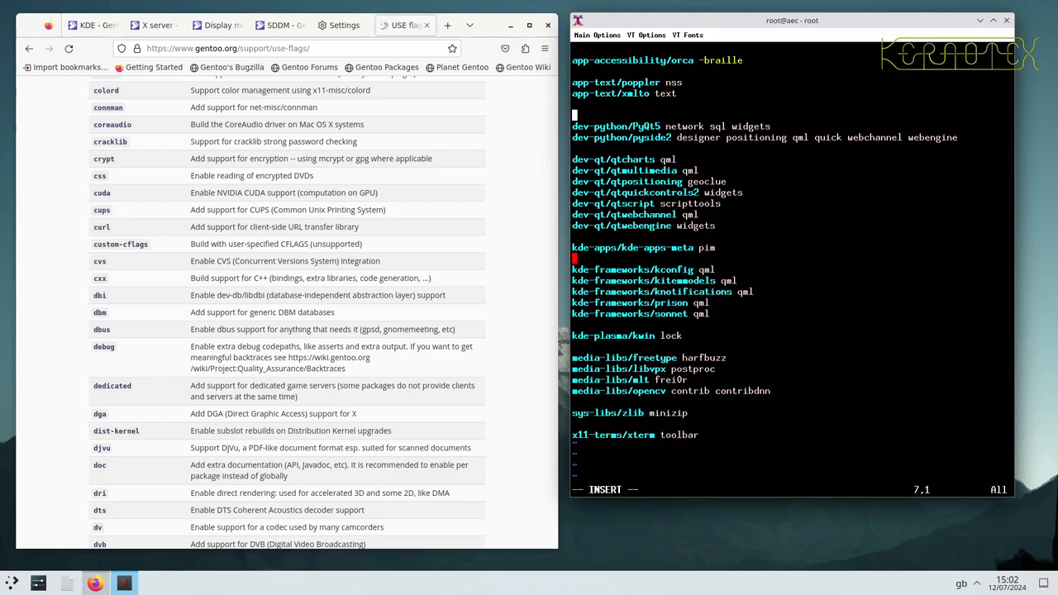
pyautogui.write('dev-perl/DBD-MariaDB')
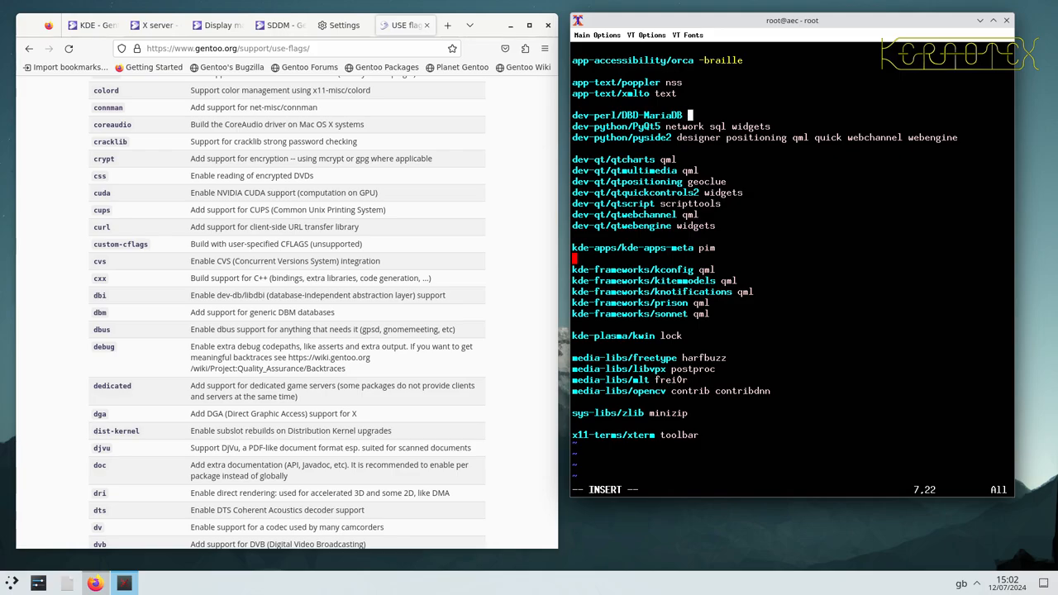
pyautogui.write('mysql')
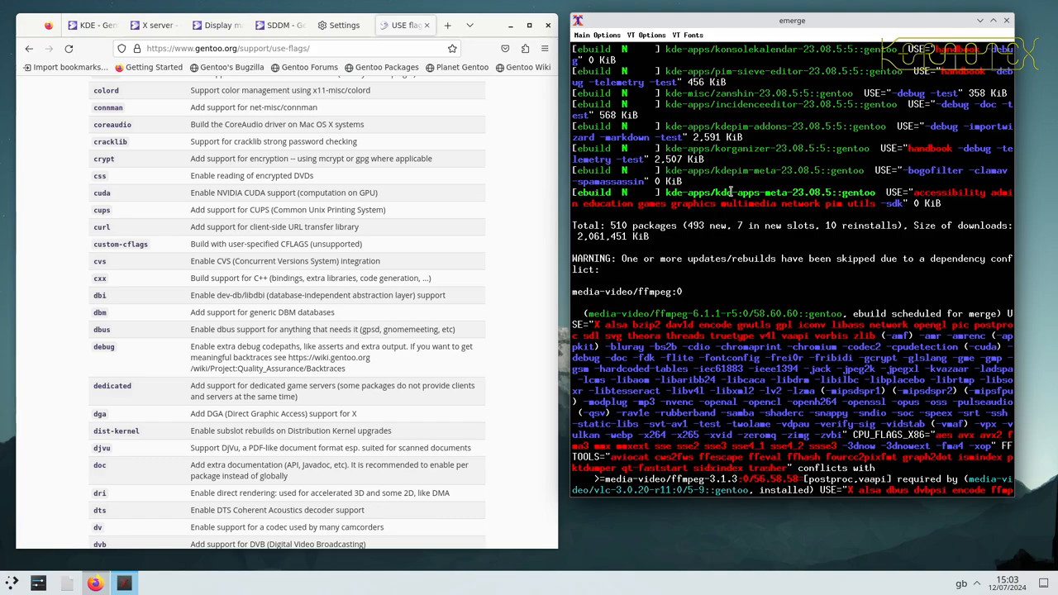
# - Scroll through the 510-package kde-apps-meta list and the skipped ffmpeg update warning
pyautogui.scroll(-3)
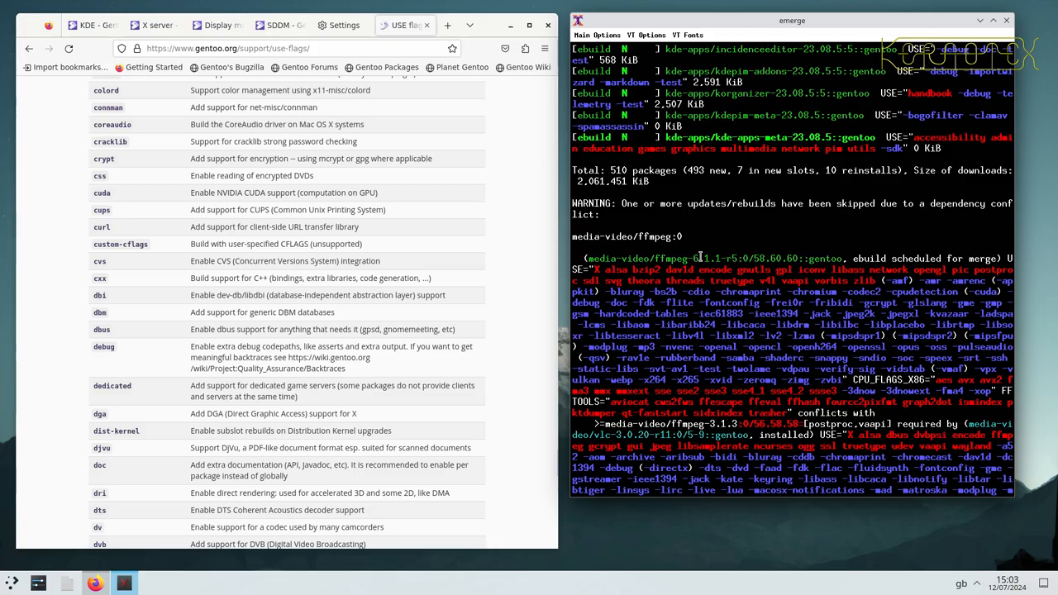
pyautogui.scroll(-3)
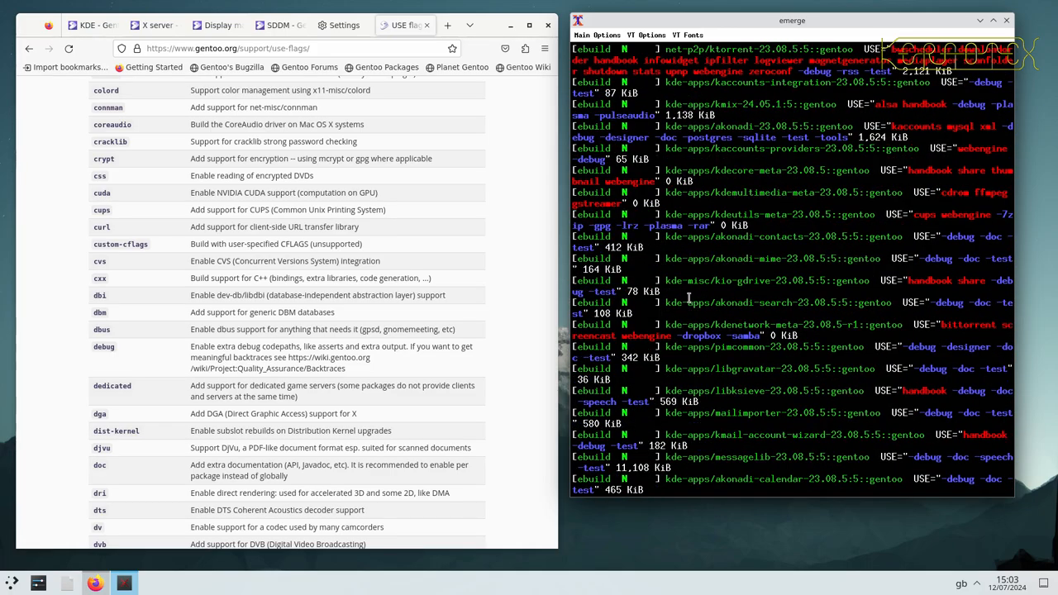
pyautogui.scroll(-3)
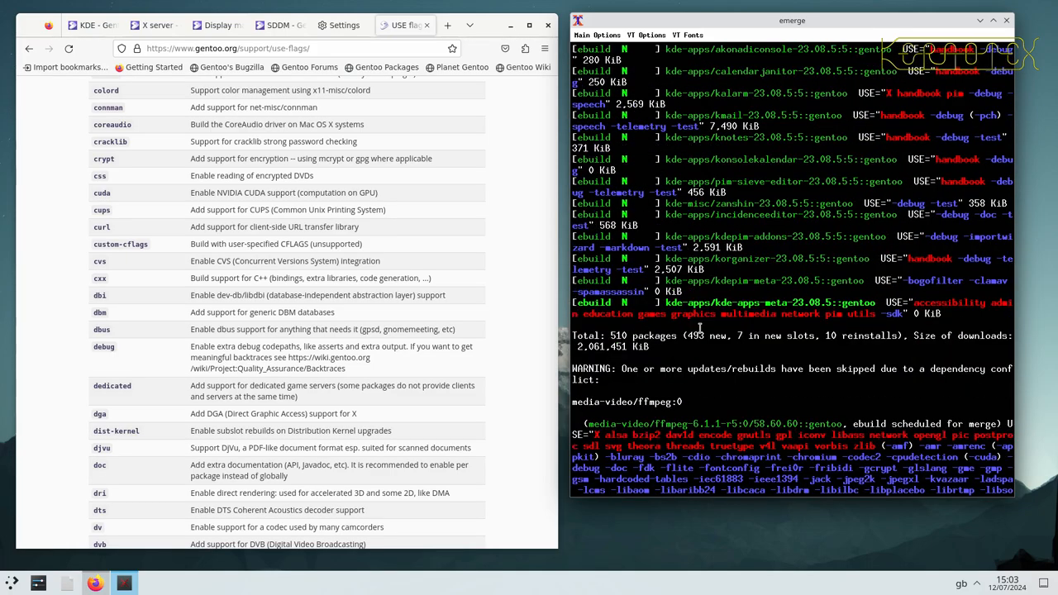
pyautogui.scroll(-3)
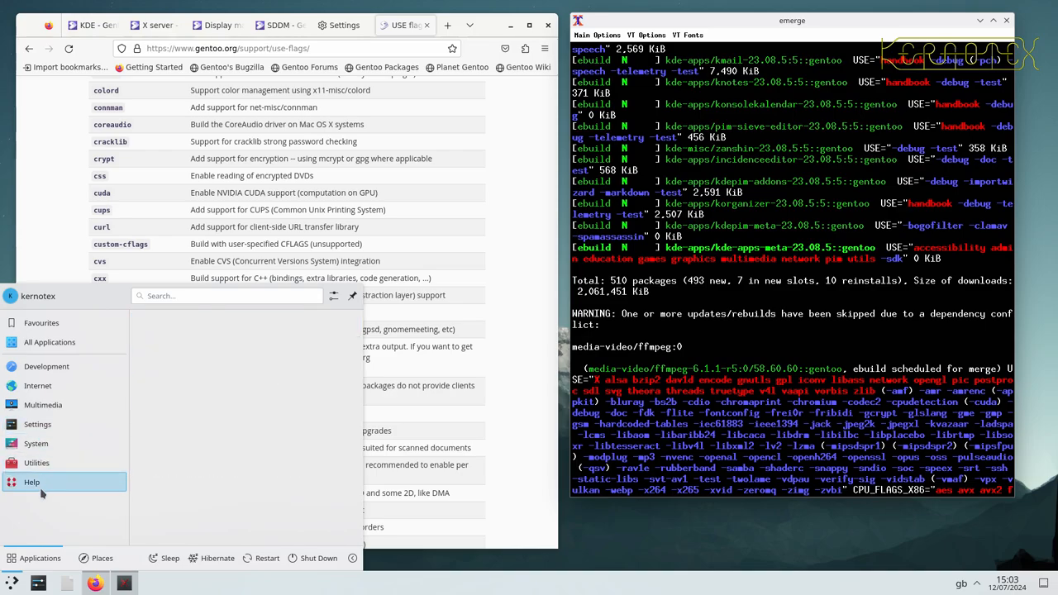
# - Accept the kde-apps-meta merge and let it run until gwenview-23.08.5 fails to compile
pyautogui.click(43, 404)
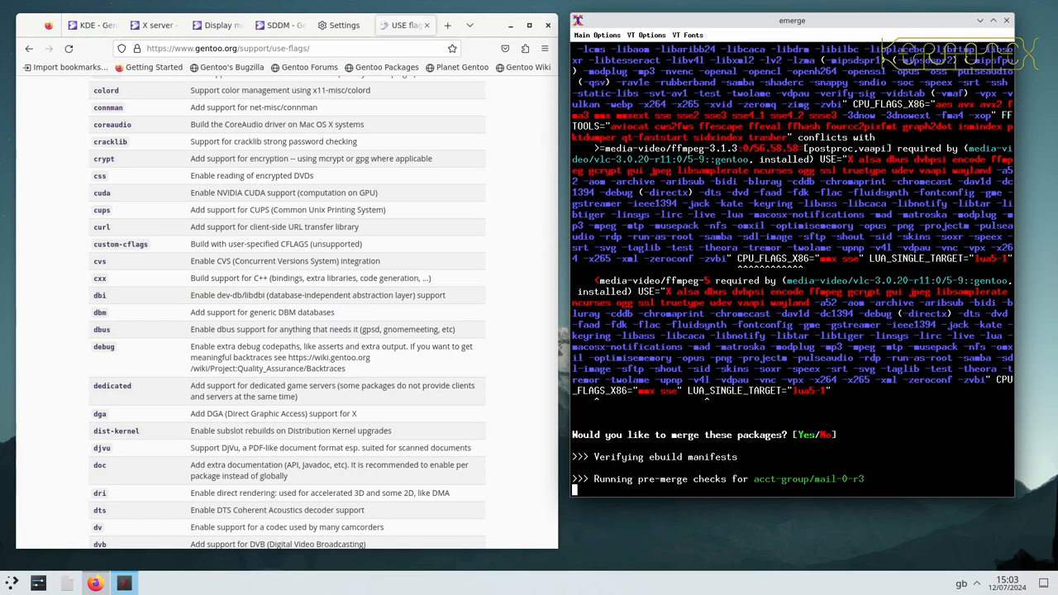
pyautogui.press('ctrl+c')
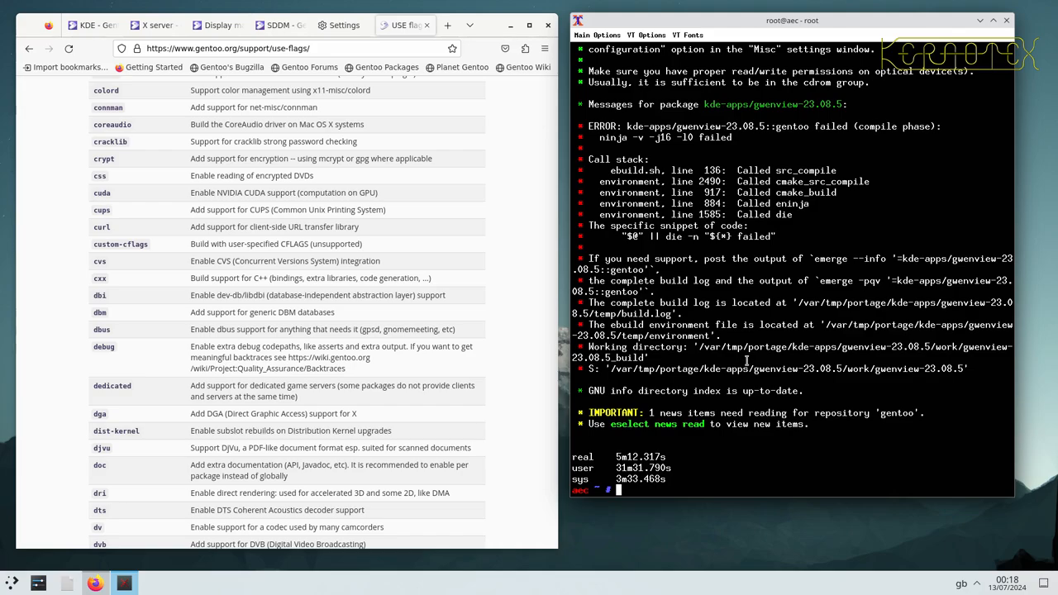
# - Add kde-apps/gwenview to a new /etc/portage/package.mask in vi and save it
pyautogui.write('vi /etc/')
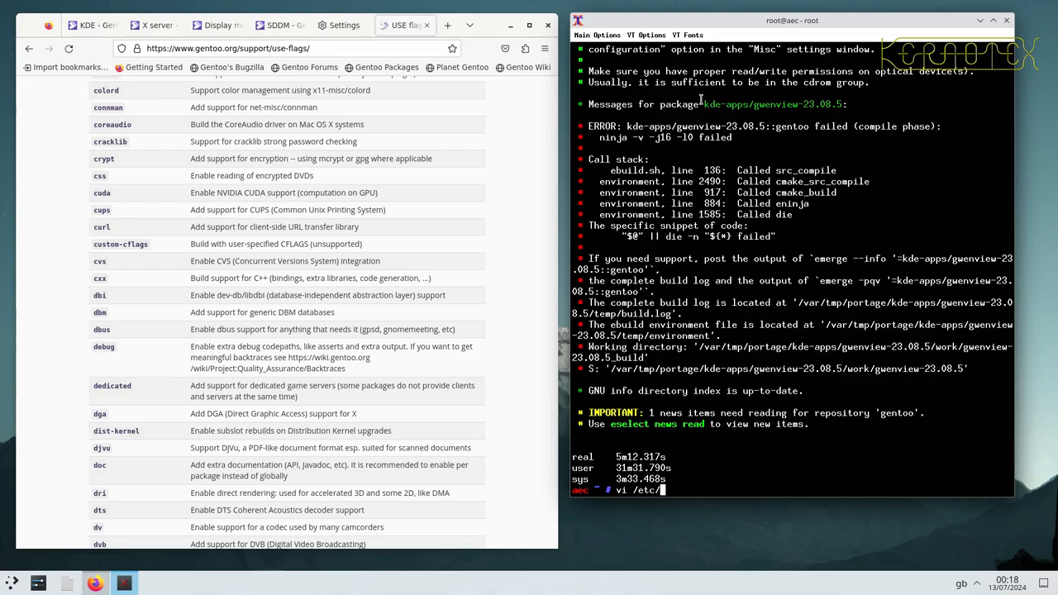
pyautogui.doubleClick(747, 104)
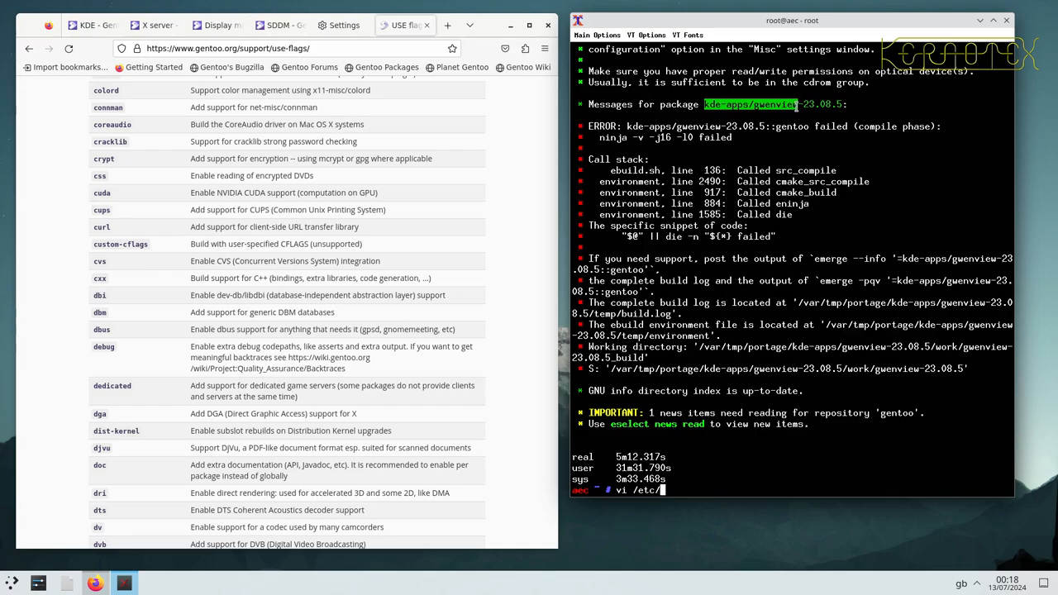
pyautogui.write('portage')
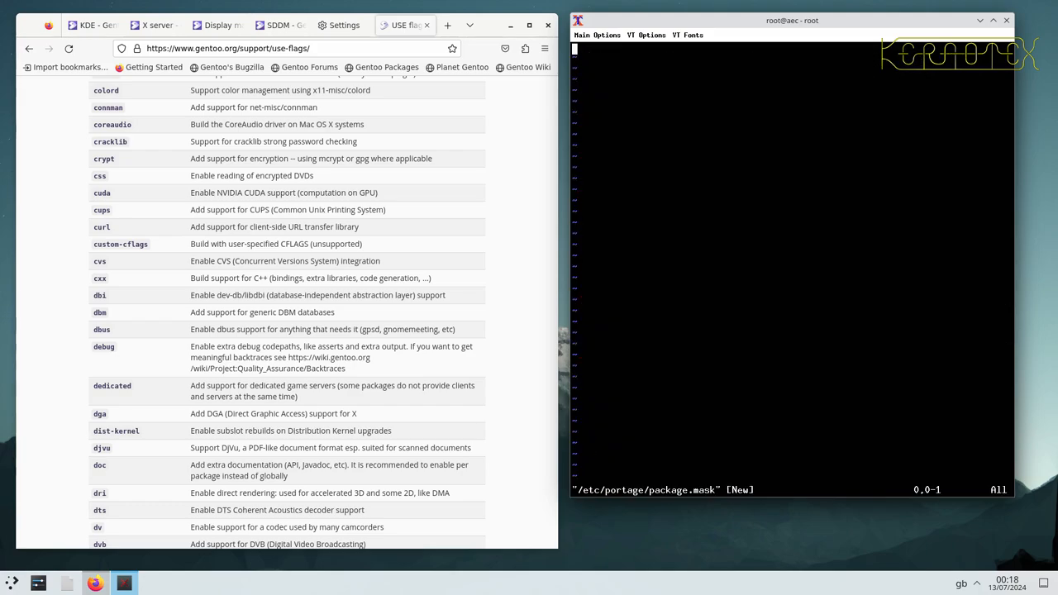
pyautogui.press('i')
pyautogui.write('kde-apps/gwenview')
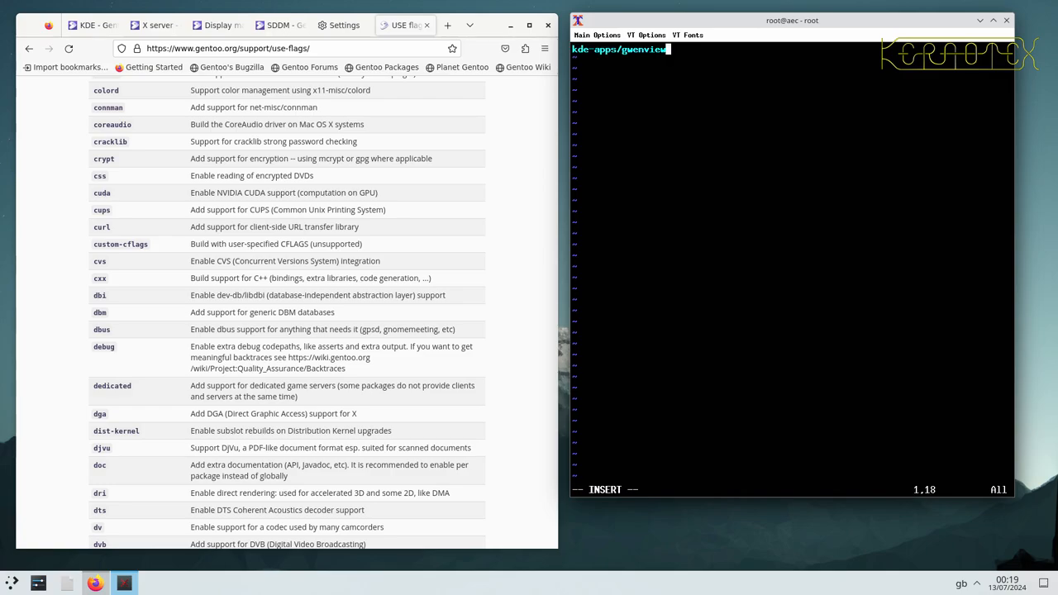
pyautogui.press('Escape')
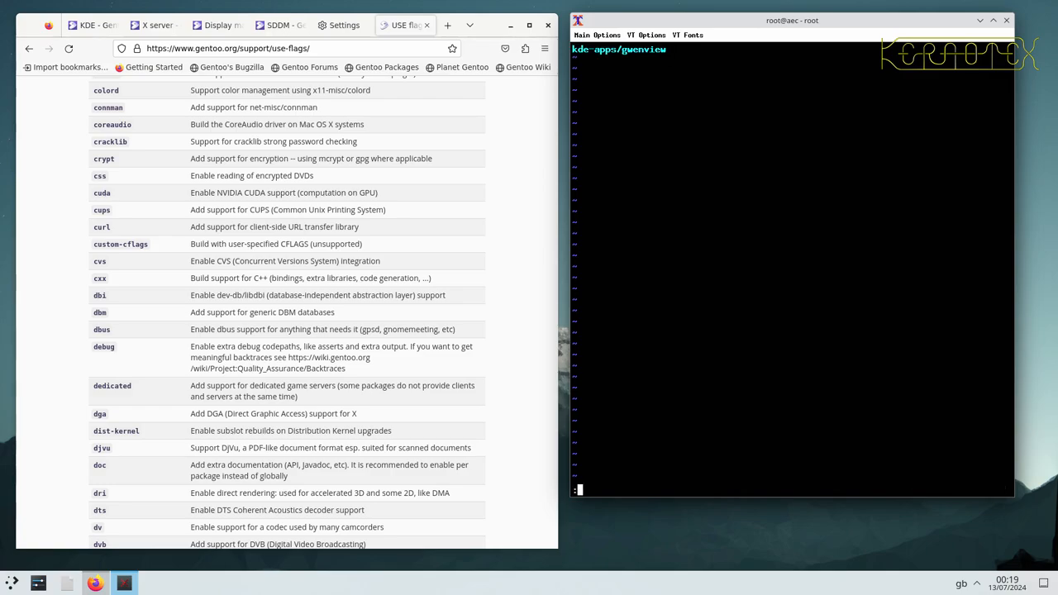
# - Rerun 'time emerge -av kde-apps/kde-apps-meta', which reports gwenview masked but still required
pyautogui.write('time emerge -av kde-apps/kde-apps-meta')
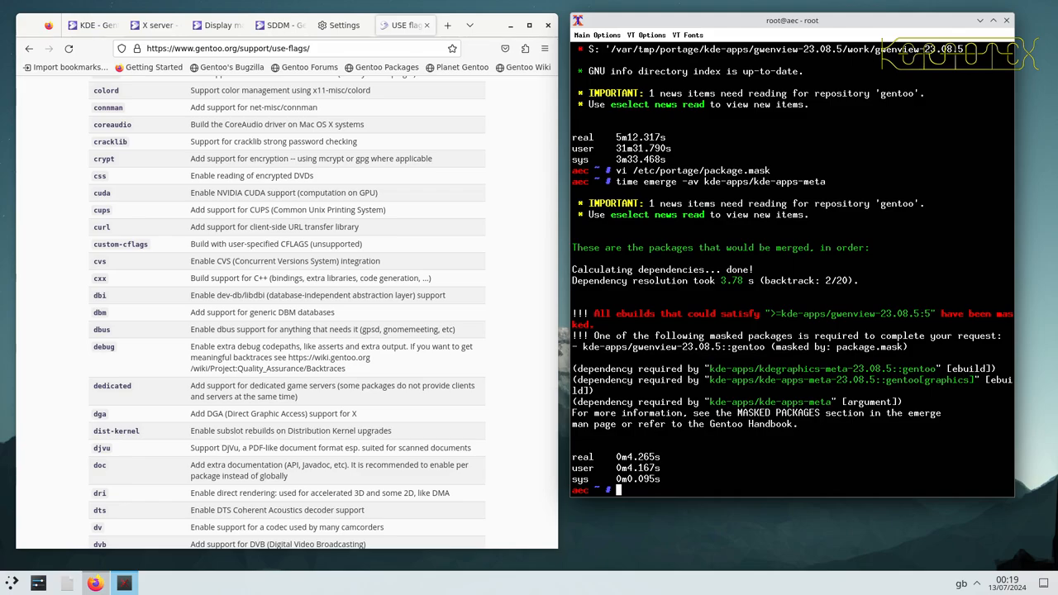
# - Recall the command to reopen /etc/portage/package.mask at the root prompt
pyautogui.write('time emerge -av kde-apps/kde-apps-meta')
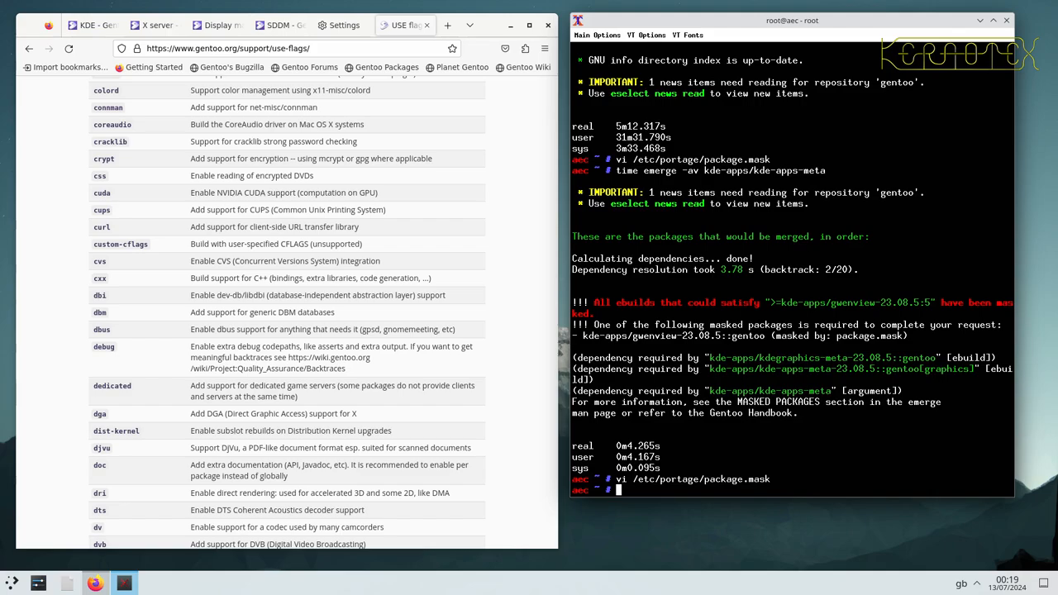
# - With the gwenview mask removed, rerun the kde-apps-meta emerge, review its 117 packages and decline
pyautogui.write('time emerge -av kde-apps/kde-apps-meta')
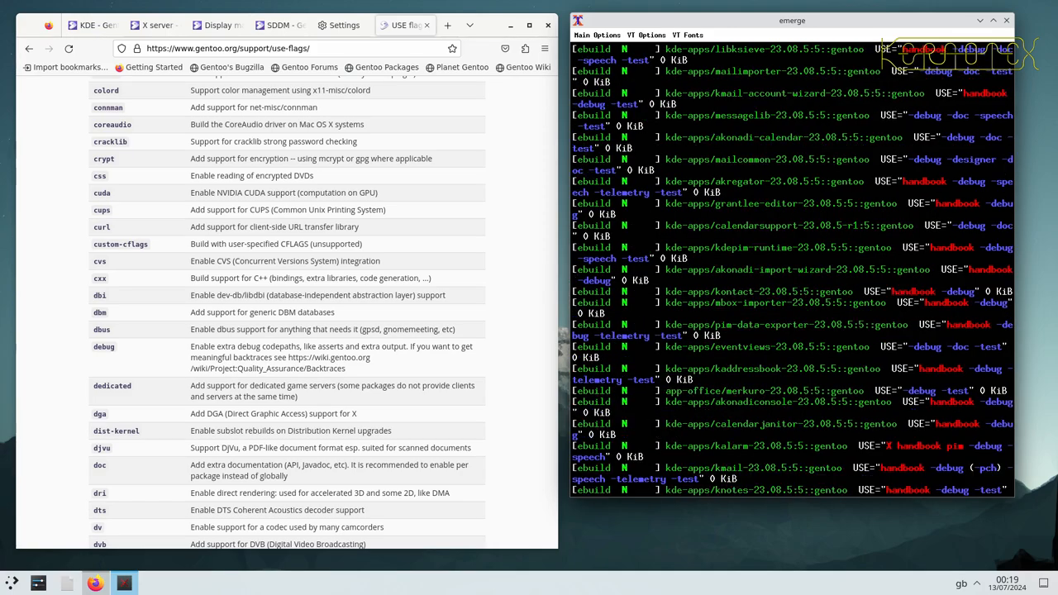
pyautogui.scroll(-3)
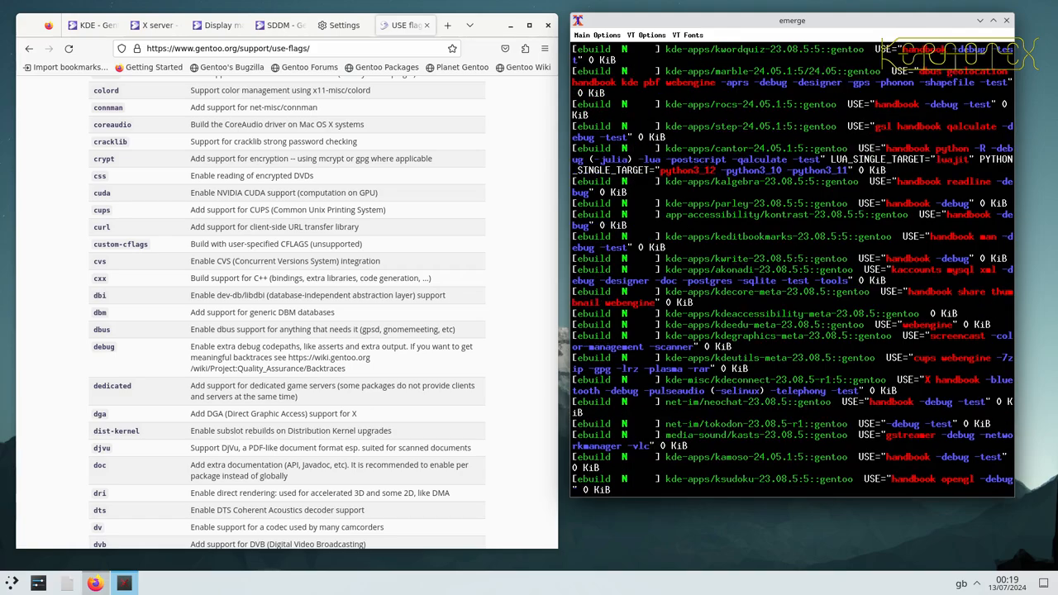
pyautogui.scroll(-3)
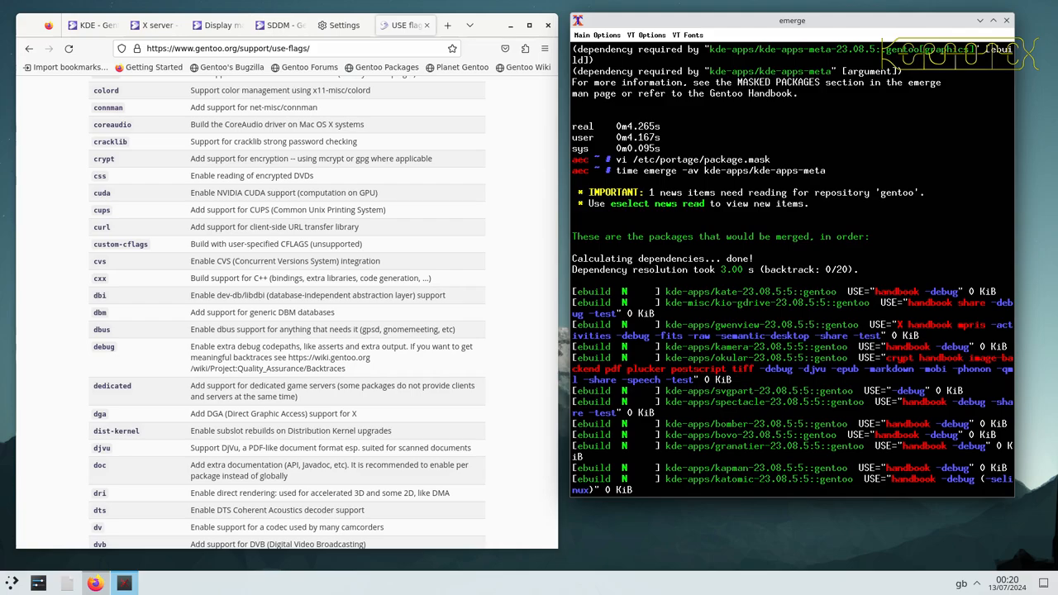
pyautogui.scroll(-3)
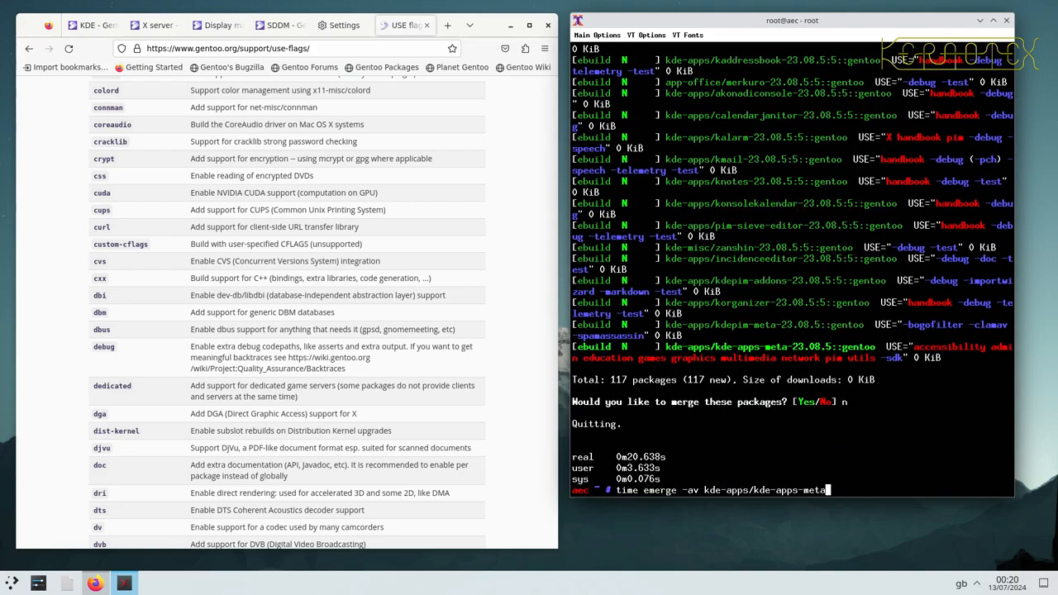
# - Append --keep-going to the 'time emerge -av kde-apps/kde-apps-meta' command
pyautogui.write('-k')
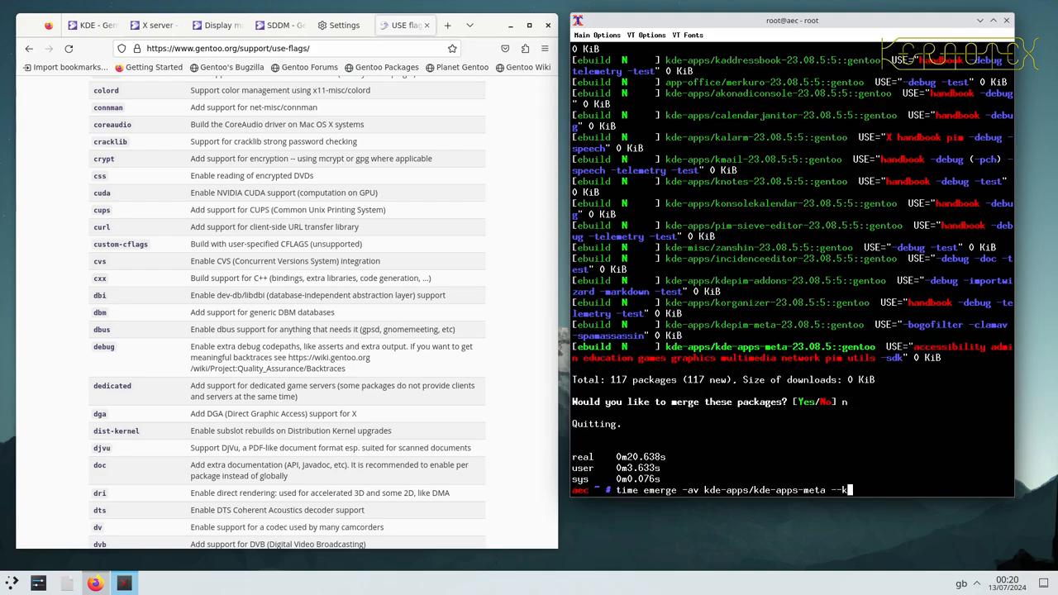
pyautogui.write('eep')
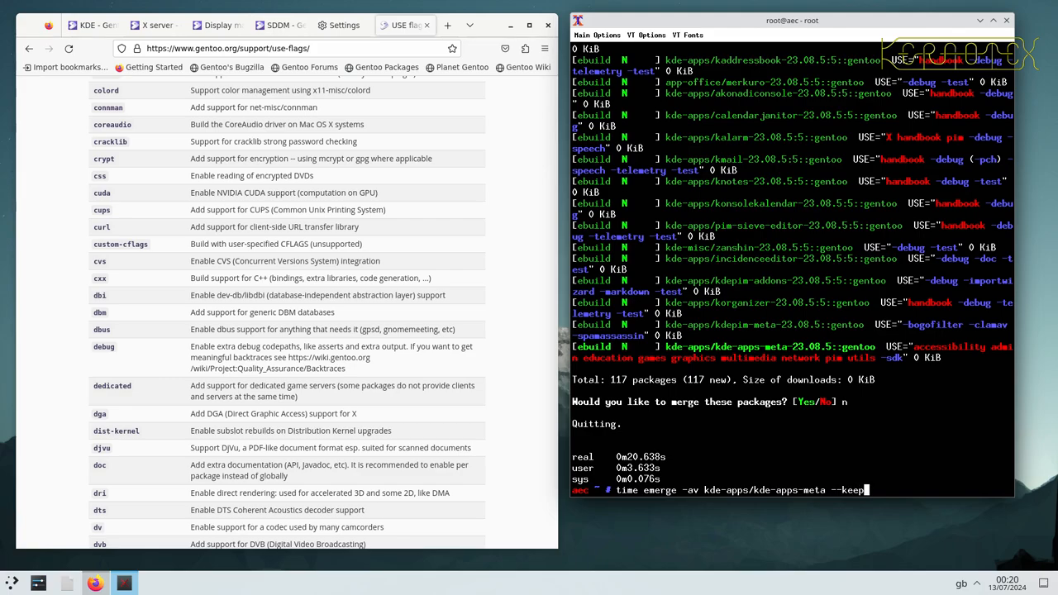
pyautogui.write('goin')
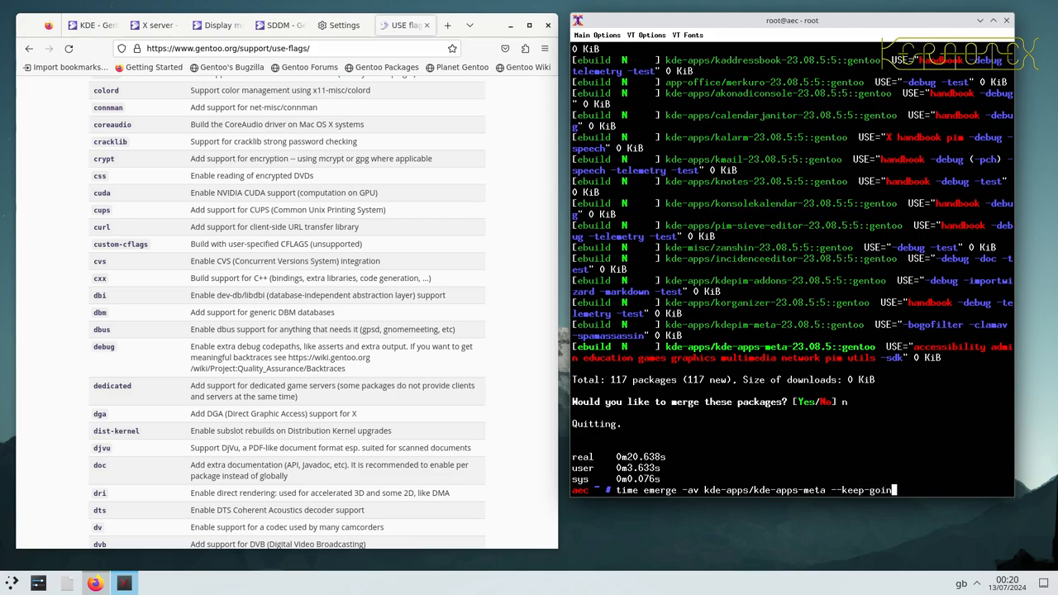